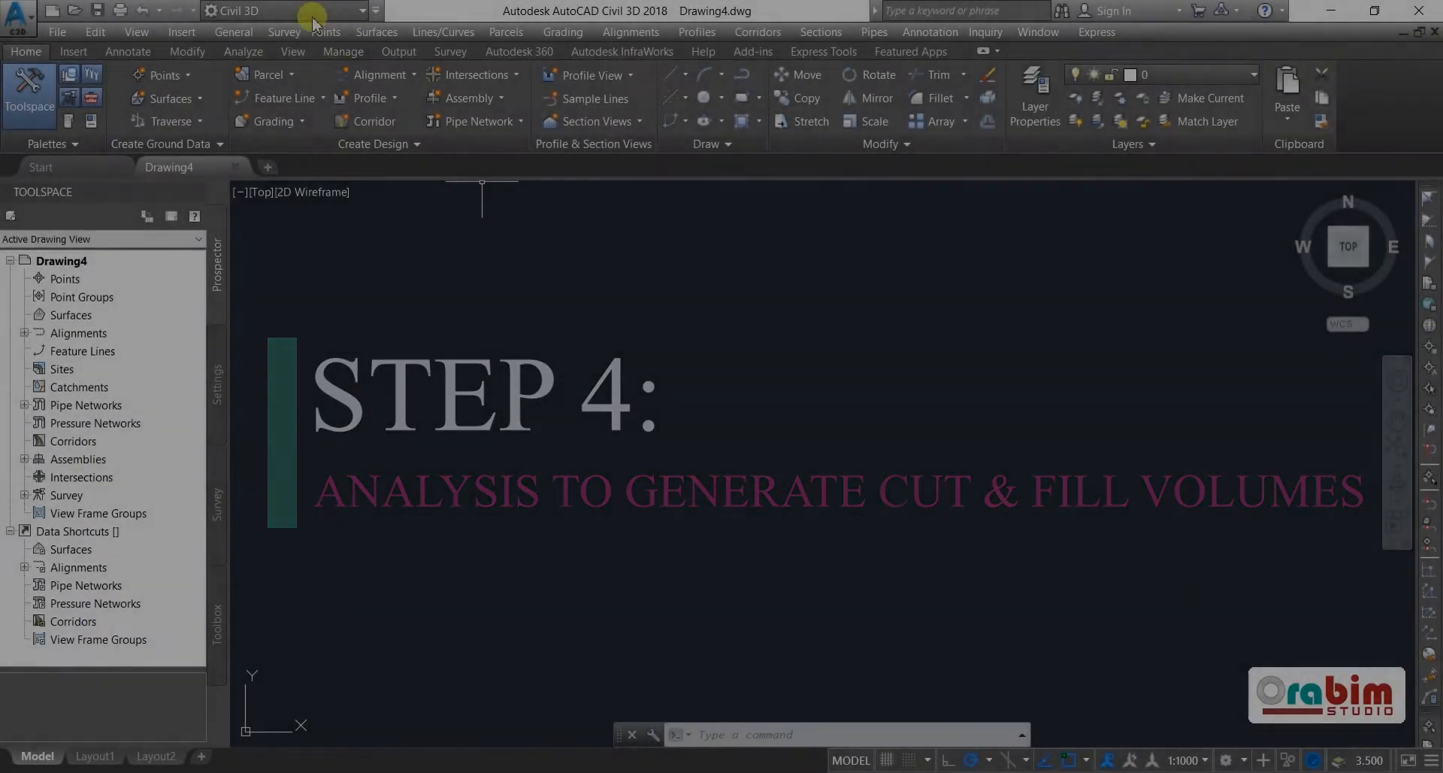
- Start Import Points and add the WWTP OGLs PRN TXT file as the source
{"action": "left_click", "coordinate": [325, 32]}
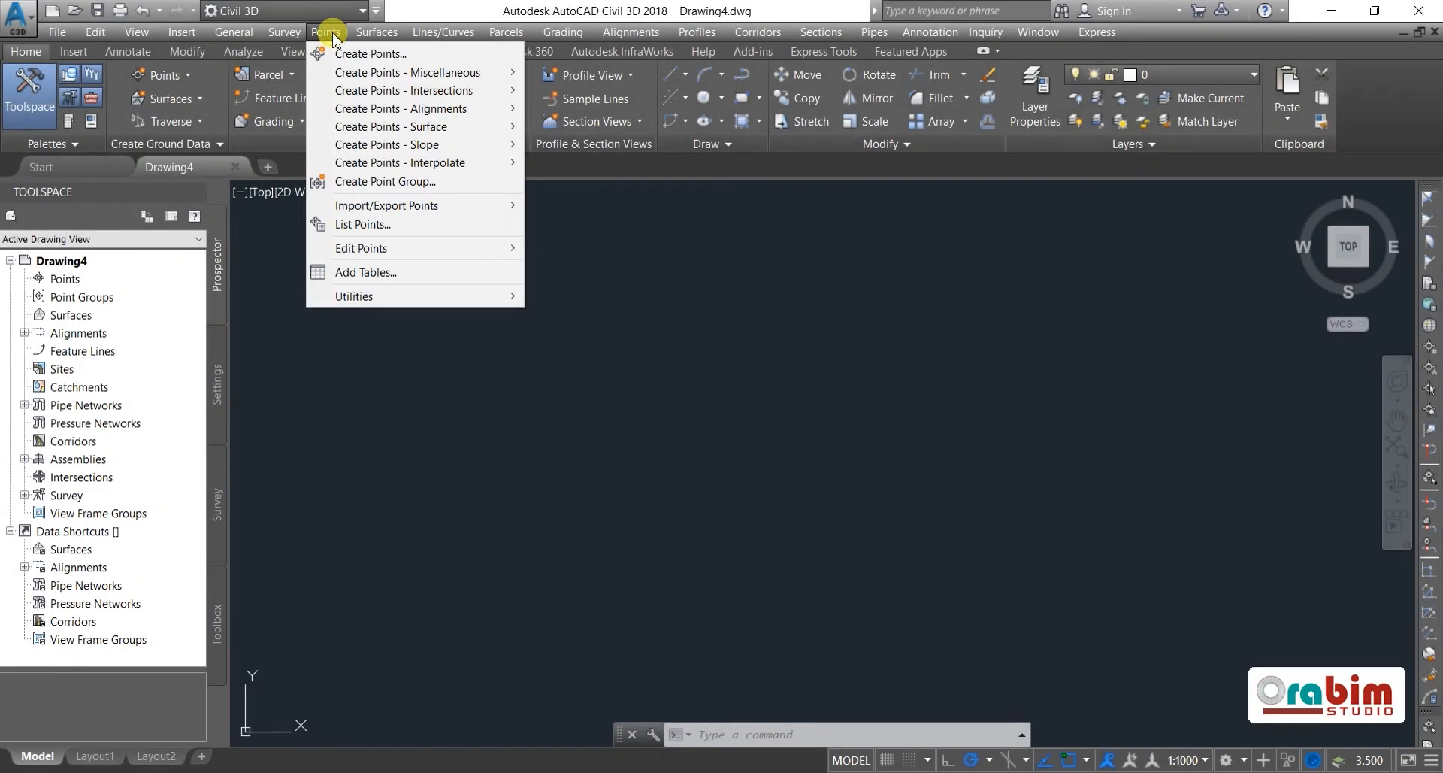
{"action": "mouse_move", "coordinate": [385, 182]}
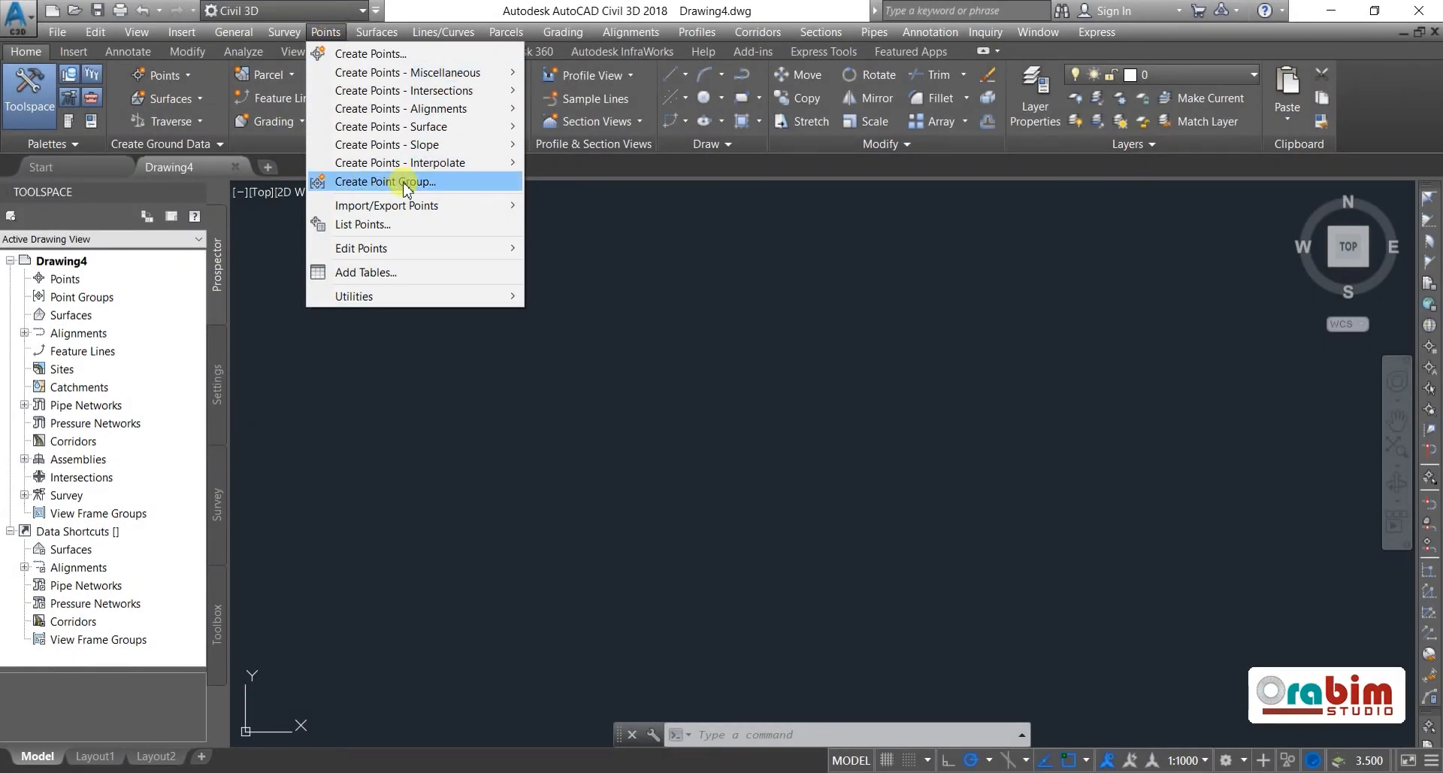
{"action": "mouse_move", "coordinate": [386, 206]}
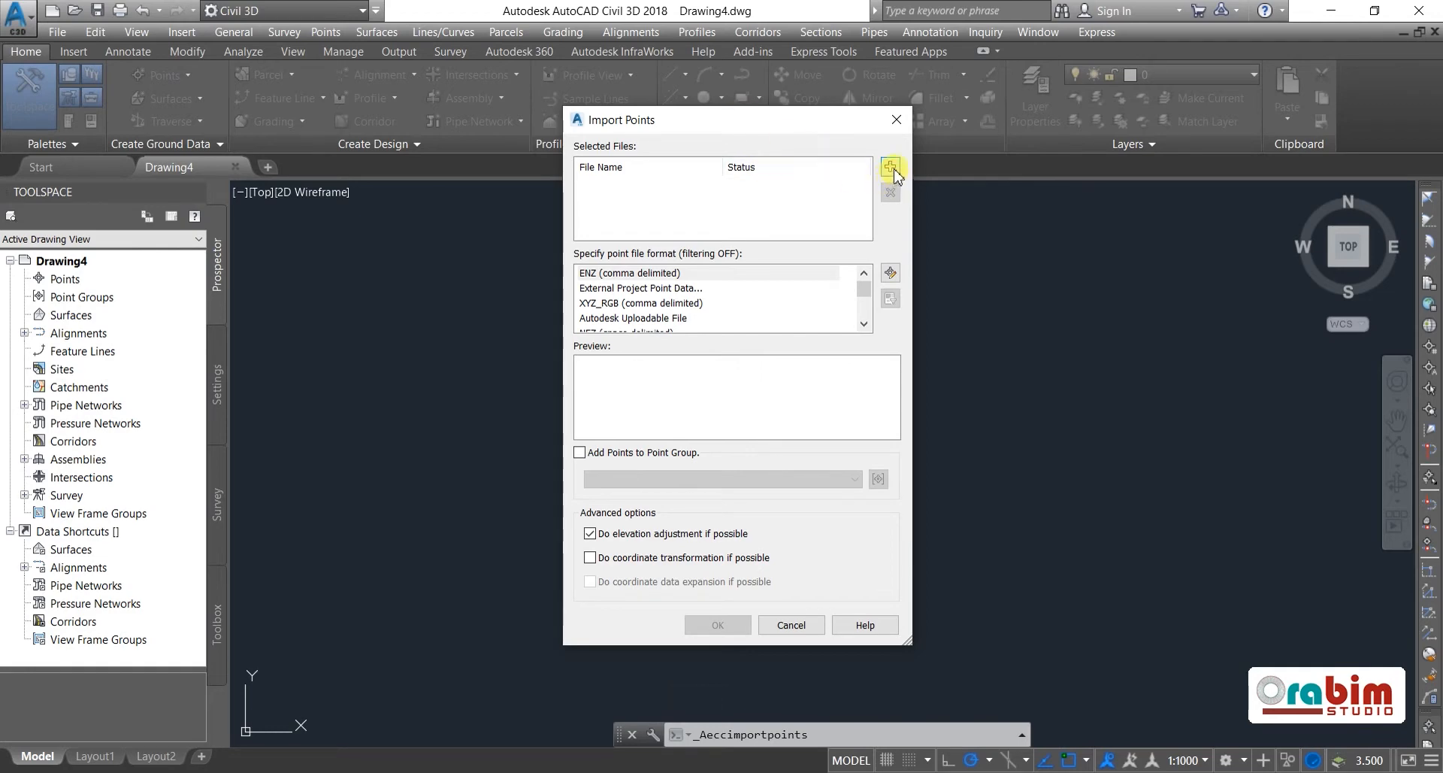
{"action": "left_click", "coordinate": [890, 167]}
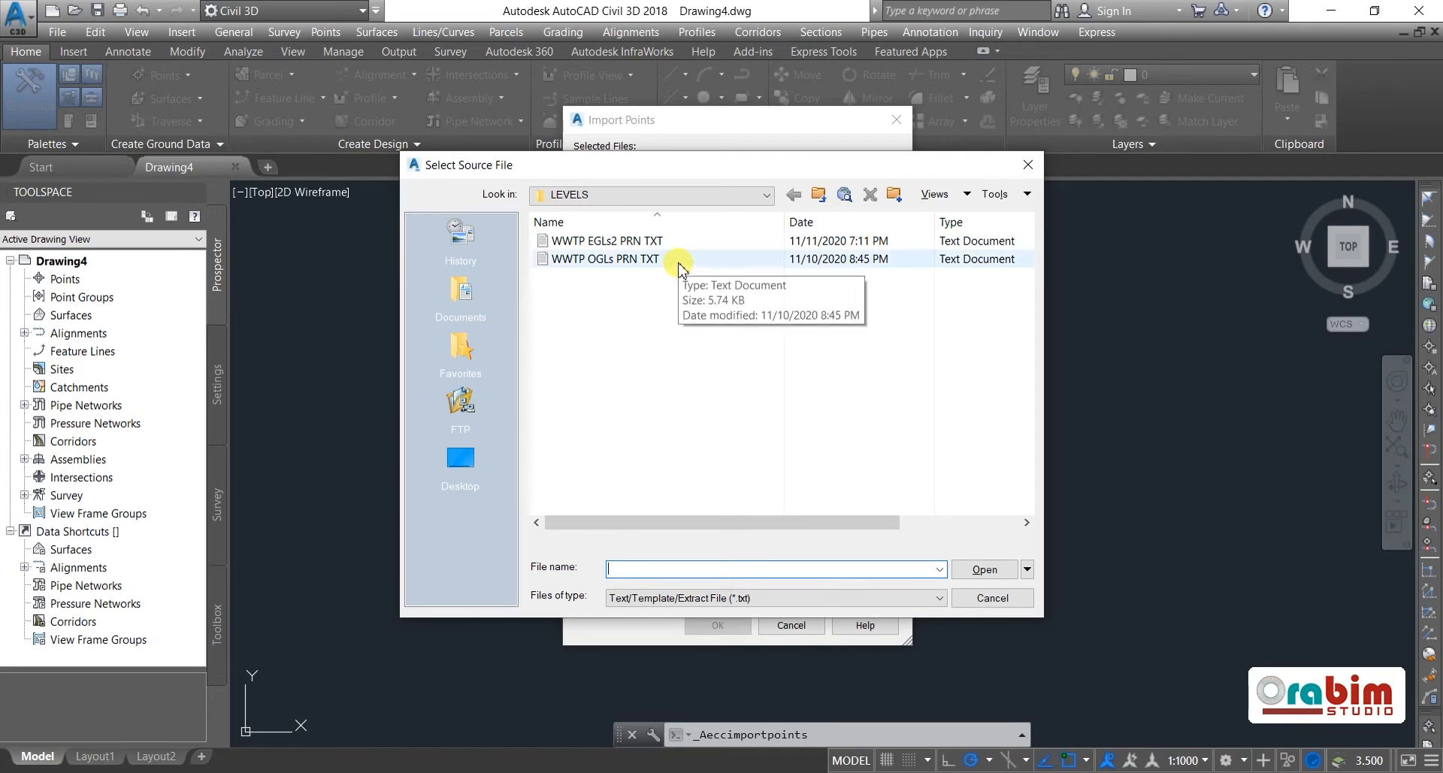
{"action": "left_click", "coordinate": [605, 258]}
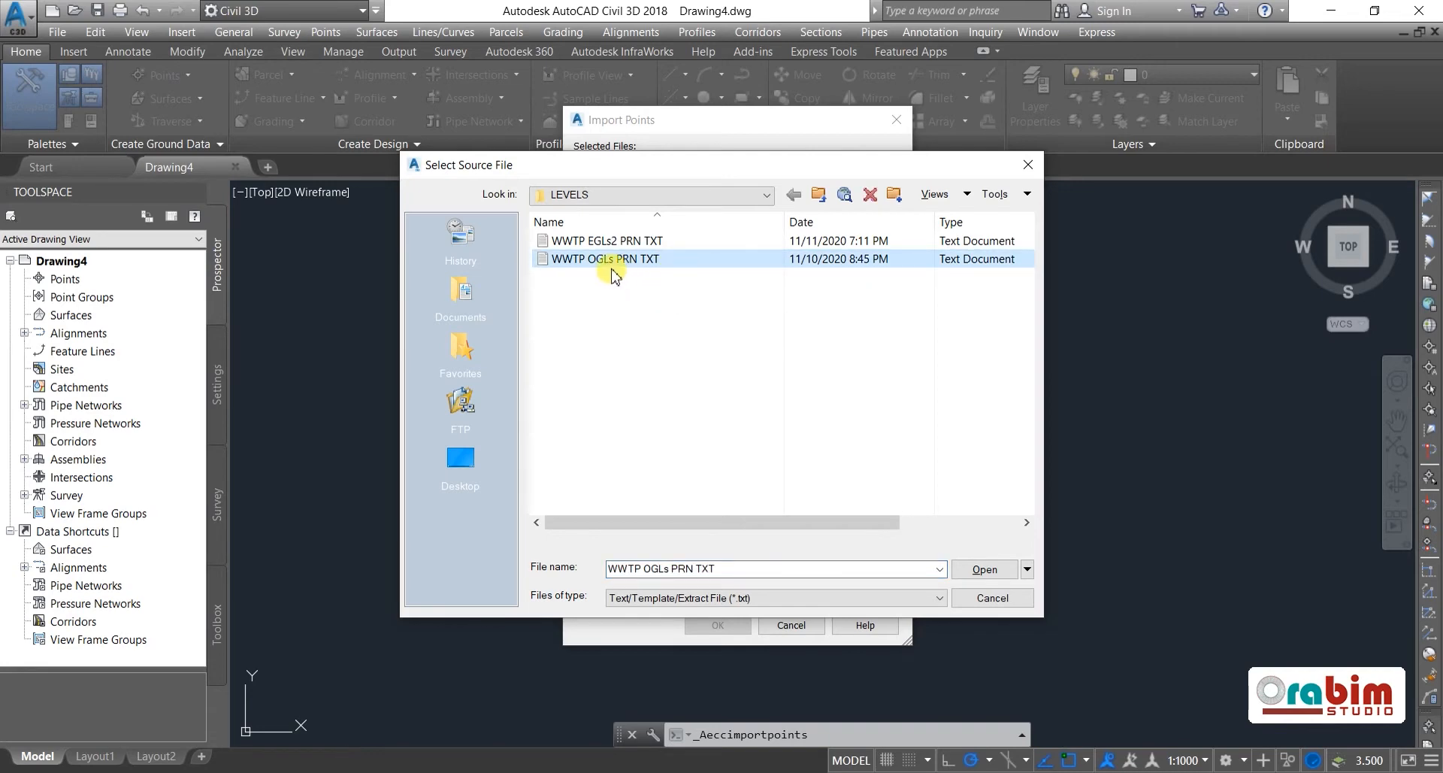
{"action": "mouse_move", "coordinate": [930, 542]}
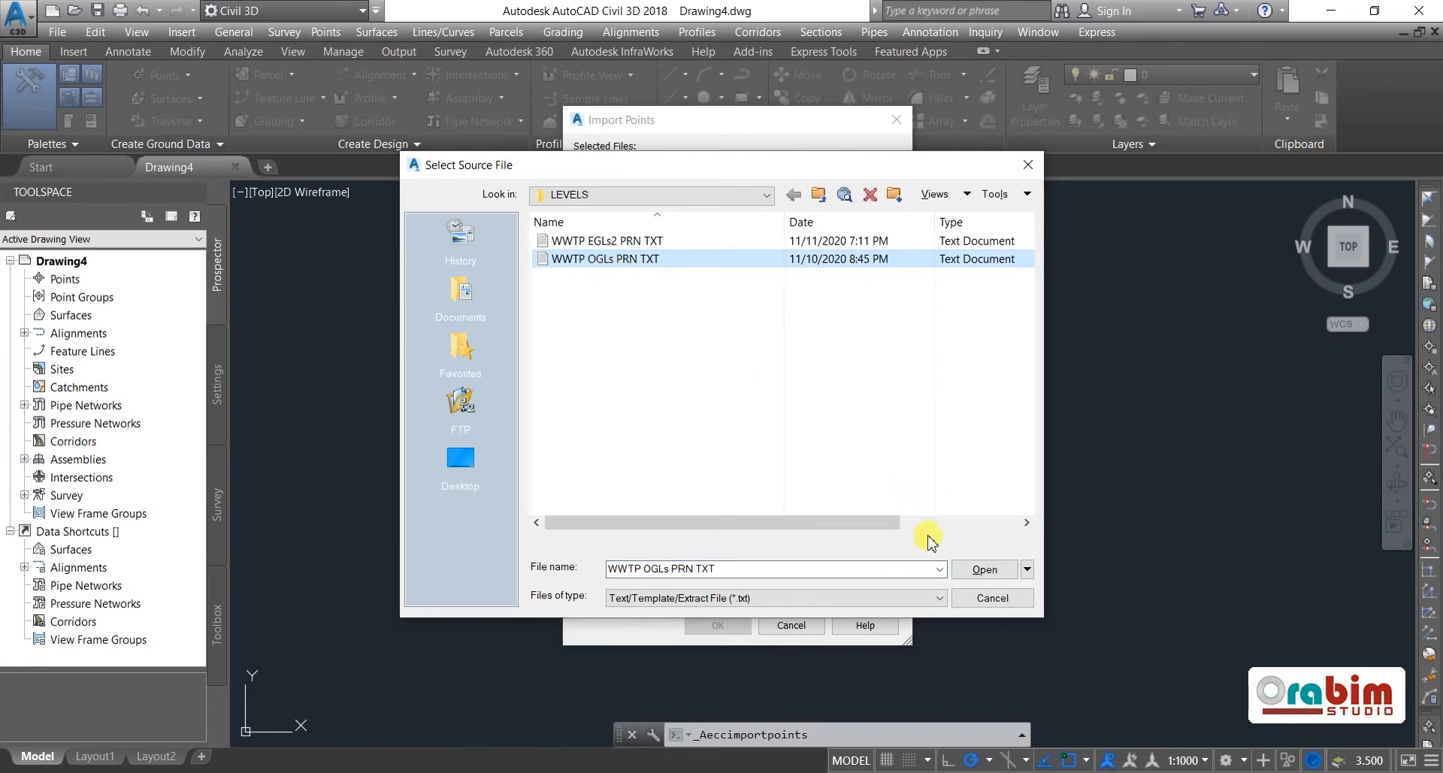
{"action": "left_click", "coordinate": [984, 568]}
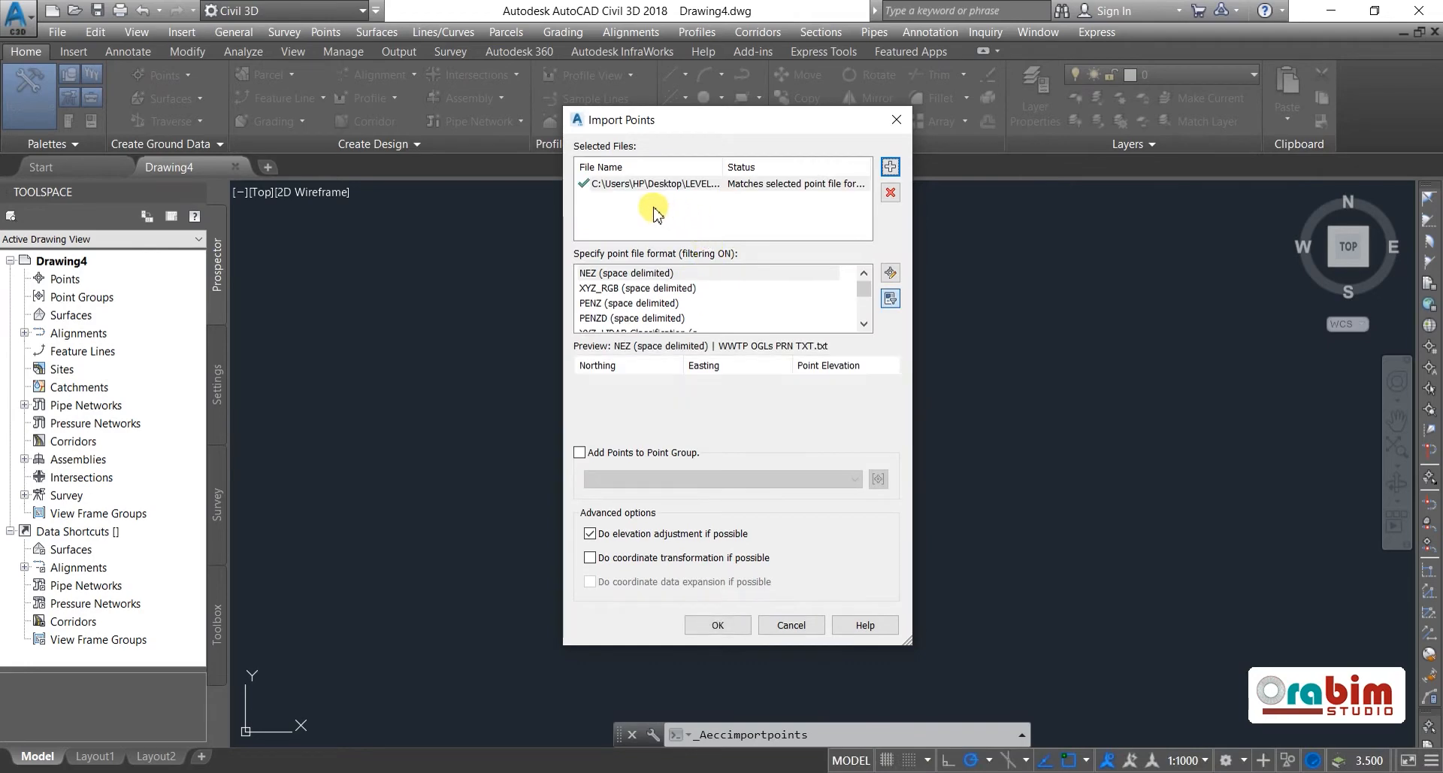
- Read the file as PENZD space-delimited and import its points into a new OGL point group
{"action": "left_click", "coordinate": [655, 184]}
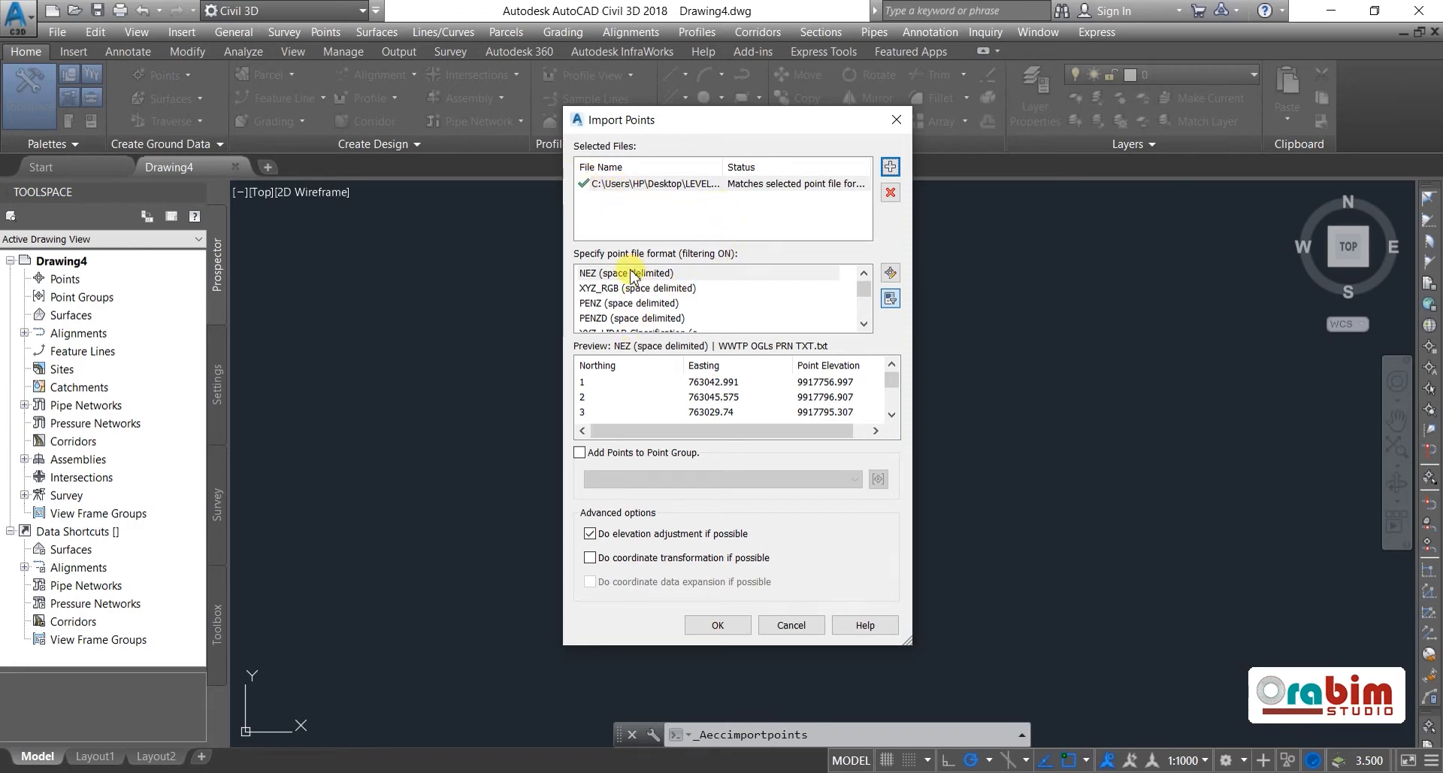
{"action": "mouse_move", "coordinate": [676, 260]}
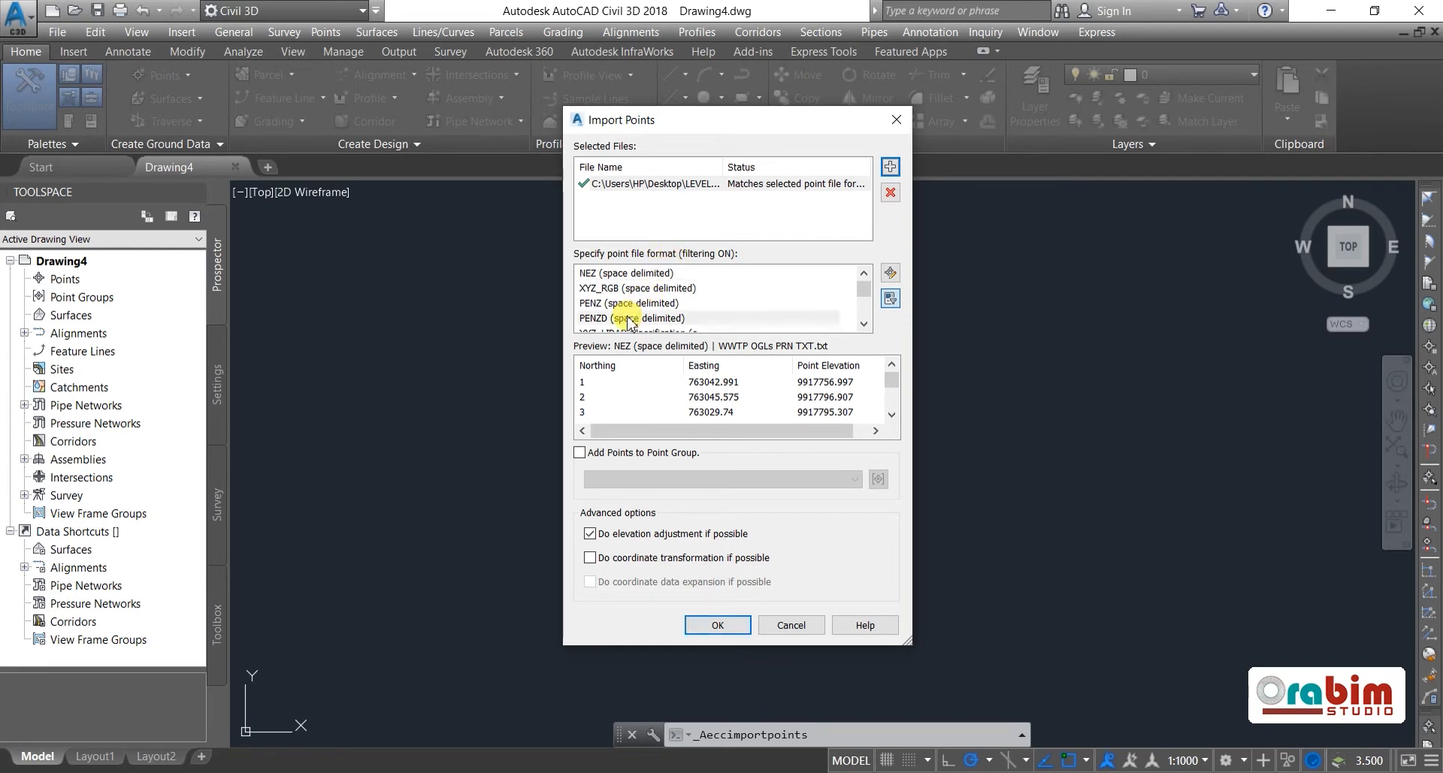
{"action": "left_click", "coordinate": [632, 318]}
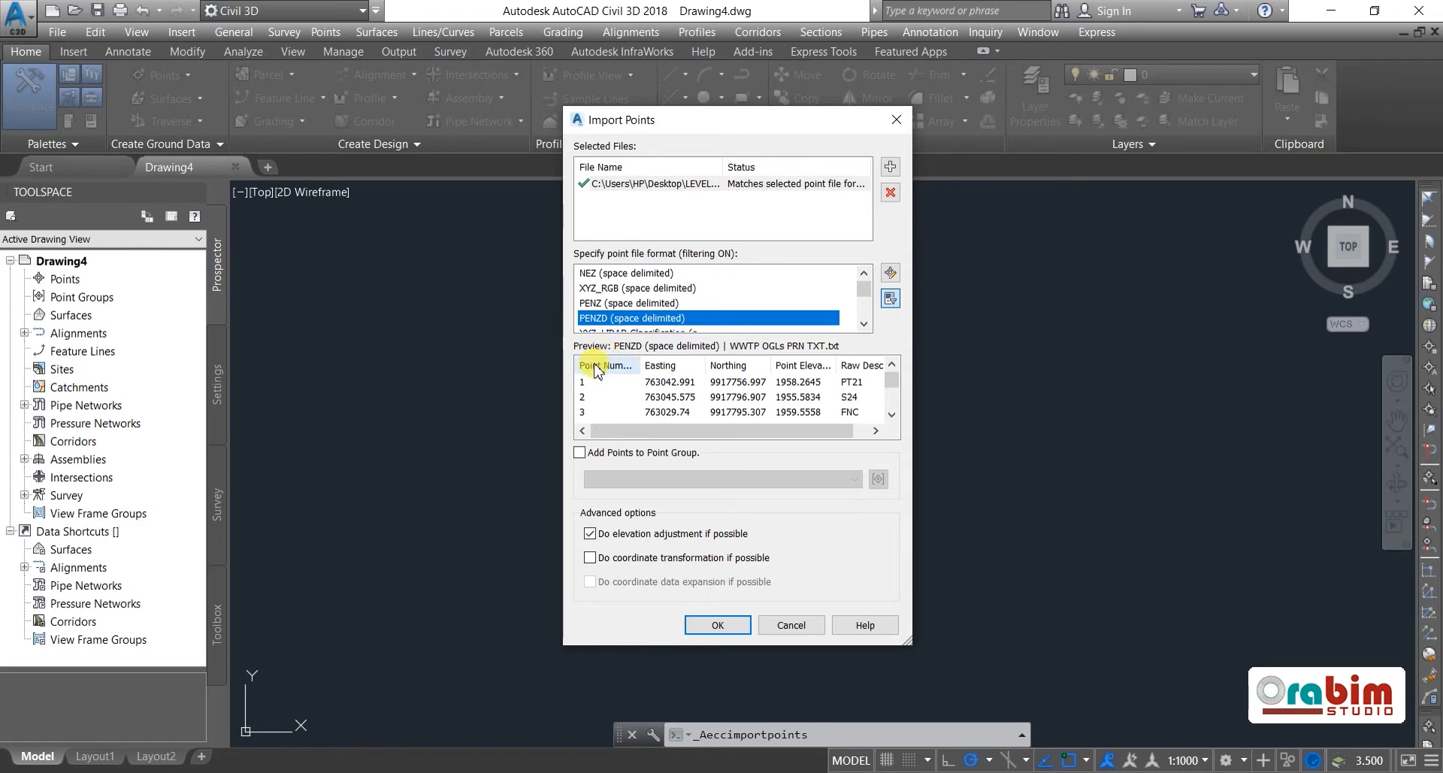
{"action": "mouse_move", "coordinate": [768, 370]}
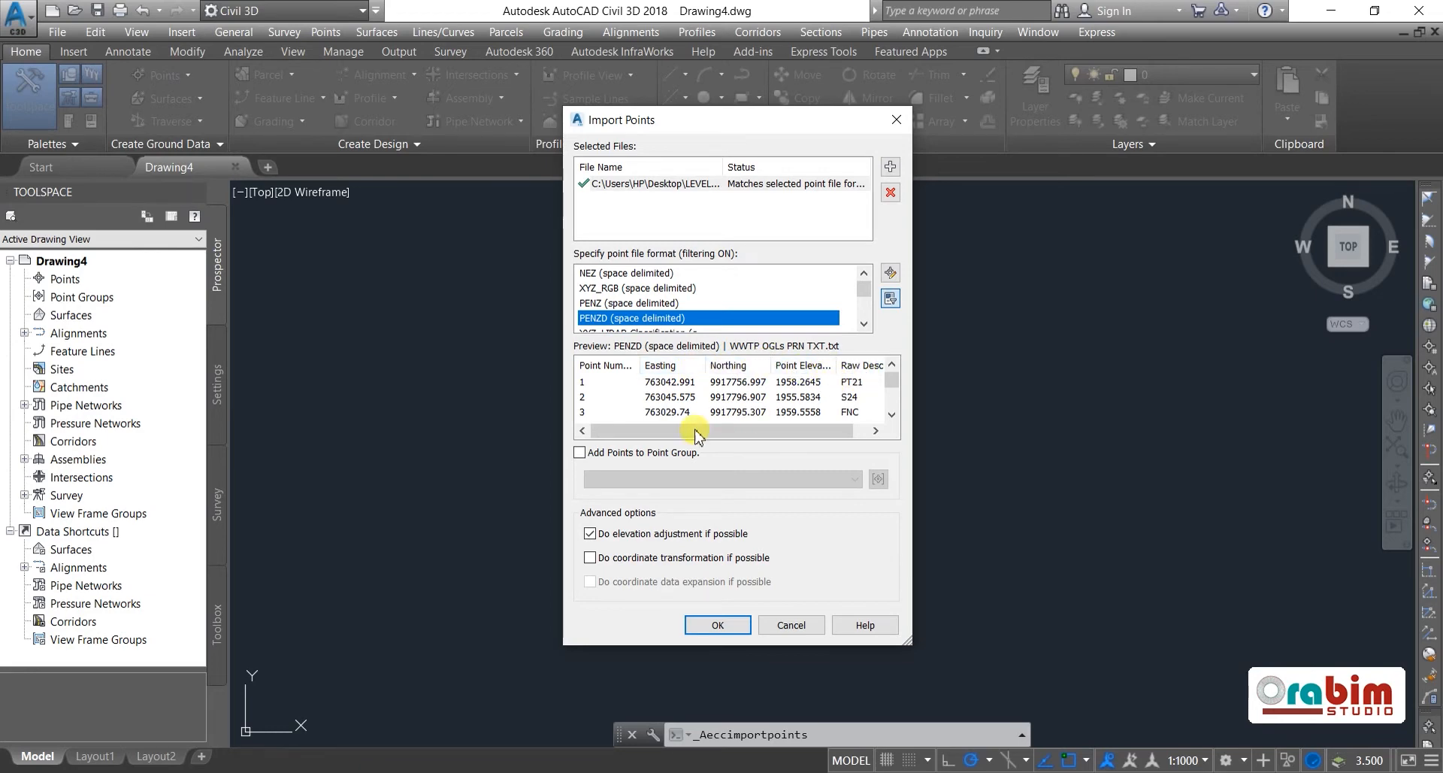
{"action": "left_click", "coordinate": [581, 452]}
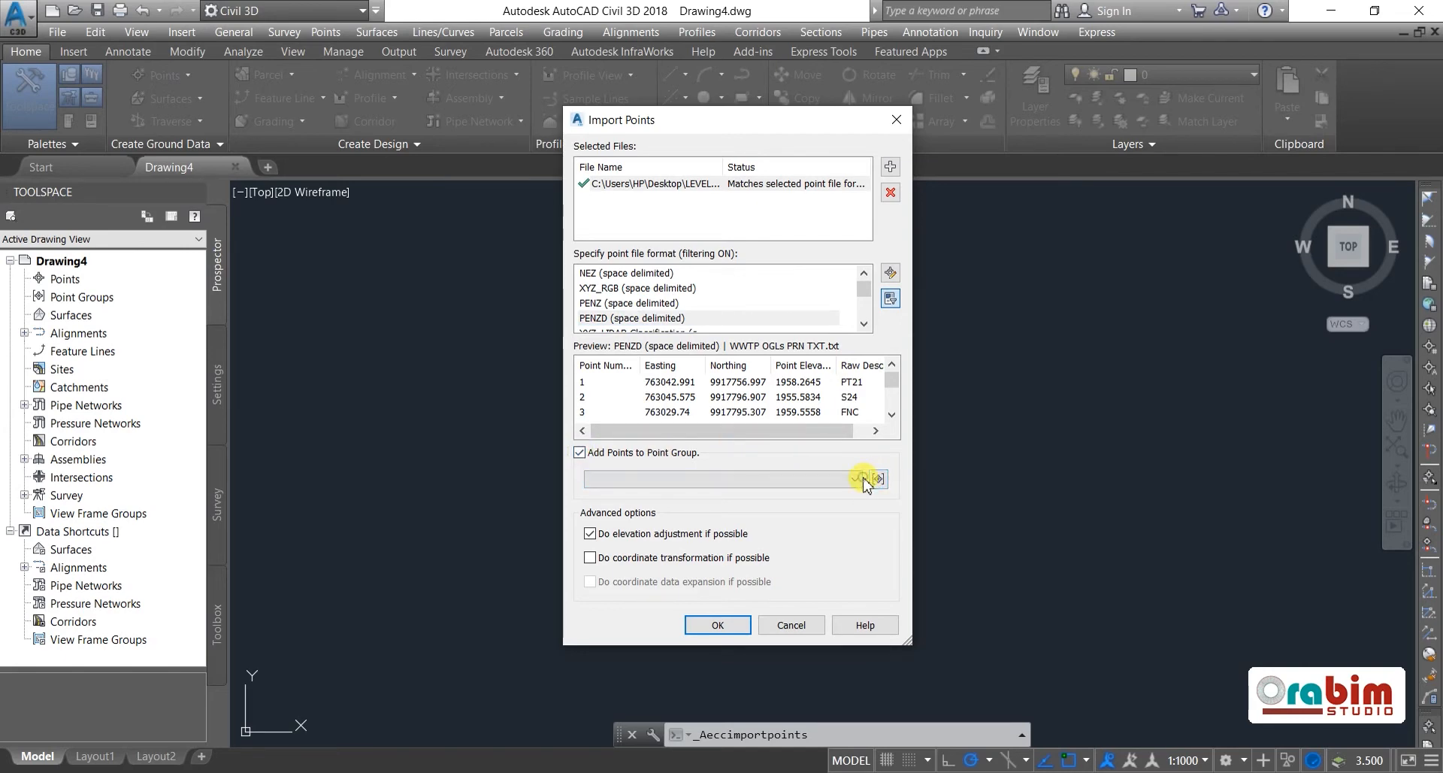
{"action": "left_click", "coordinate": [875, 478]}
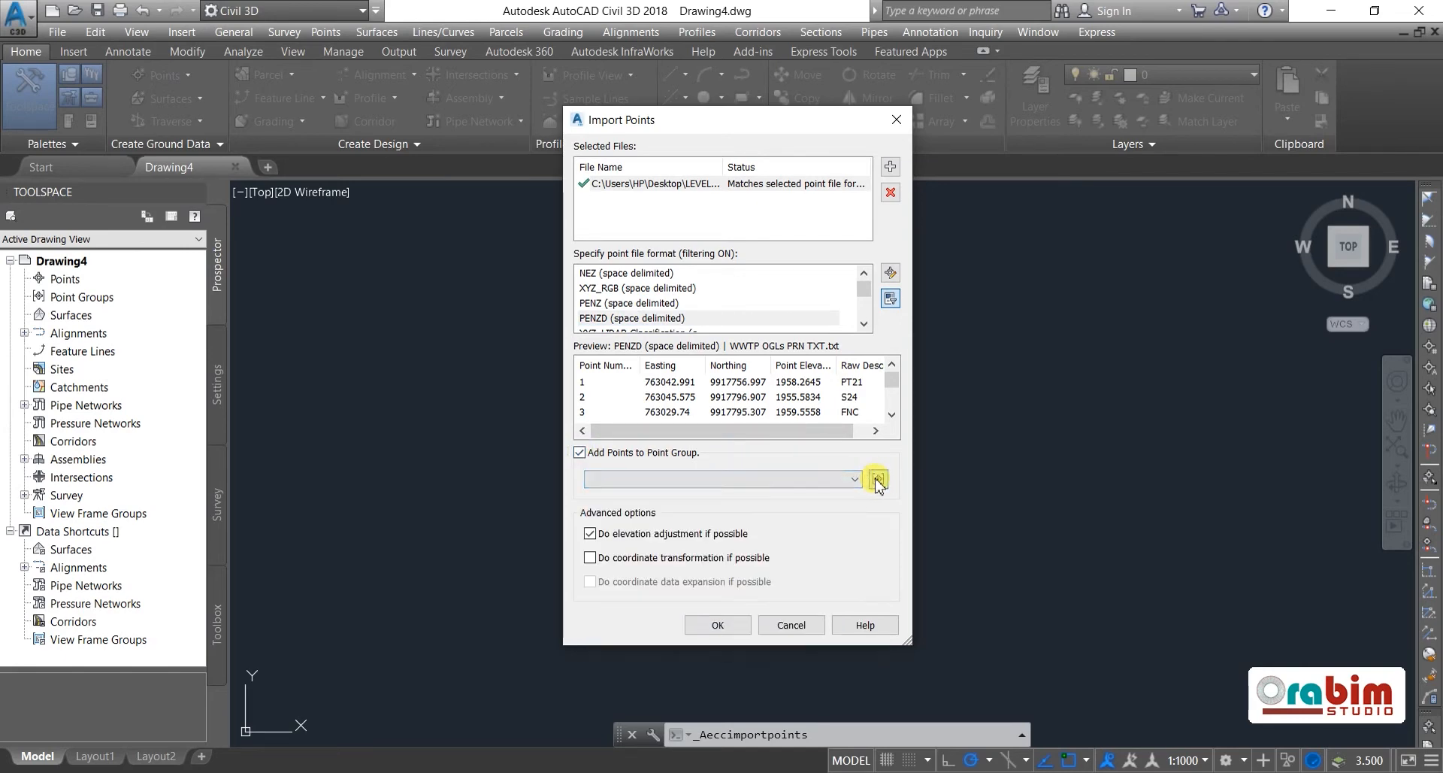
{"action": "left_click", "coordinate": [875, 478]}
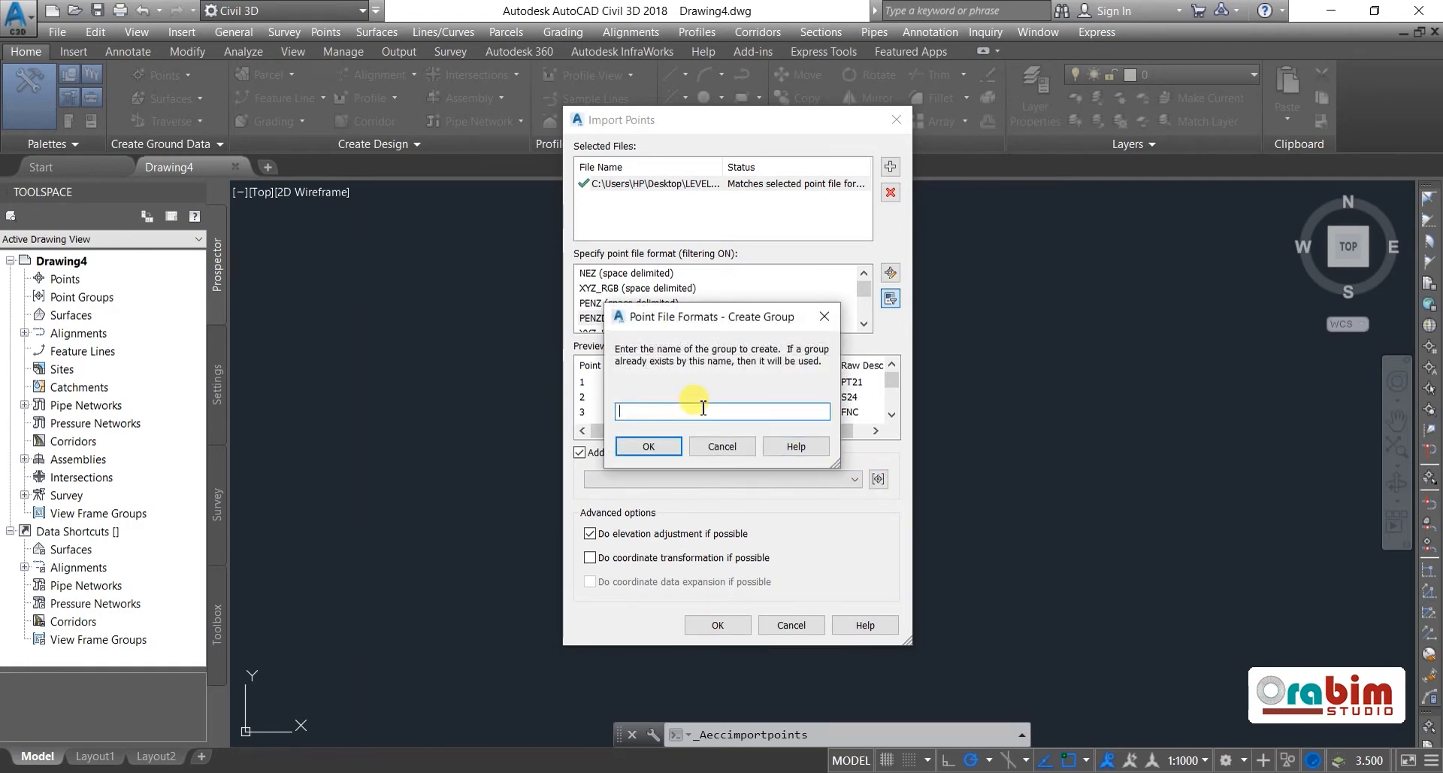
{"action": "type", "text": "0"}
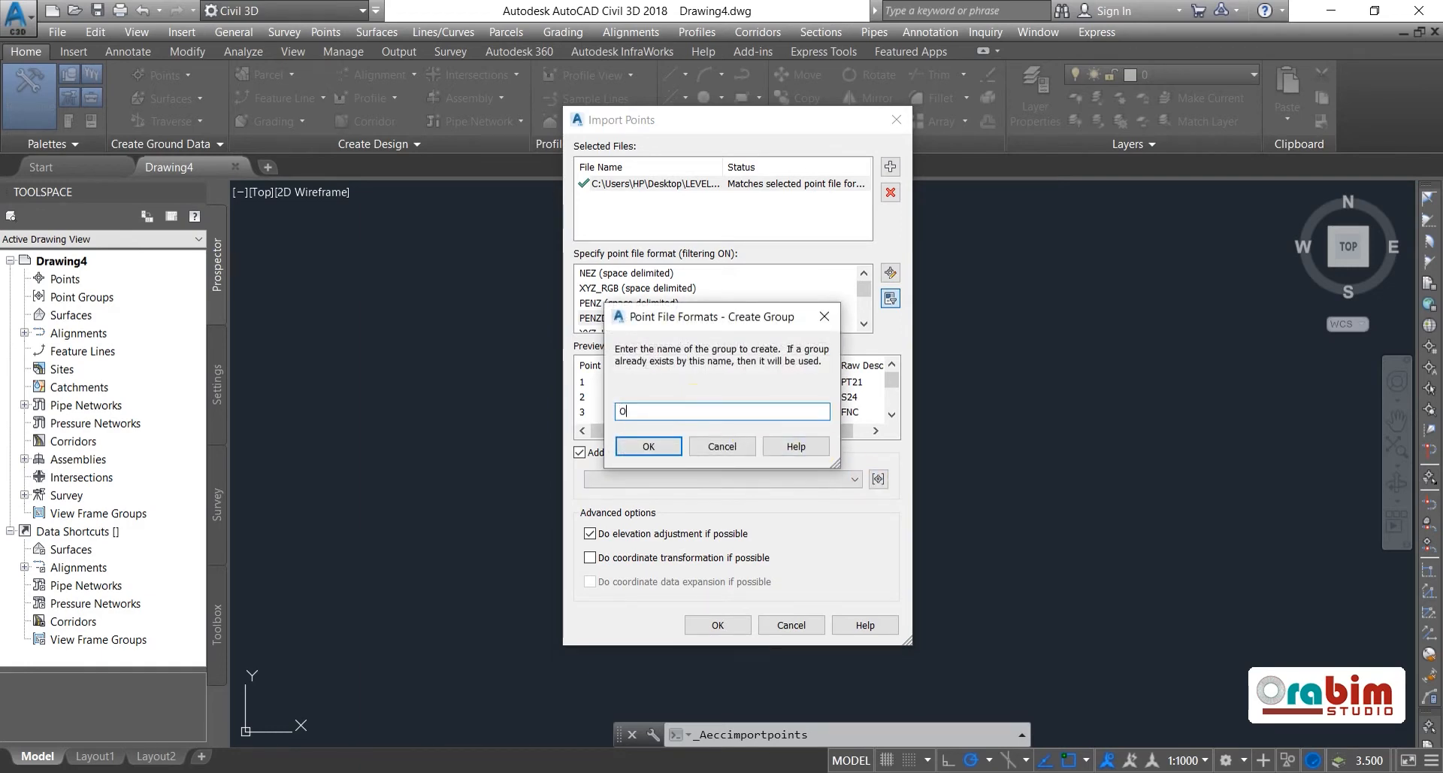
{"action": "type", "text": "GL"}
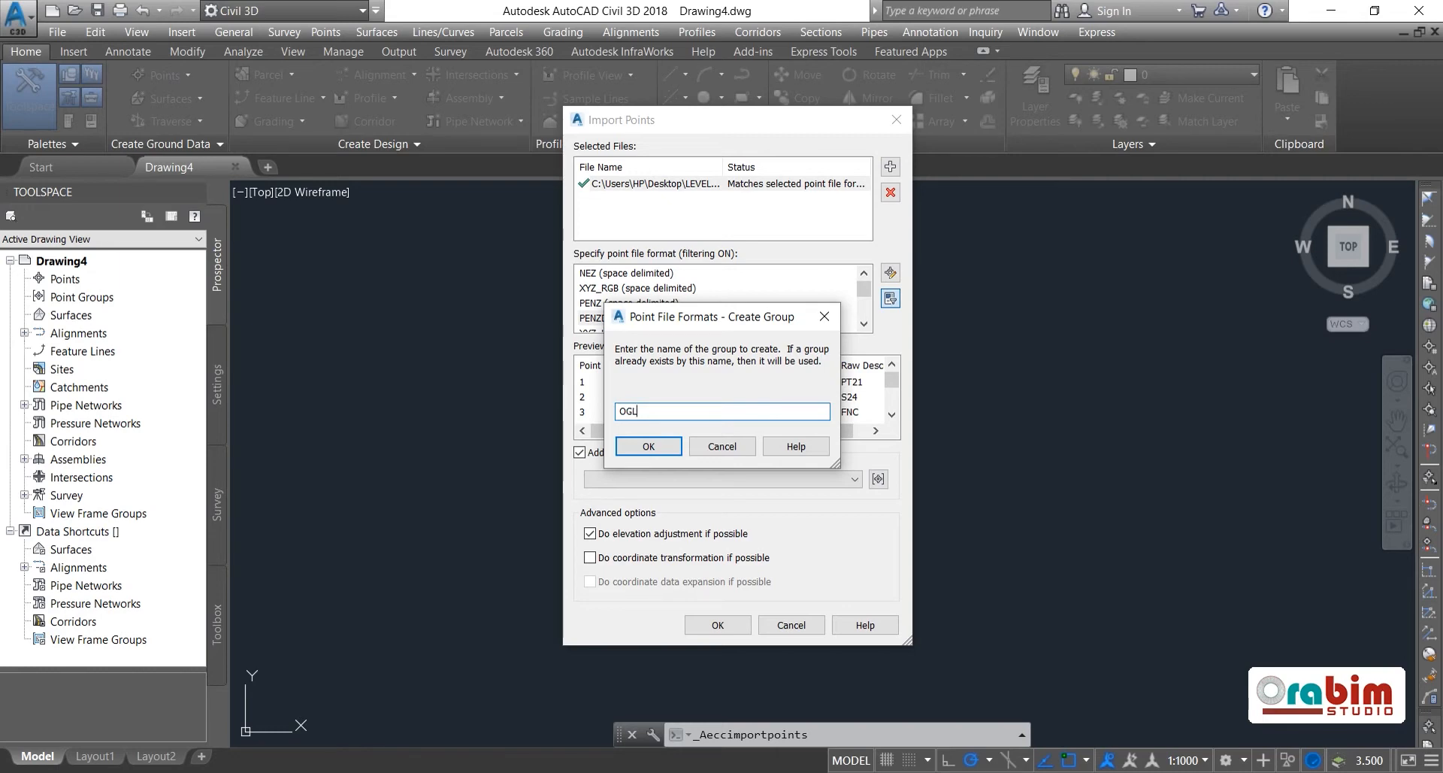
{"action": "left_click", "coordinate": [648, 446]}
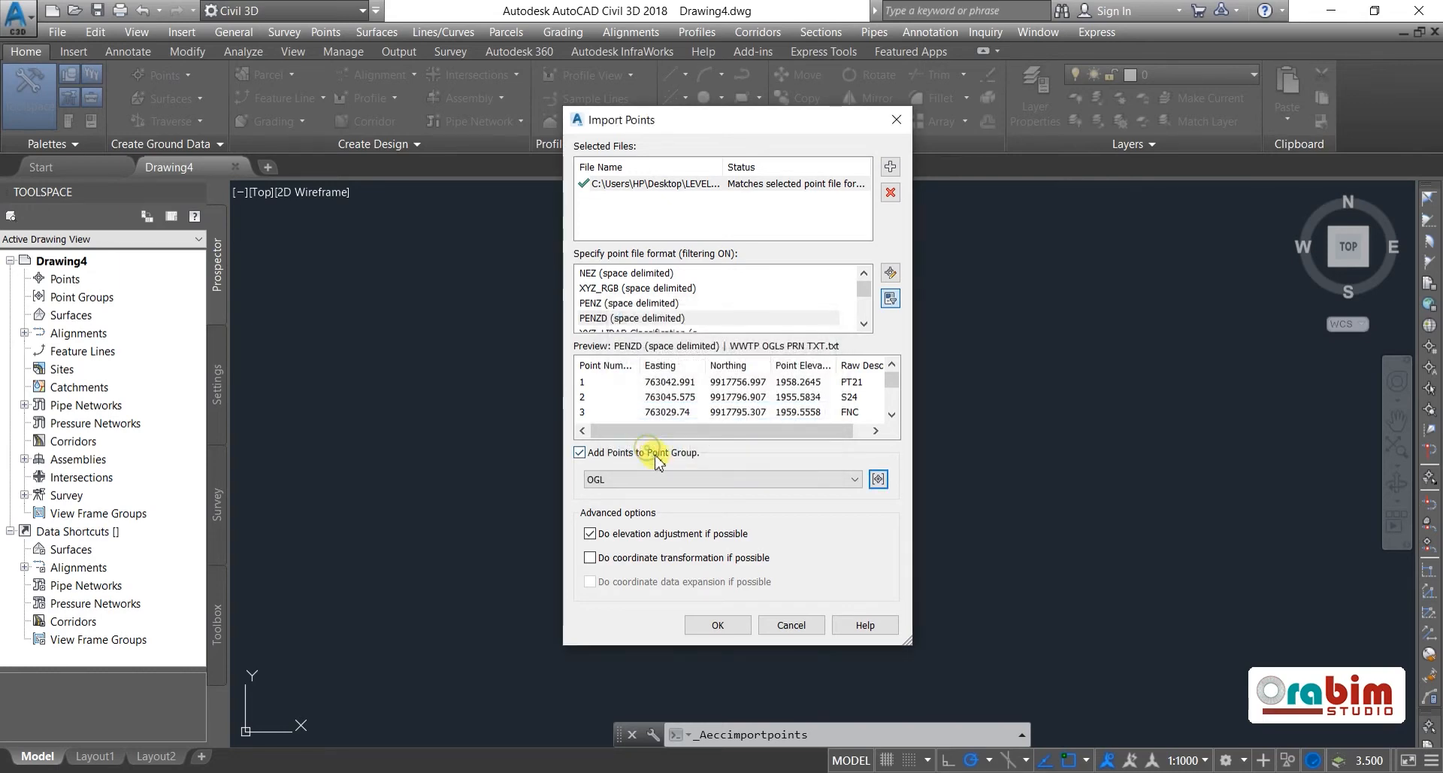
{"action": "left_click", "coordinate": [717, 625]}
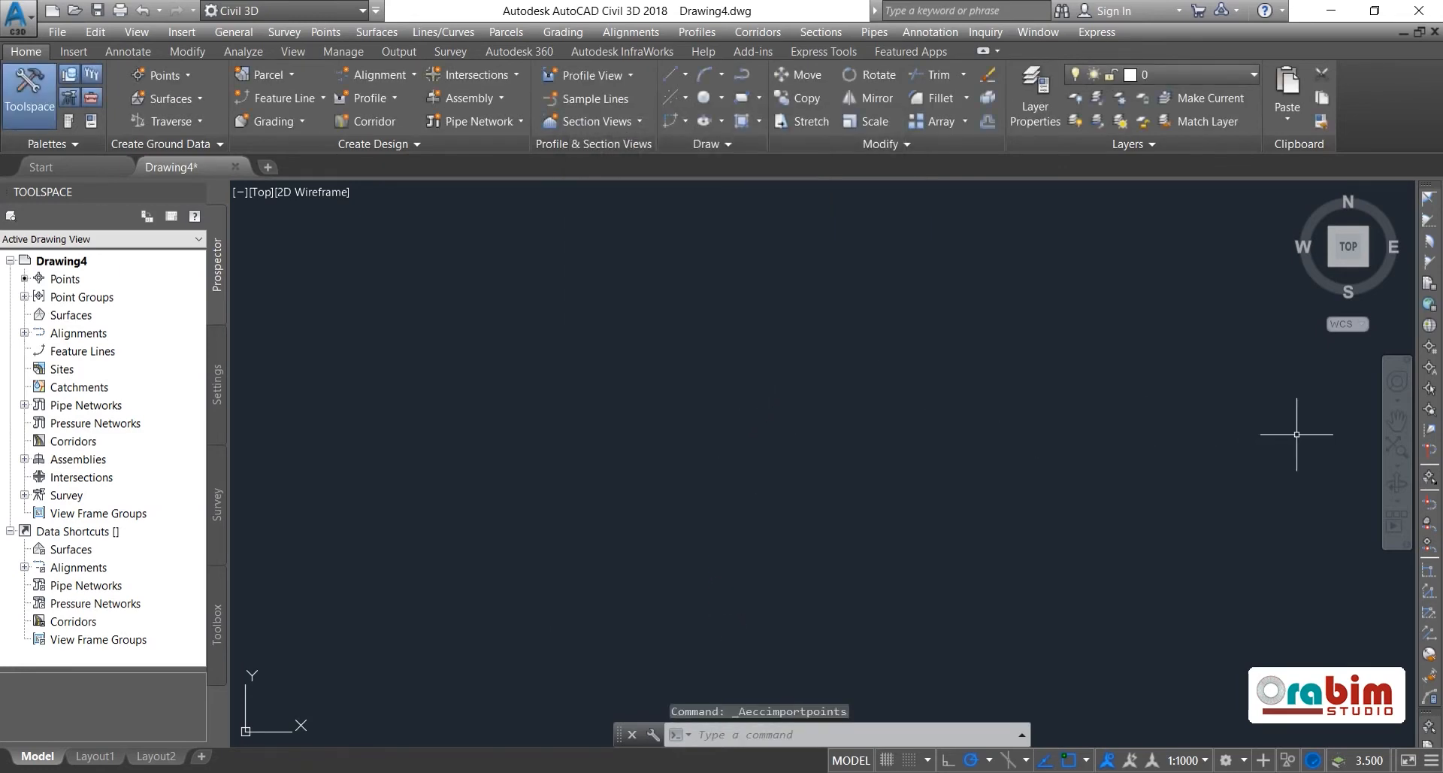
{"action": "mouse_move", "coordinate": [1397, 448]}
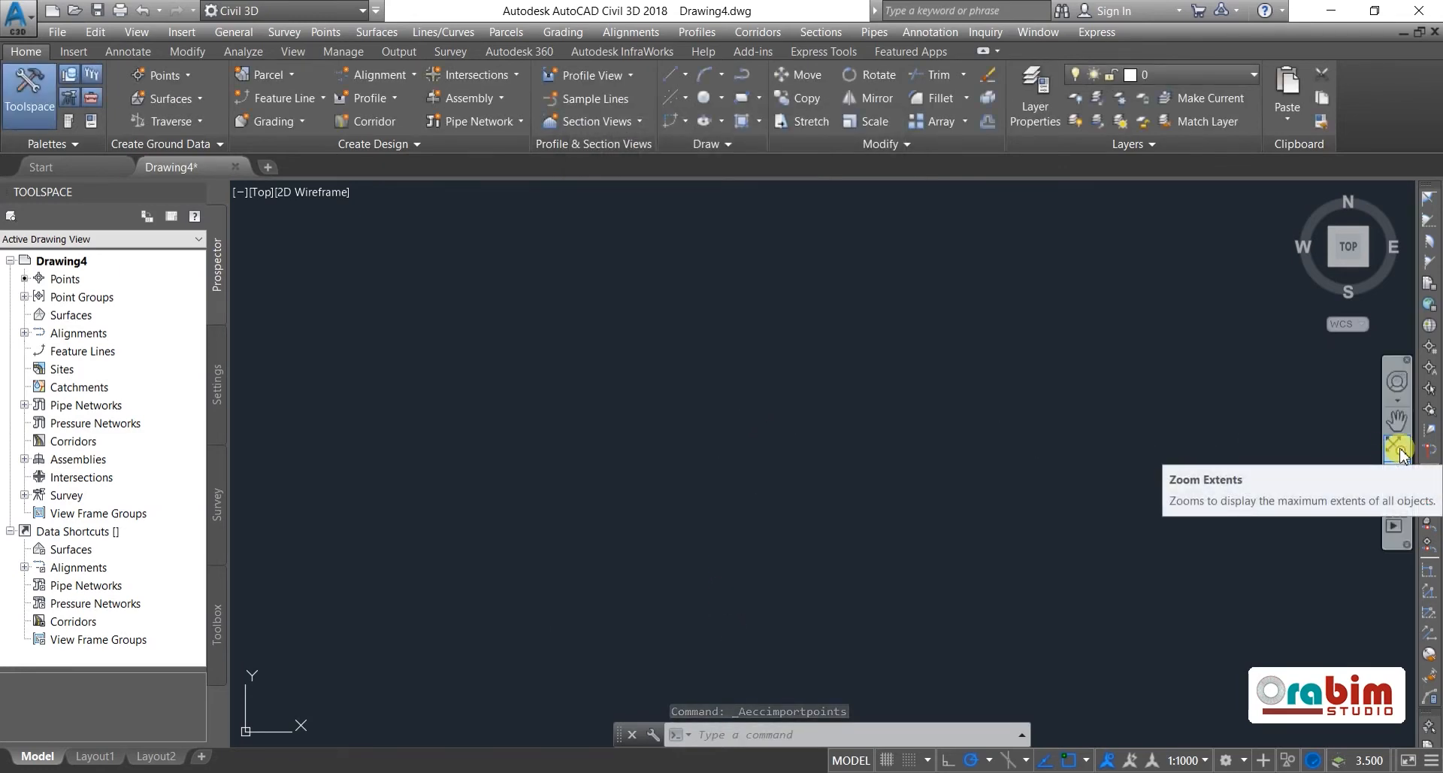
- Zoom to all imported points and set the annotation scale to 1:100
{"action": "left_click", "coordinate": [1398, 450]}
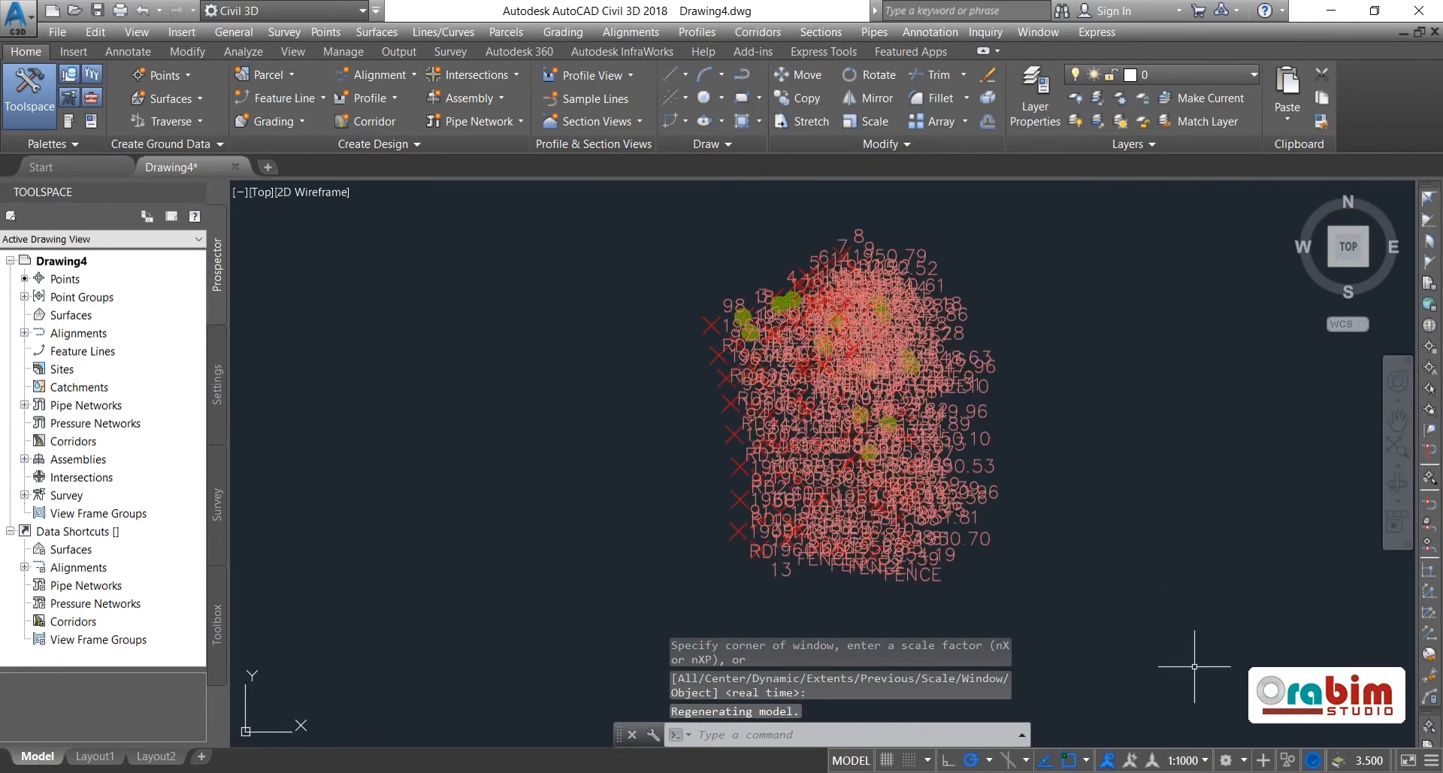
{"action": "left_click", "coordinate": [1180, 760]}
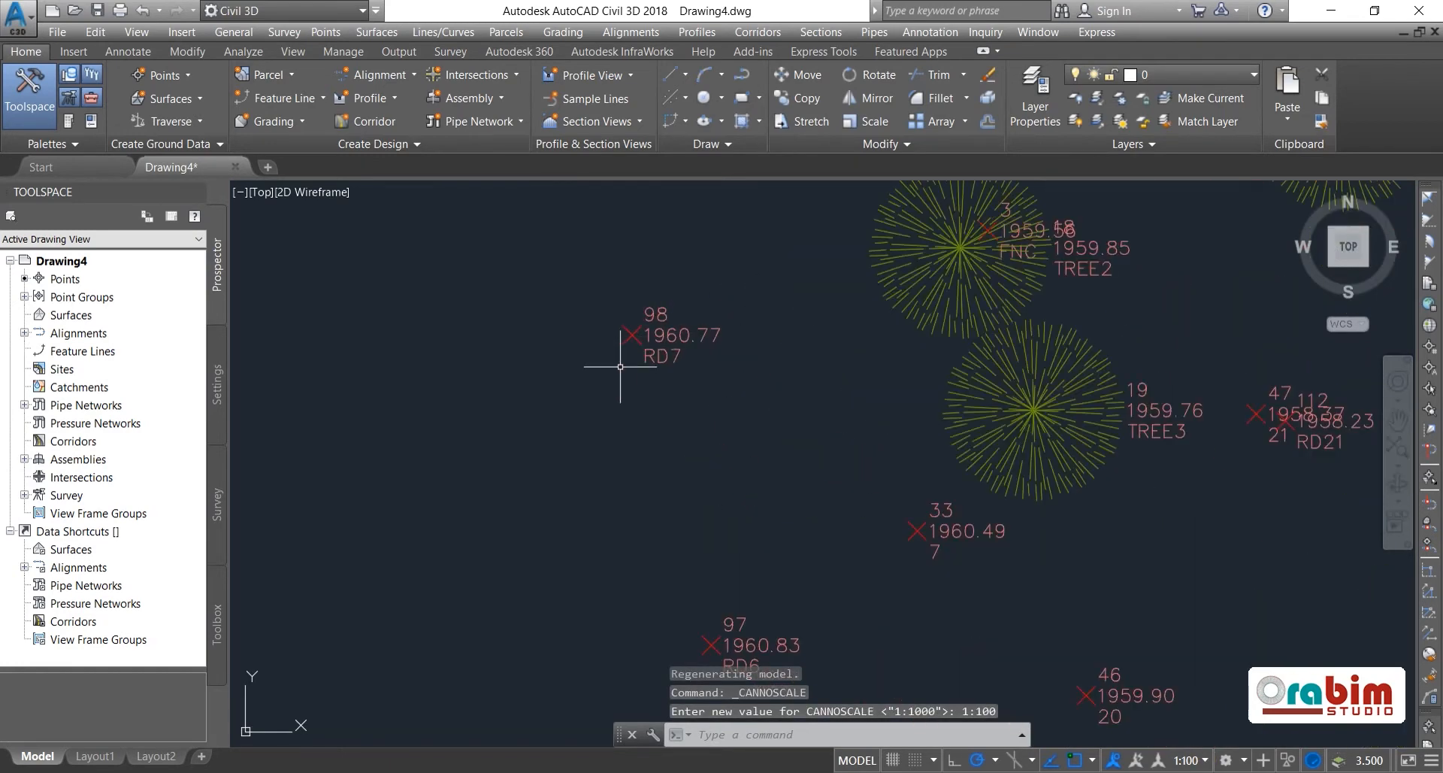
{"action": "left_click", "coordinate": [633, 333]}
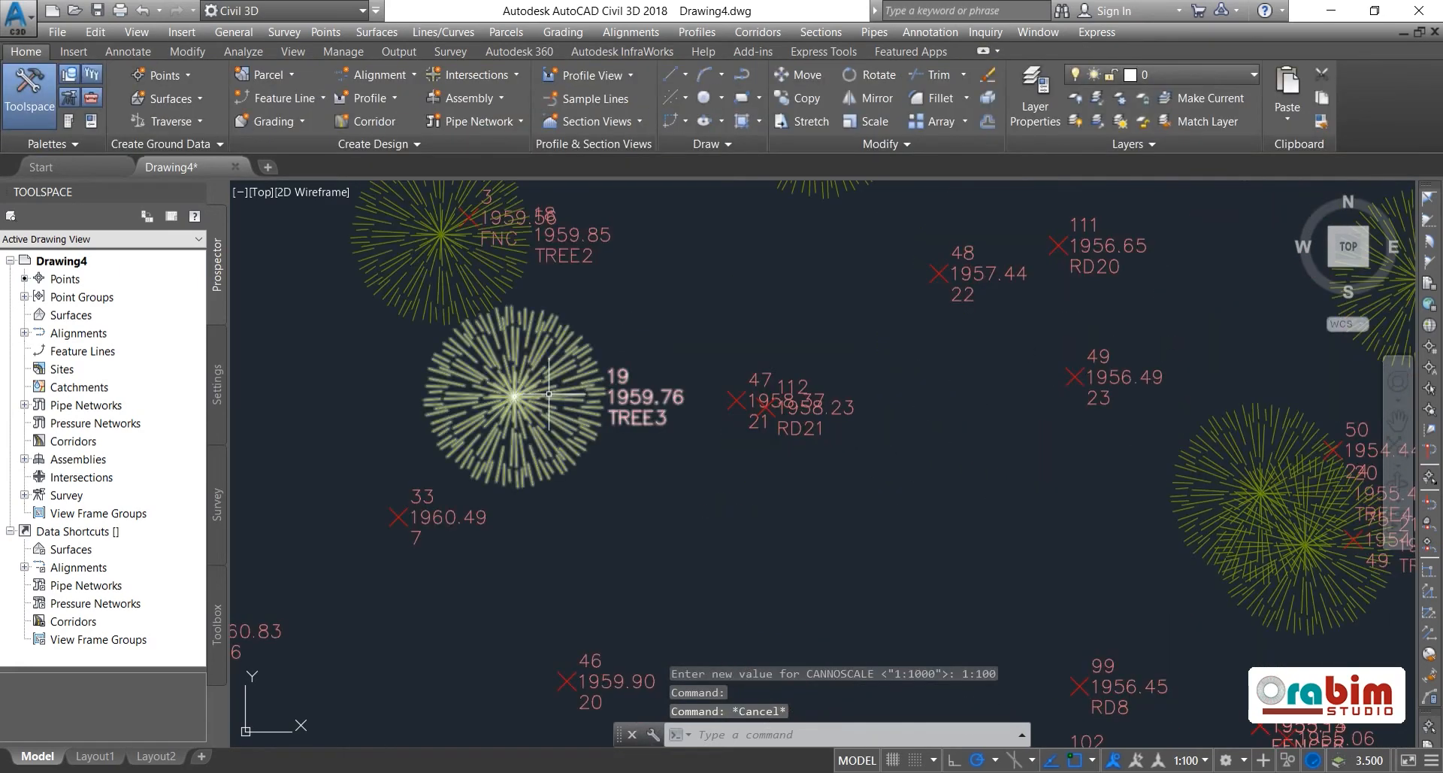
{"action": "mouse_move", "coordinate": [514, 398]}
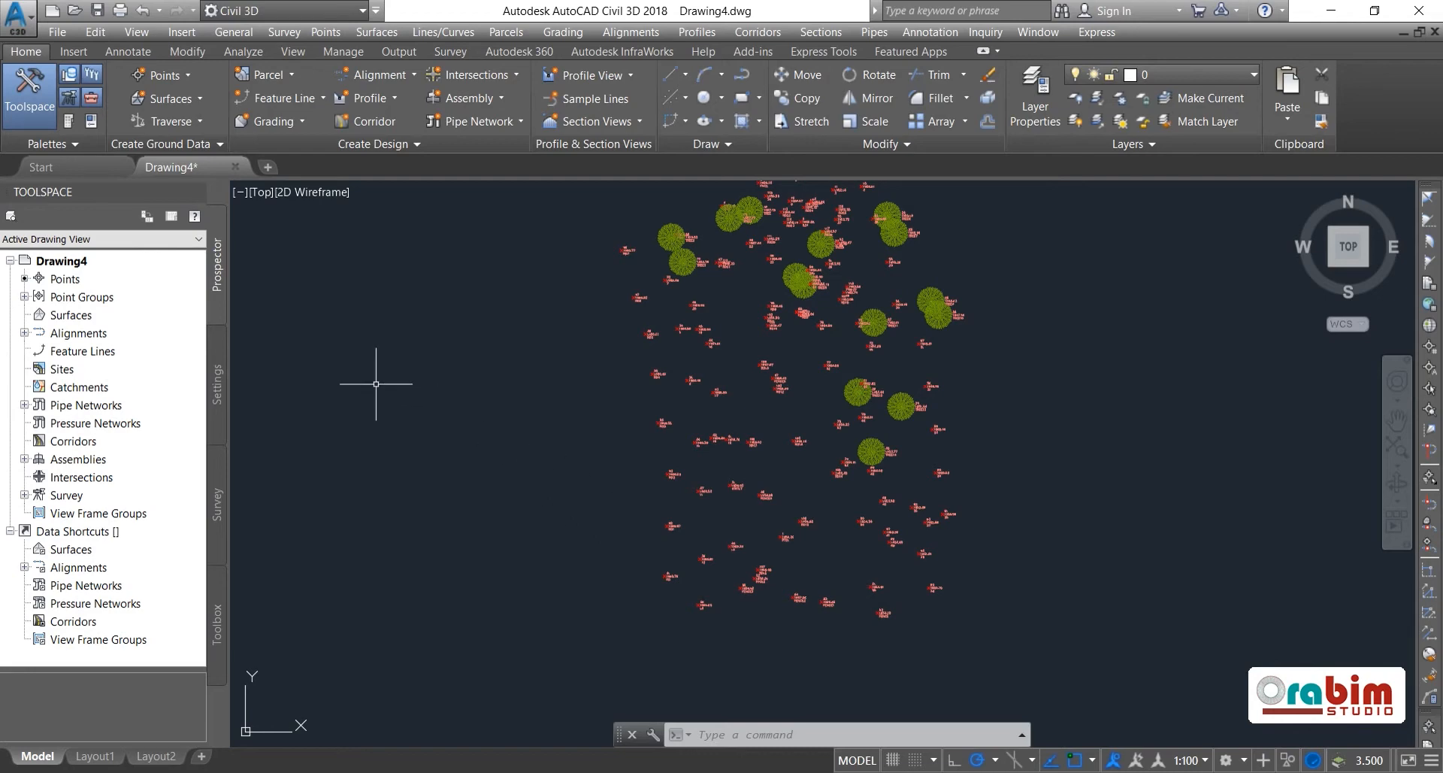
{"action": "mouse_move", "coordinate": [221, 390]}
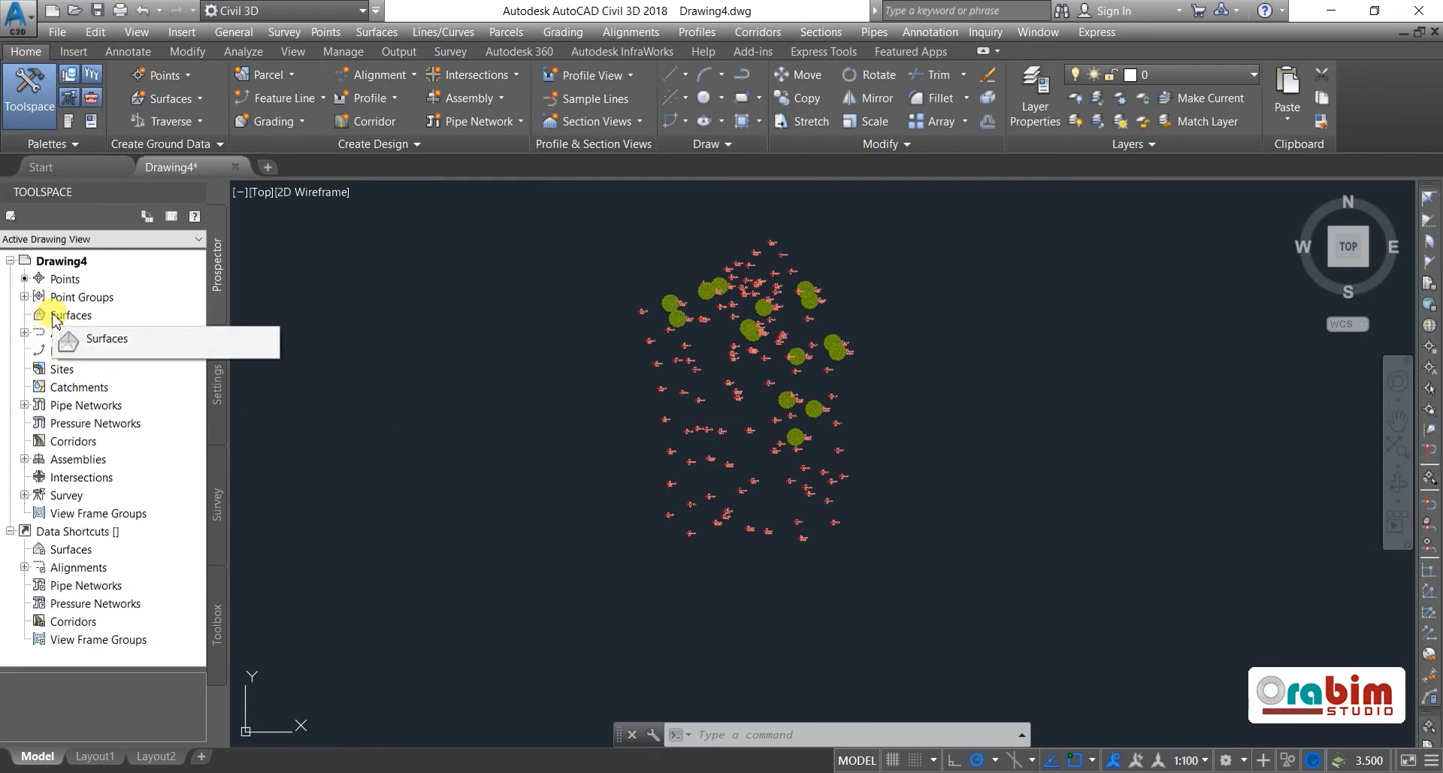
- Create a new TIN surface named OGL Surface from Prospector's Surfaces collection
{"action": "left_click", "coordinate": [72, 315]}
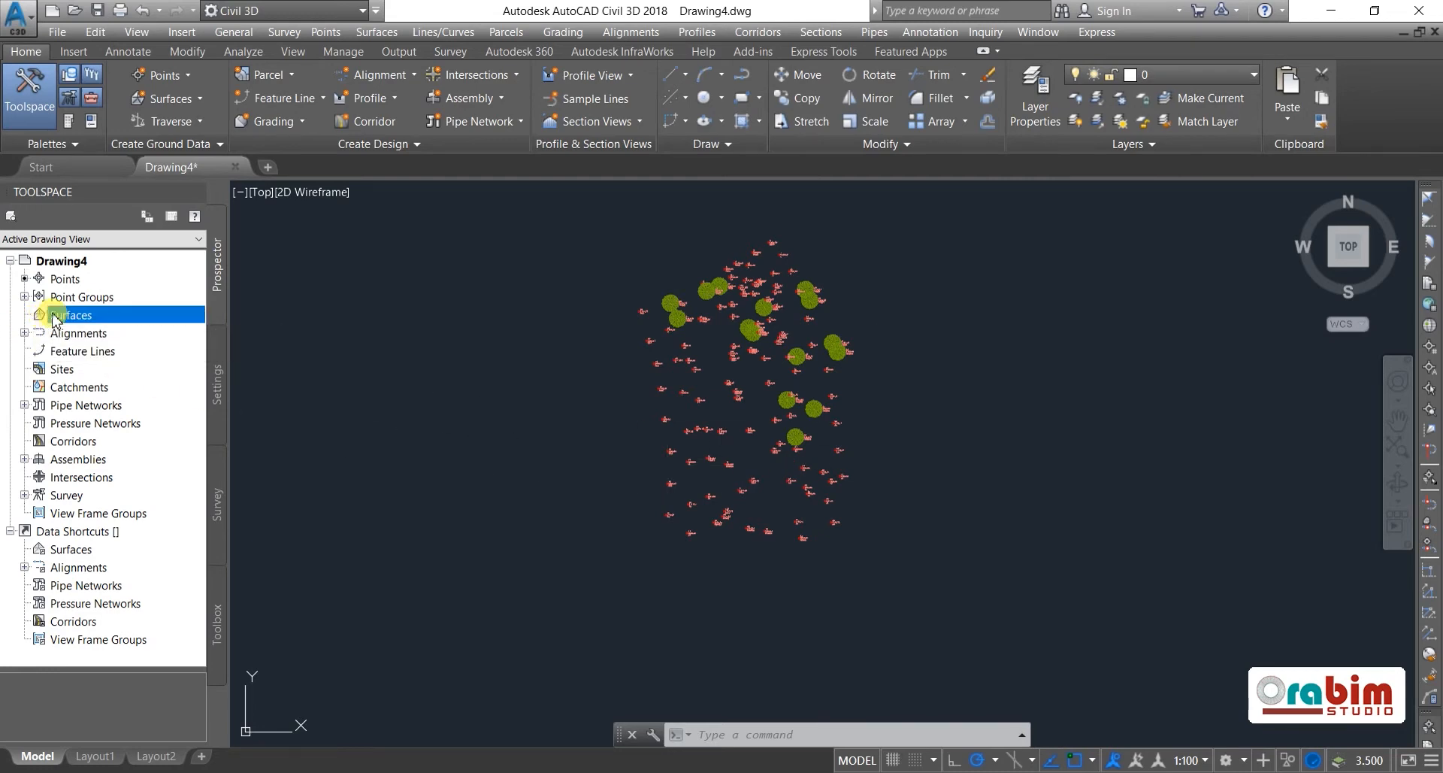
{"action": "right_click", "coordinate": [74, 315]}
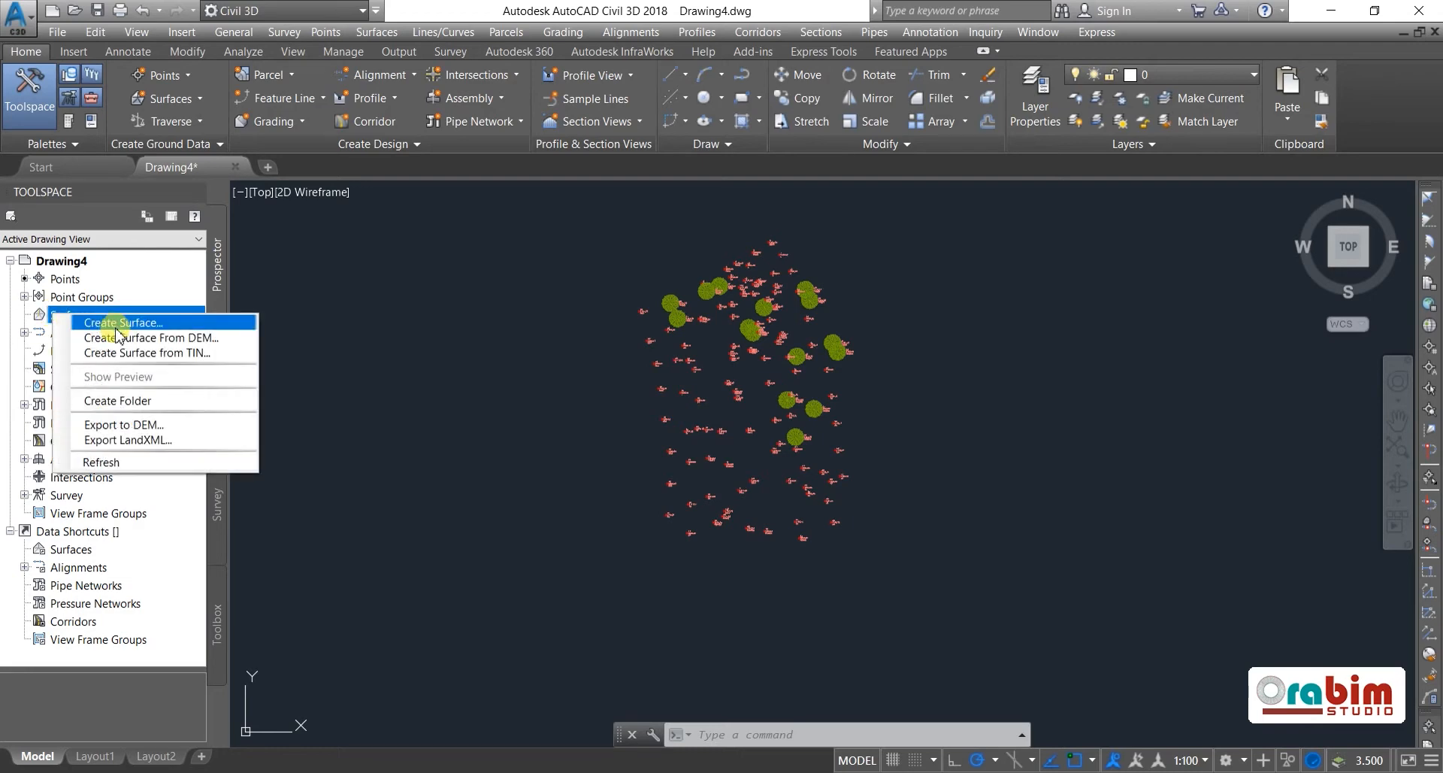
{"action": "left_click", "coordinate": [122, 322]}
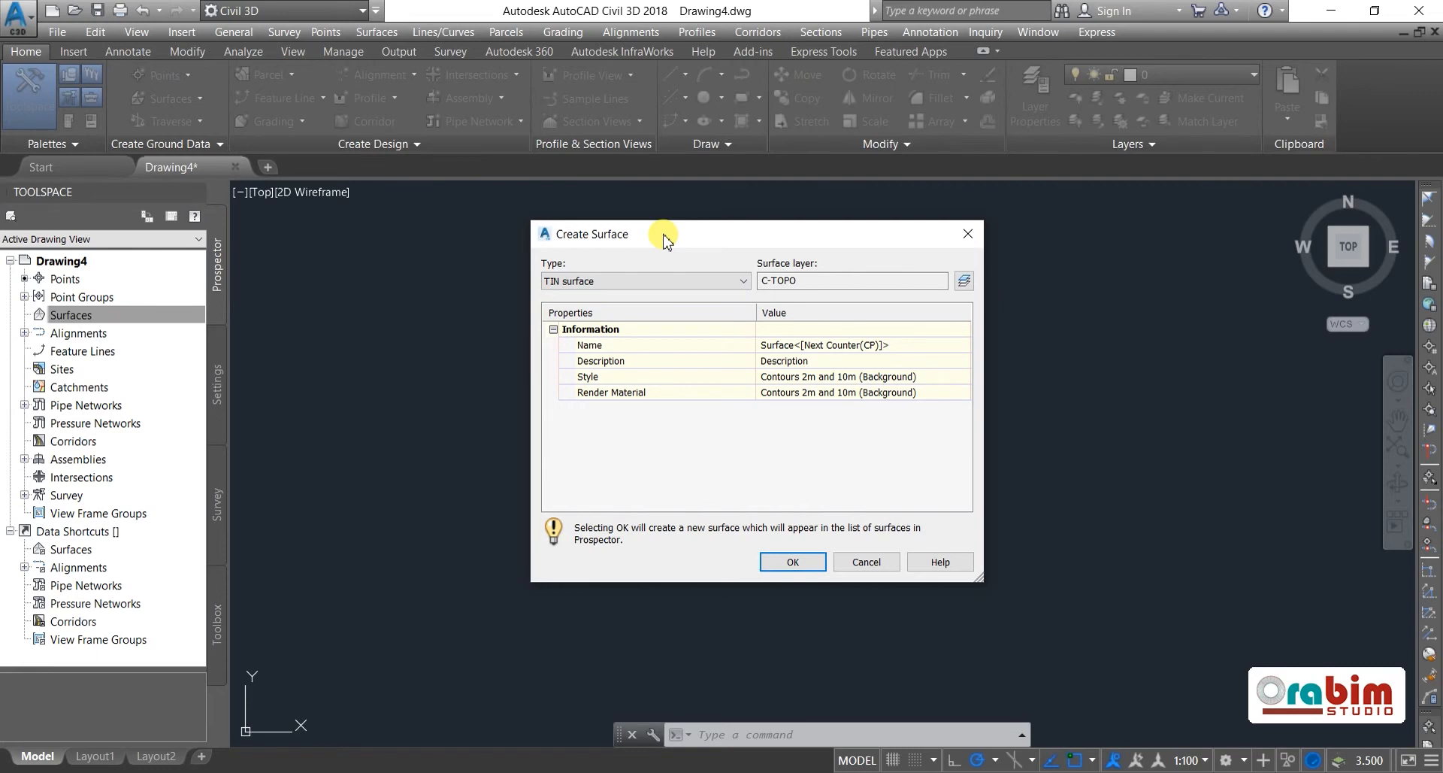
{"action": "left_click", "coordinate": [644, 281]}
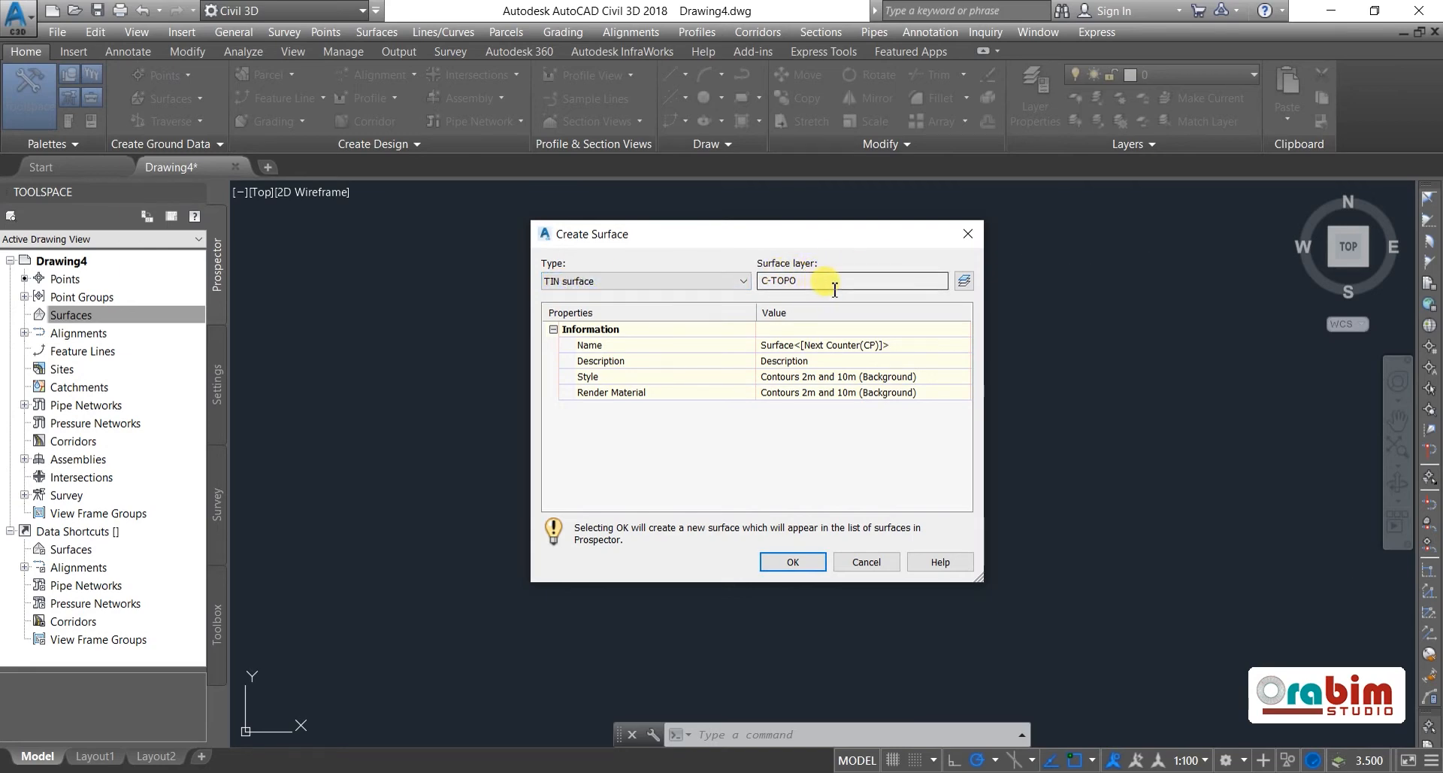
{"action": "left_click", "coordinate": [776, 345]}
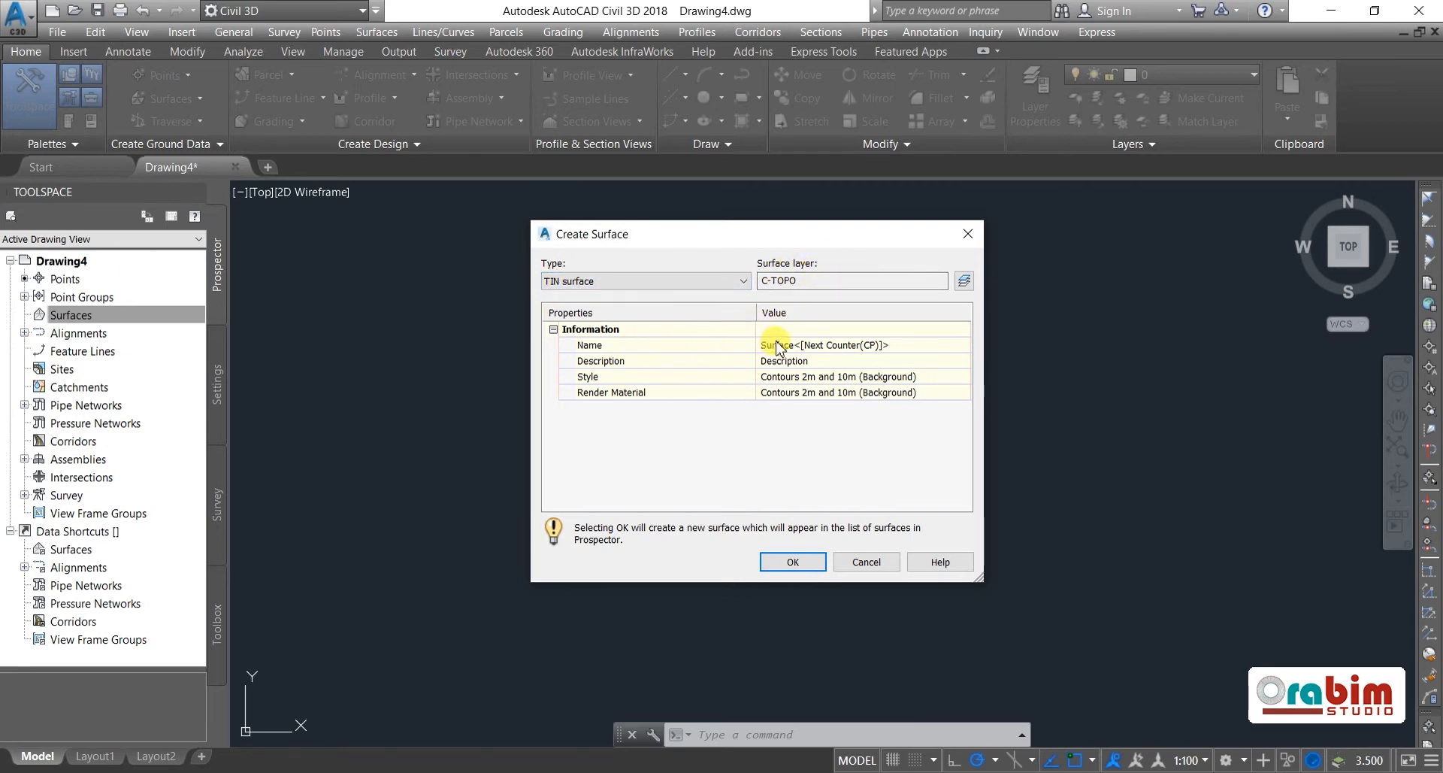
{"action": "left_click", "coordinate": [833, 345]}
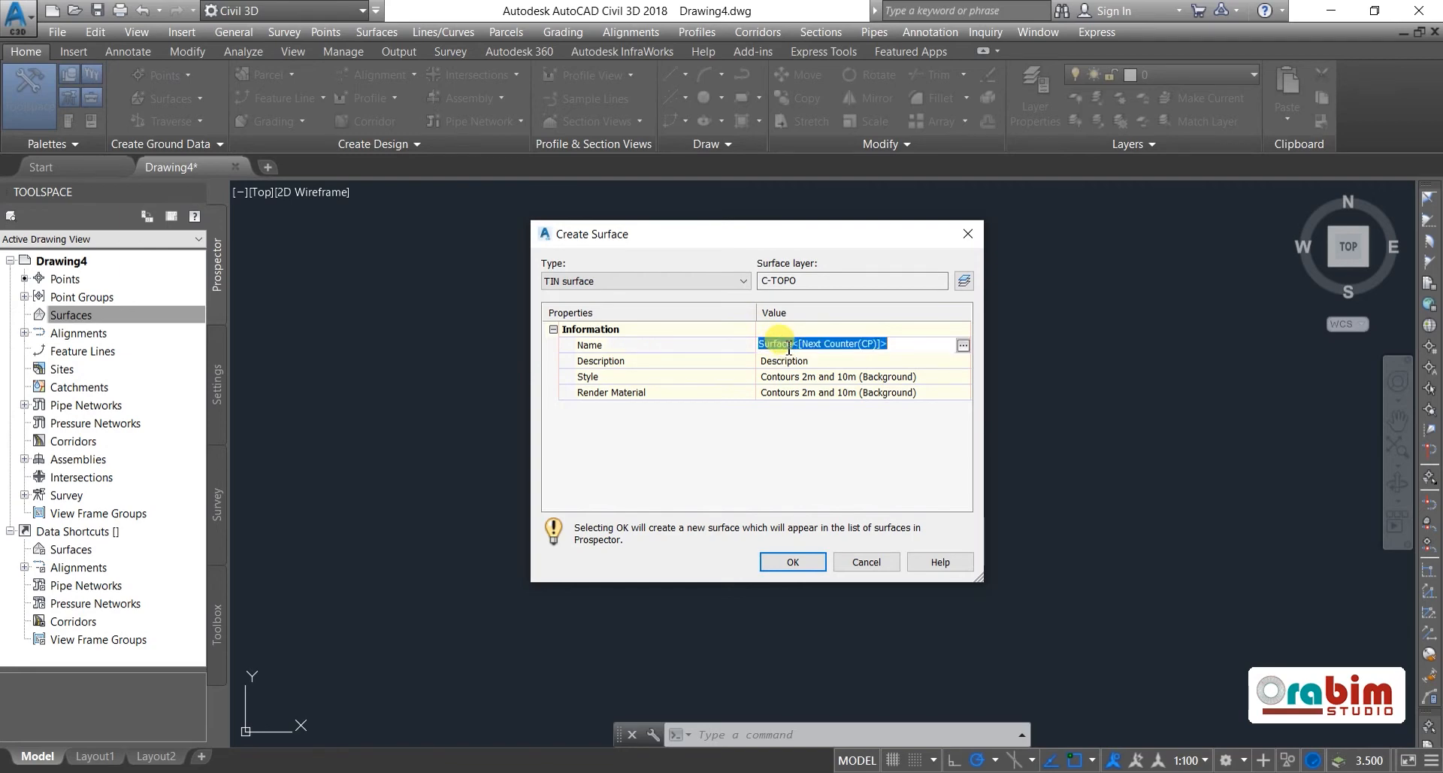
{"action": "type", "text": "0"}
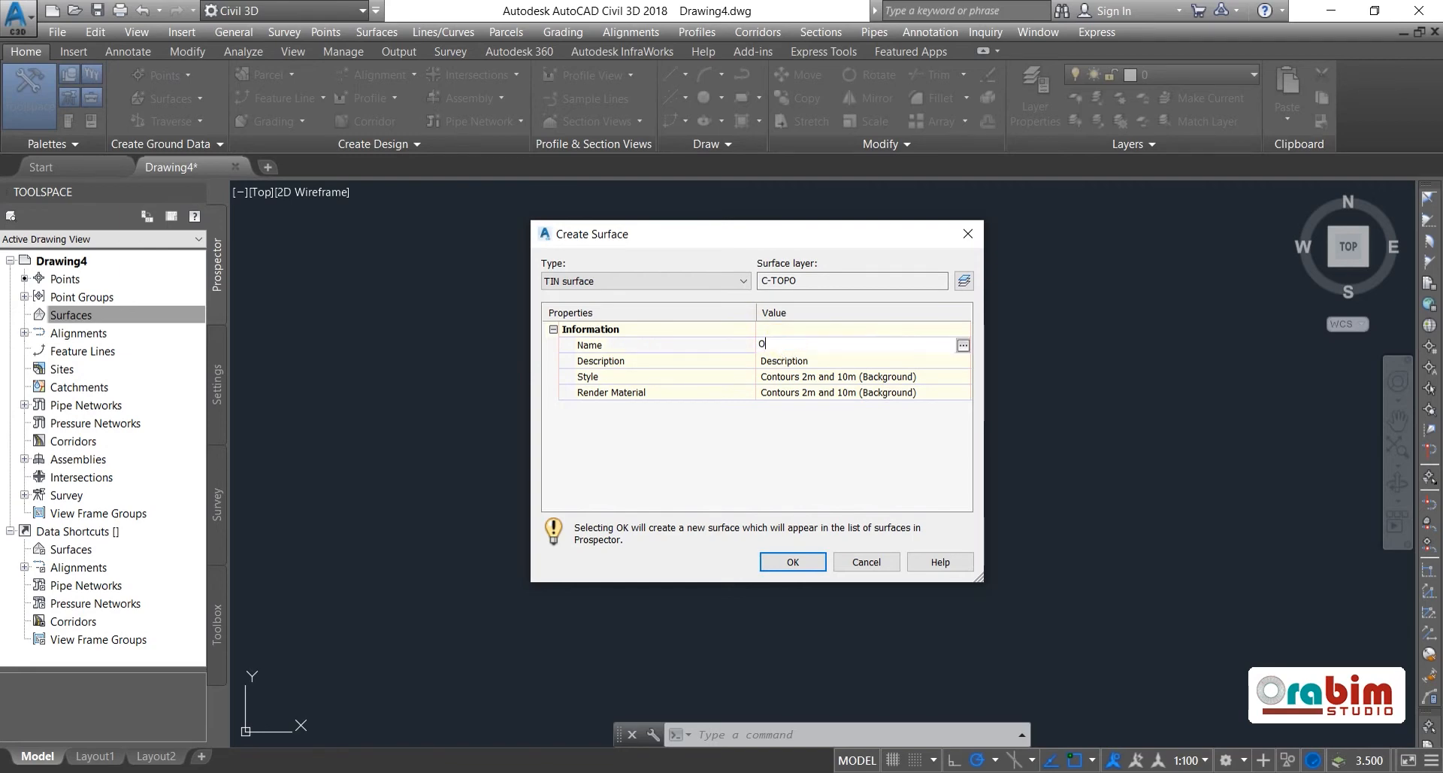
{"action": "type", "text": "GL"}
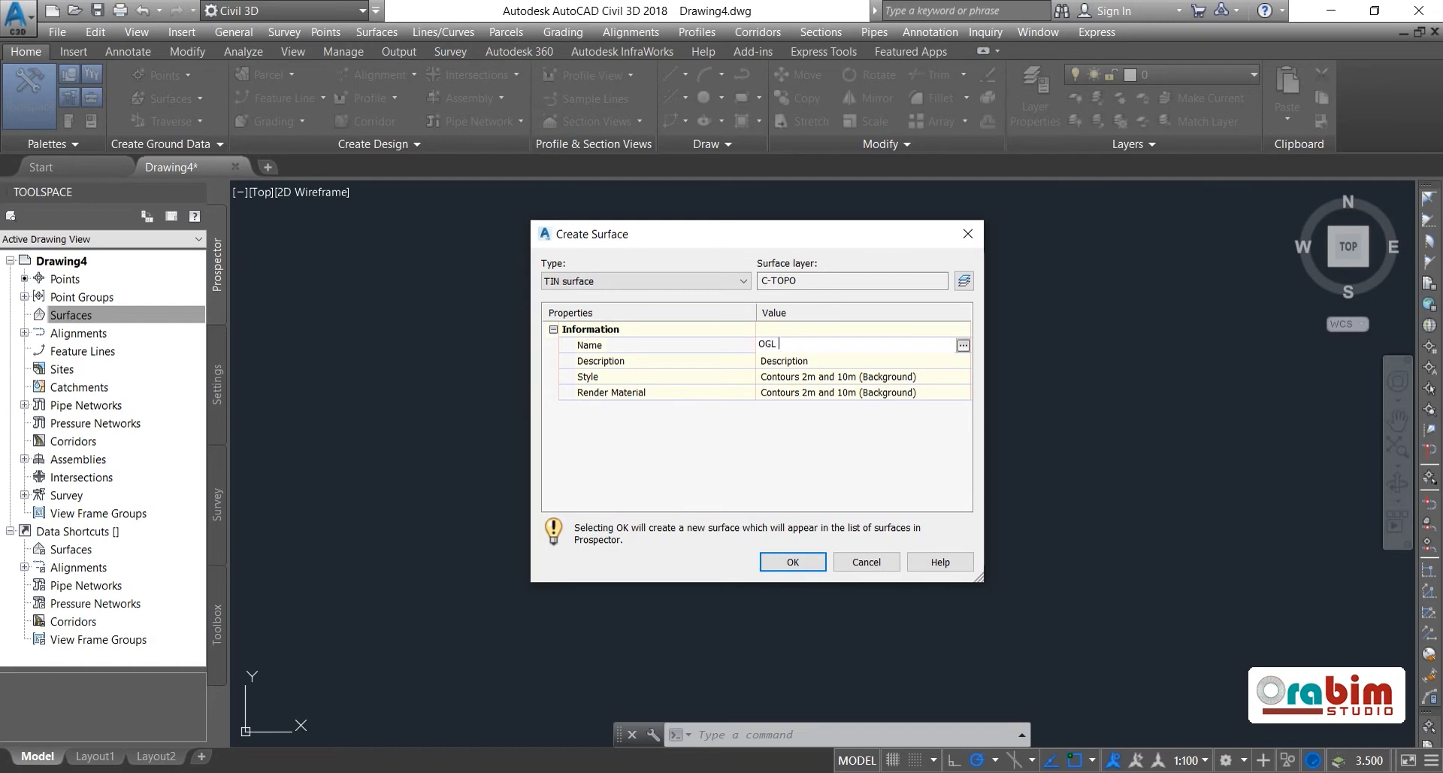
{"action": "type", "text": "Surface"}
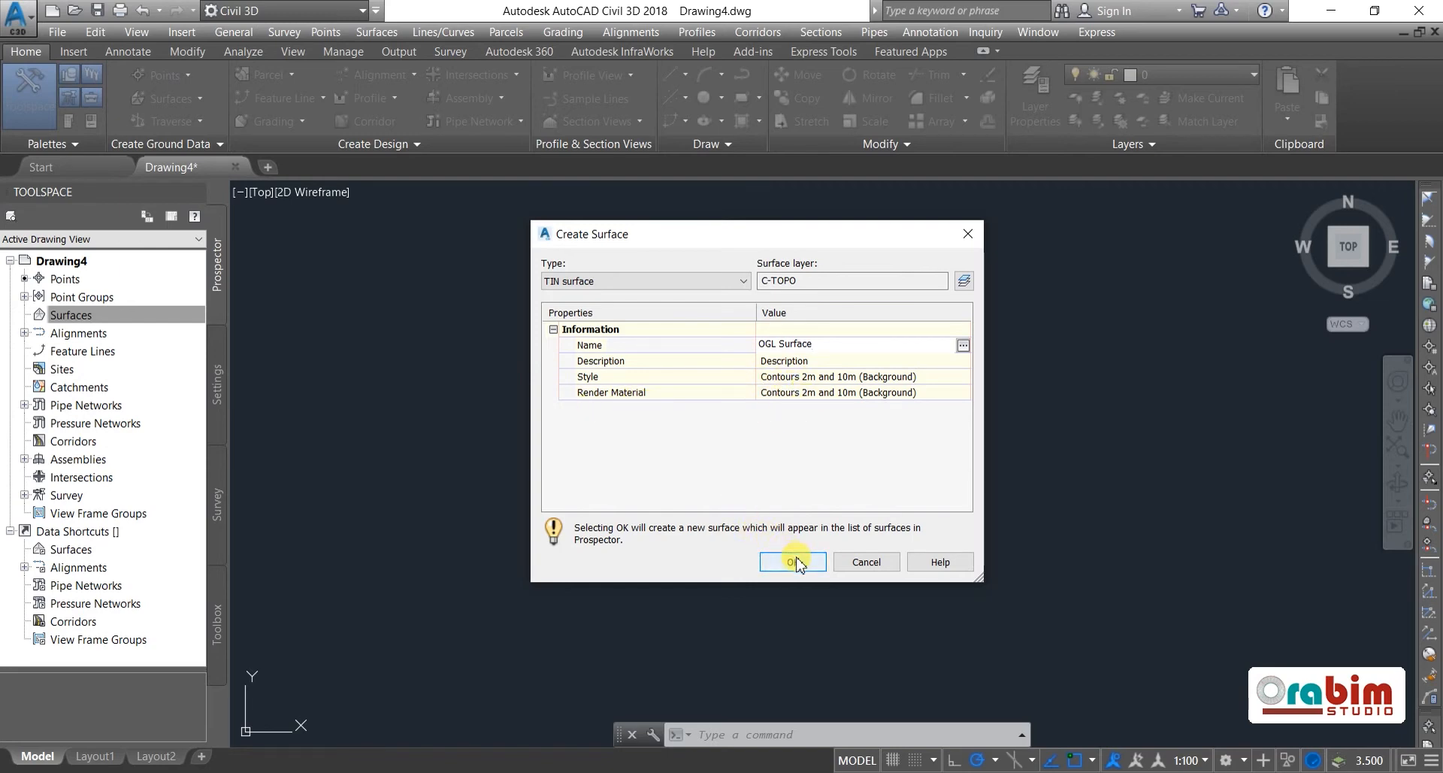
{"action": "left_click", "coordinate": [788, 563]}
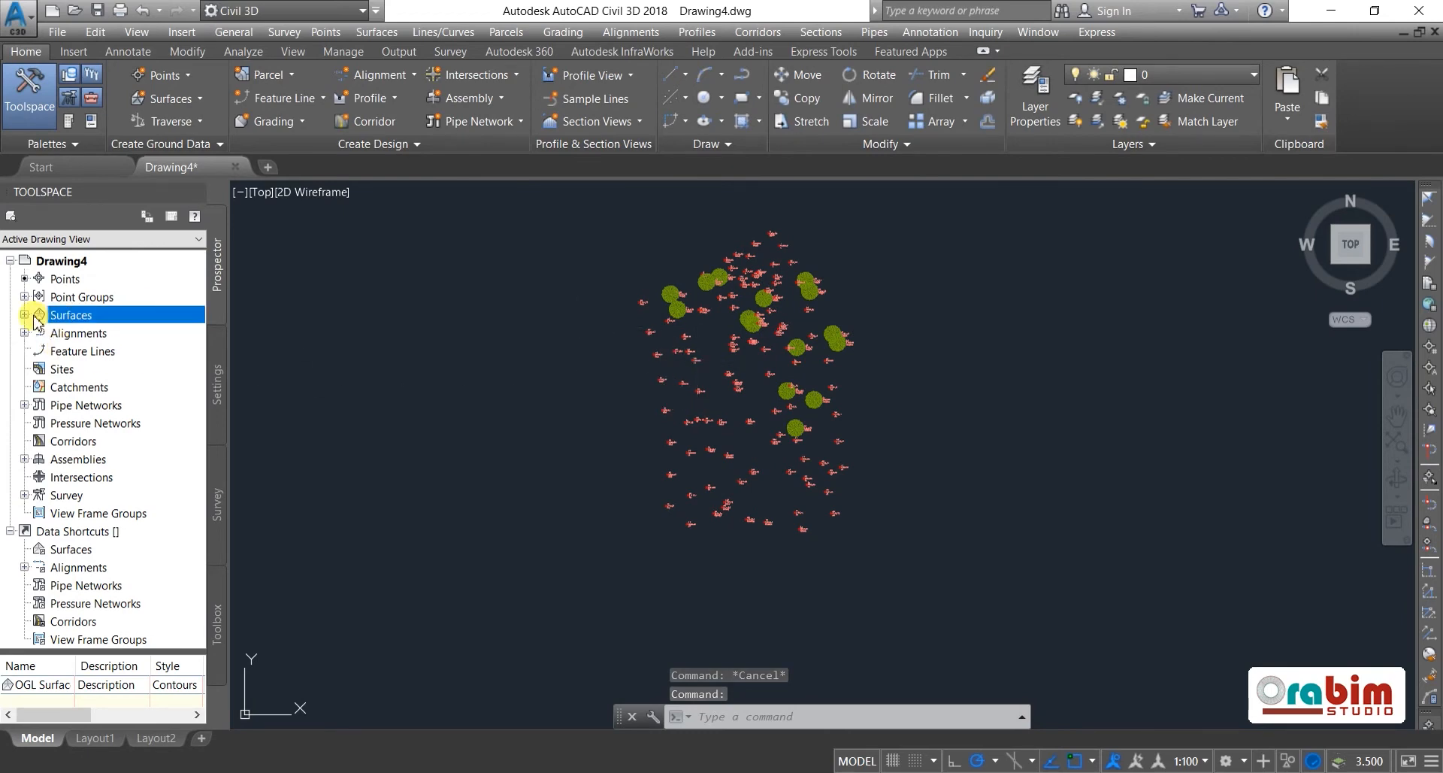
- Add the OGL point group to the OGL Surface definition so its boundary and contours draw
{"action": "left_click", "coordinate": [24, 315]}
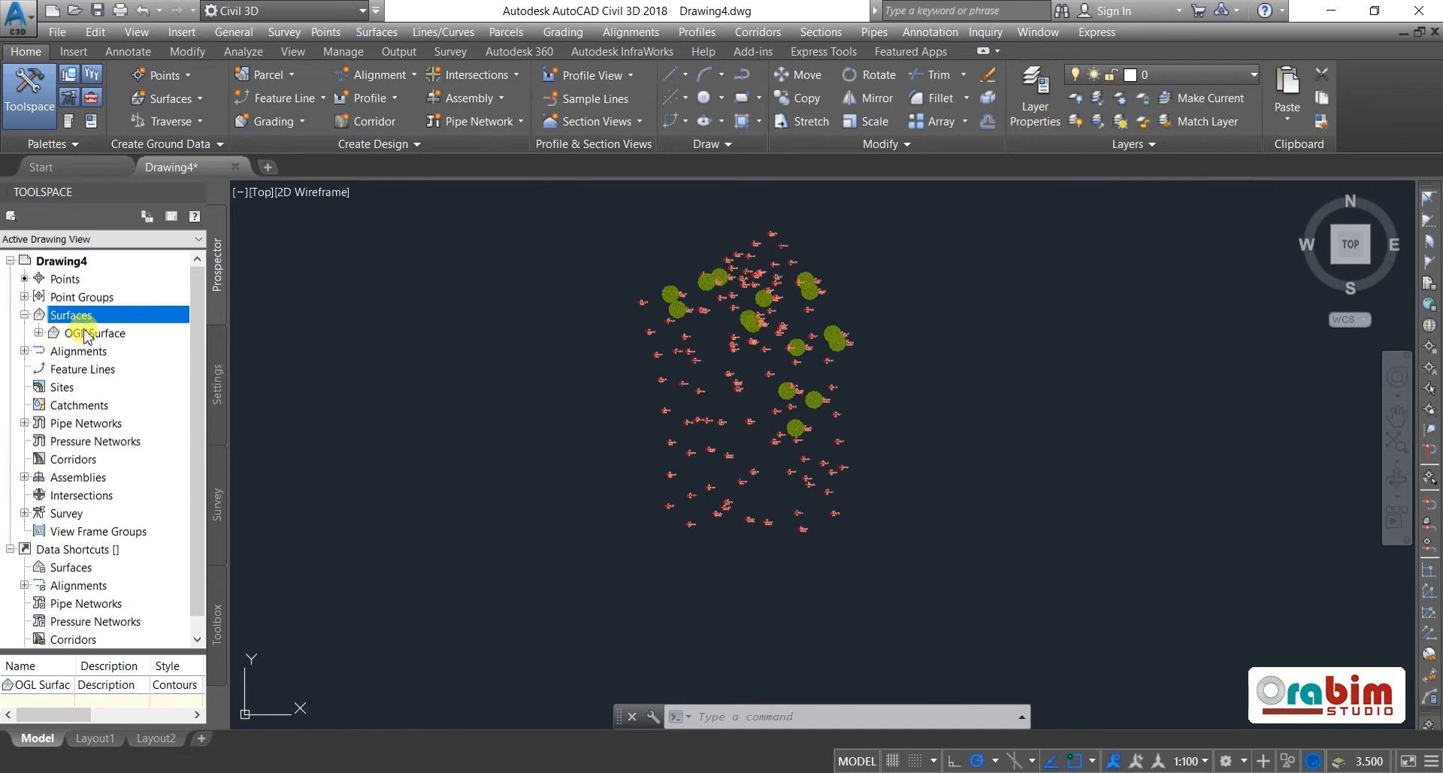
{"action": "left_click", "coordinate": [40, 333]}
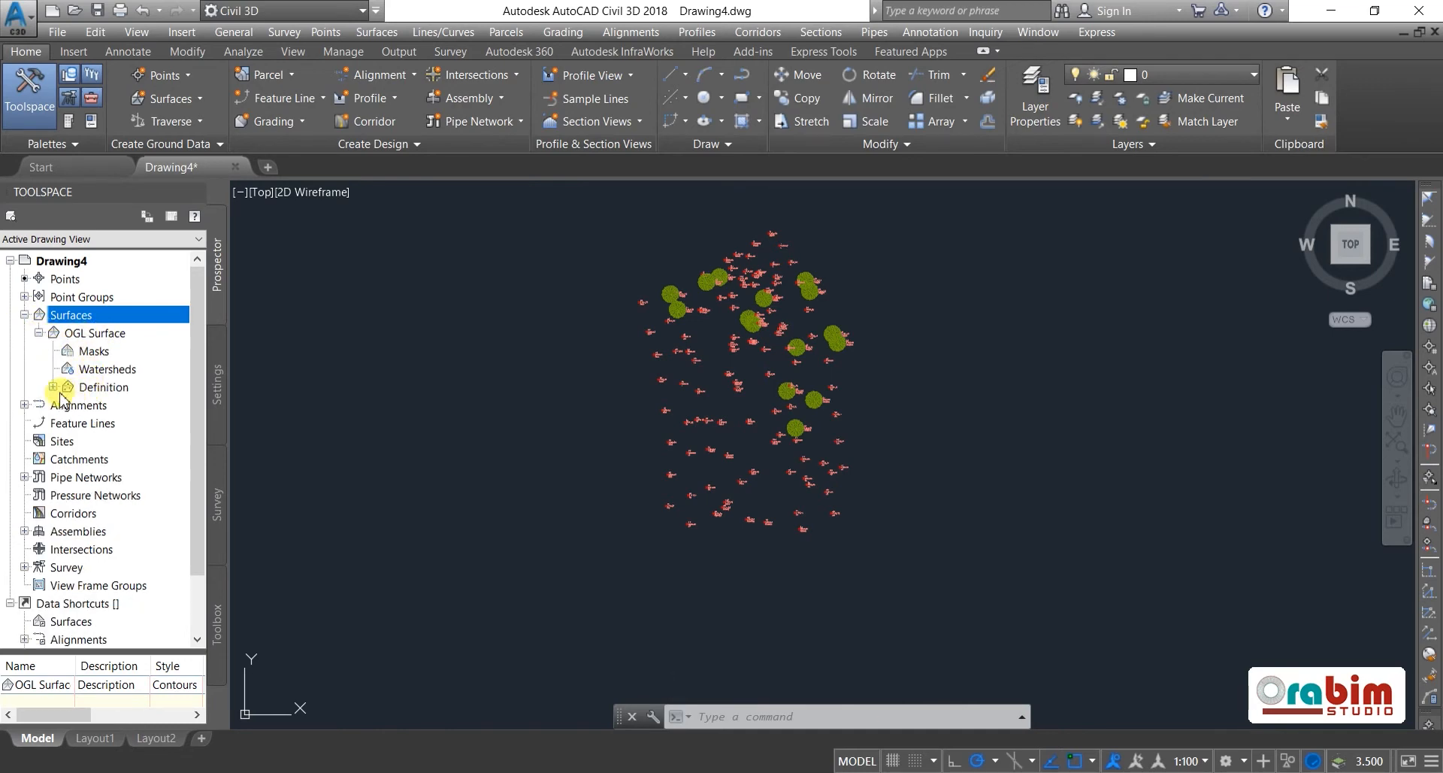
{"action": "left_click", "coordinate": [52, 387]}
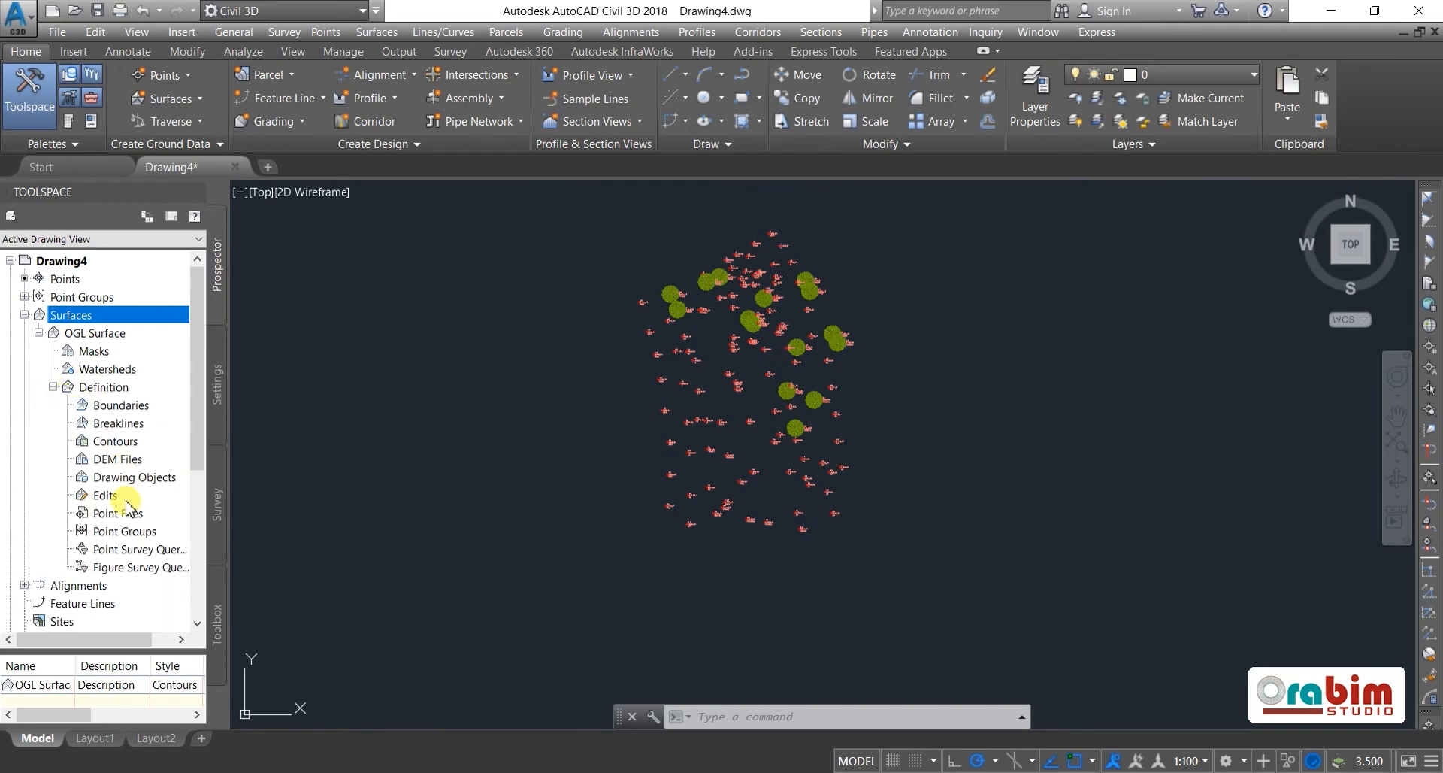
{"action": "left_click", "coordinate": [125, 531]}
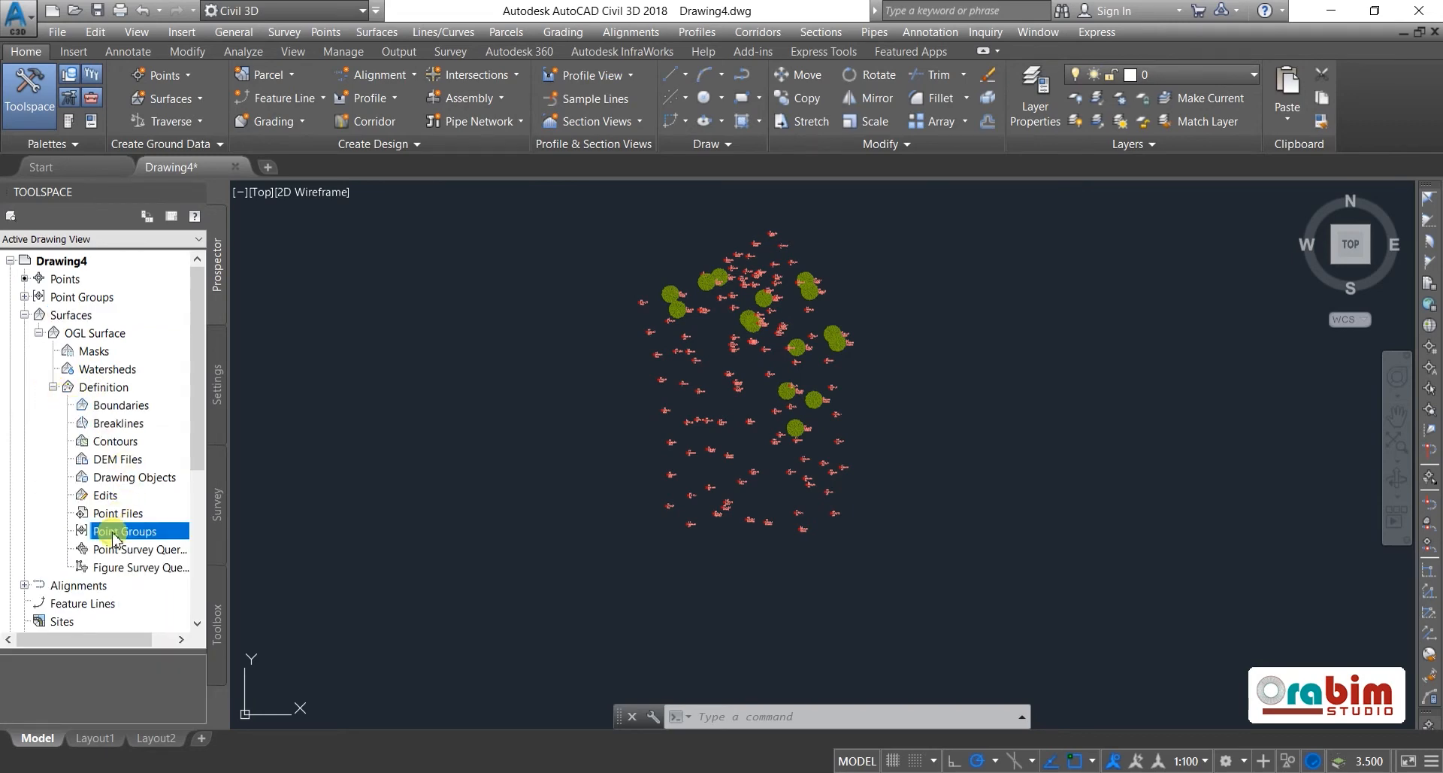
{"action": "right_click", "coordinate": [126, 530]}
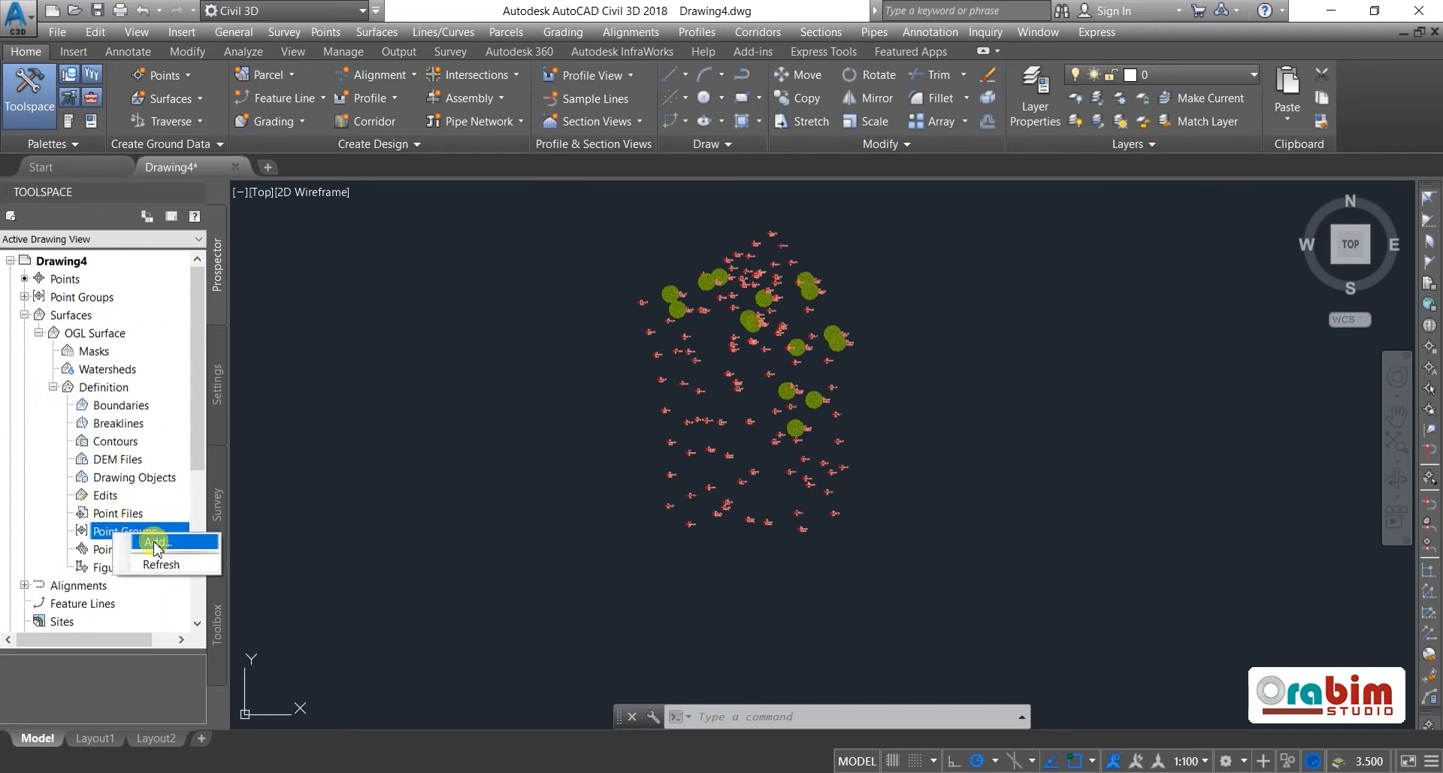
{"action": "left_click", "coordinate": [156, 542]}
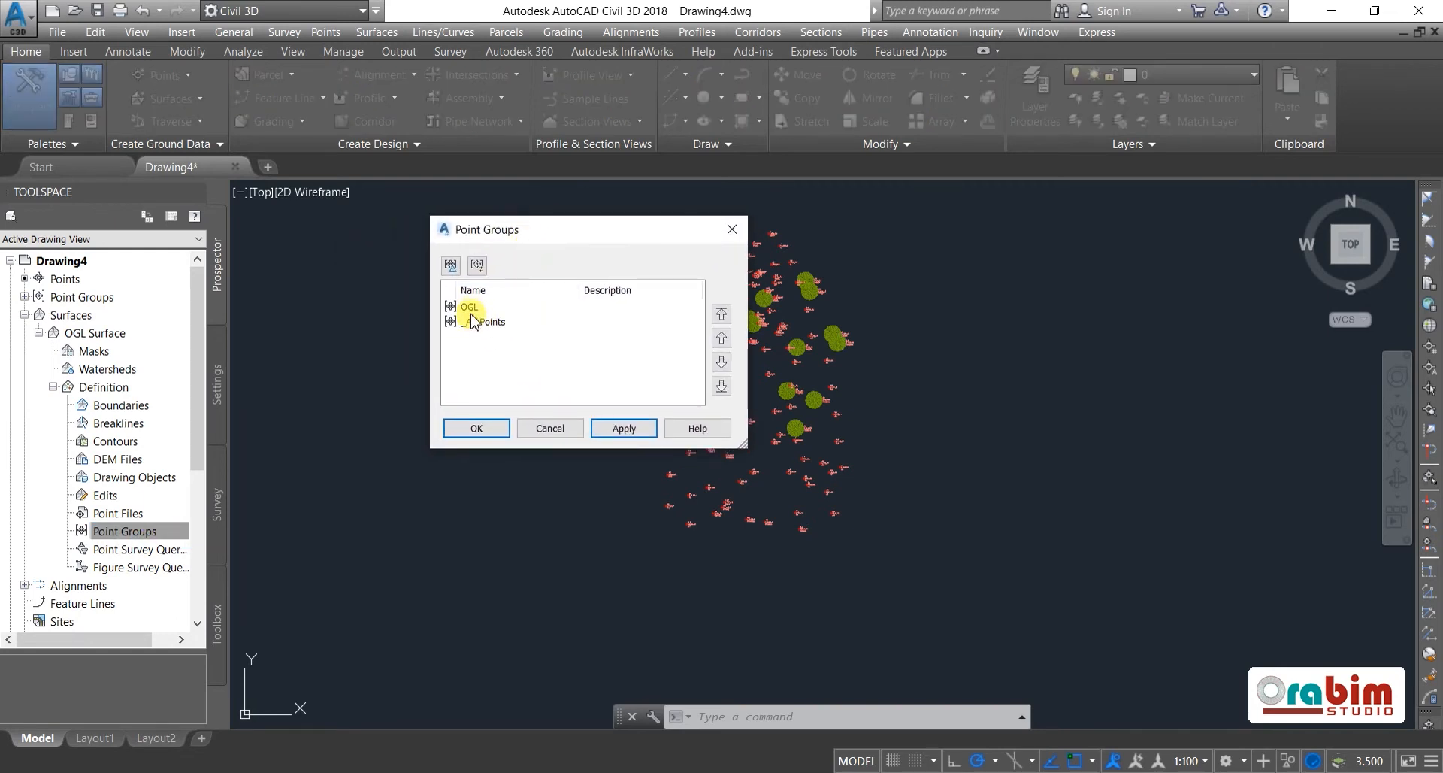
{"action": "left_click", "coordinate": [469, 307]}
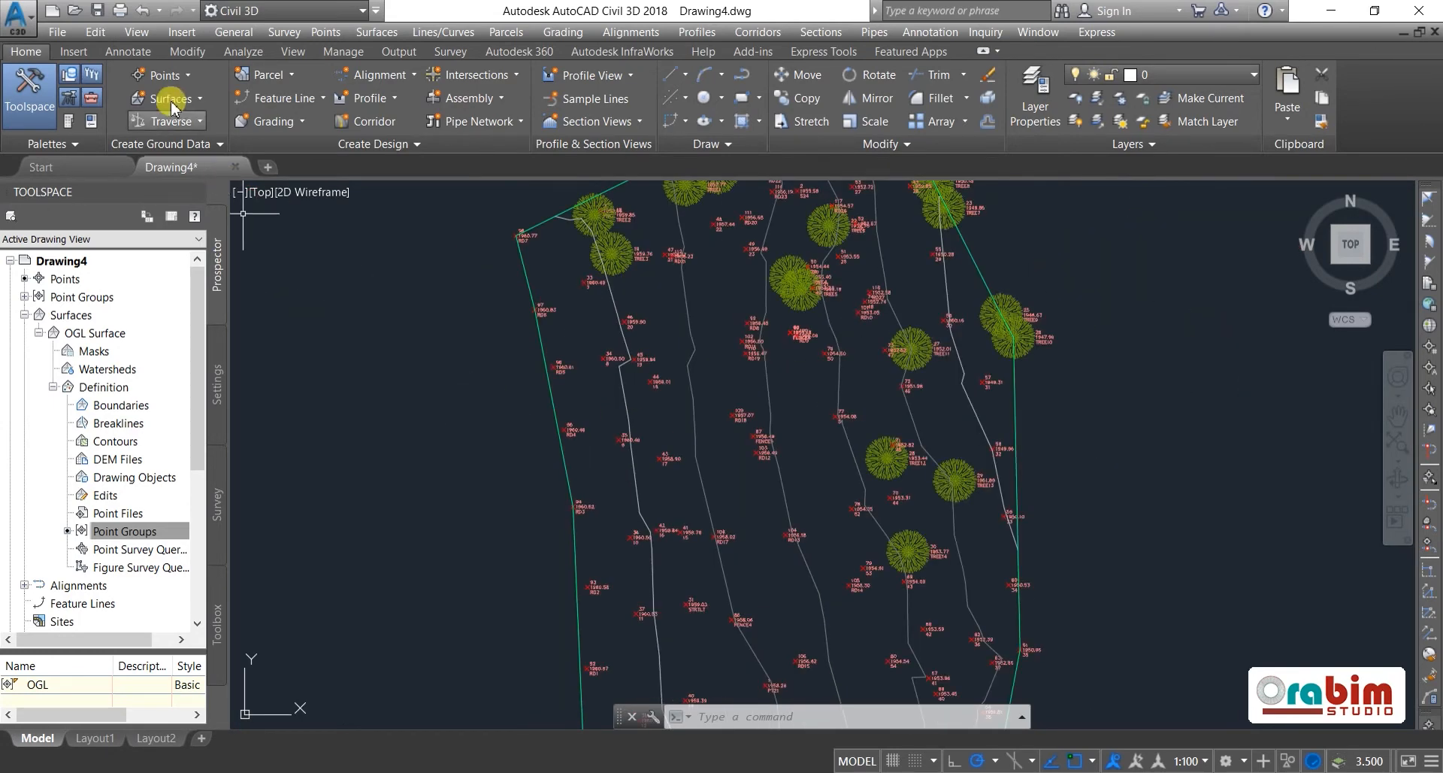
- Label multiple OGL Surface contours with elevations by drawing a line across them
{"action": "left_click", "coordinate": [127, 52]}
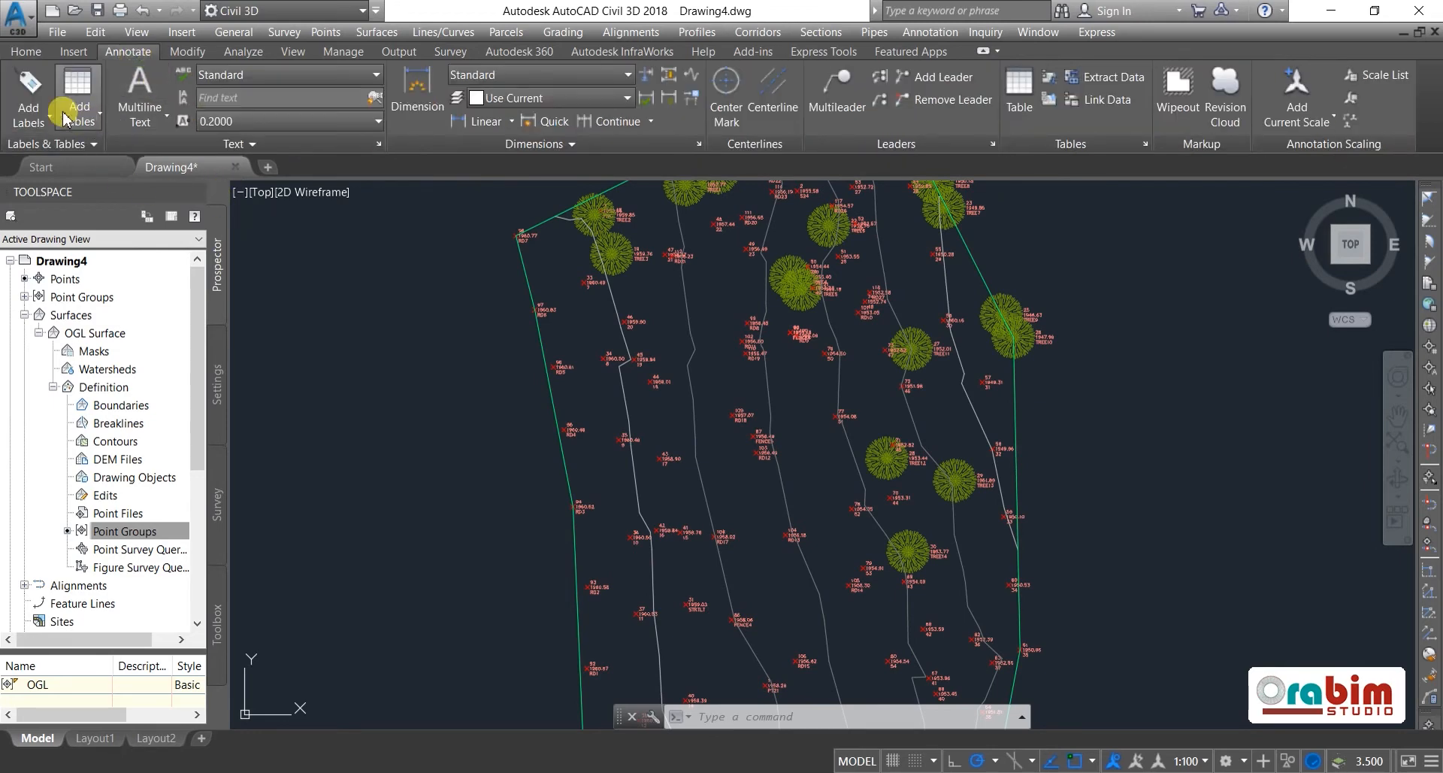
{"action": "left_click", "coordinate": [27, 95]}
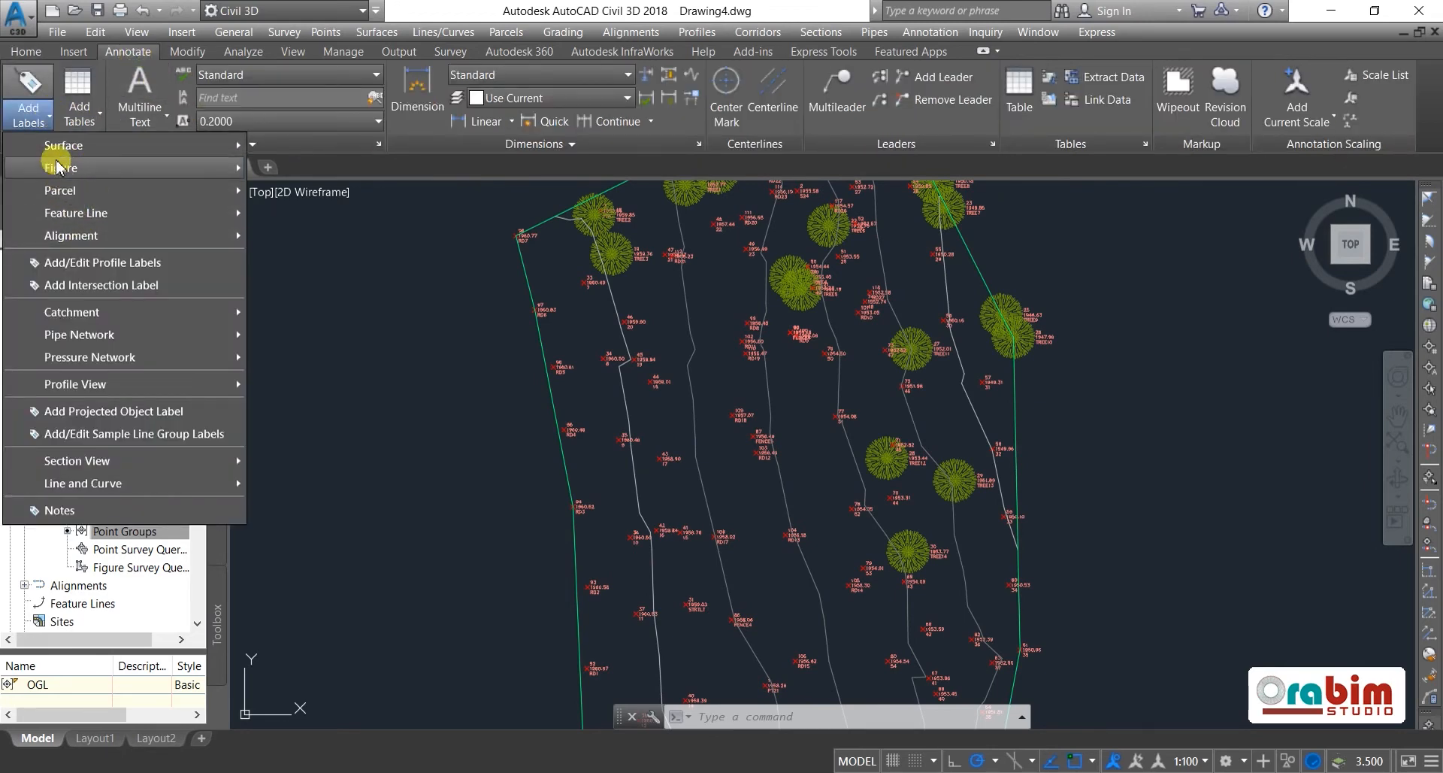
{"action": "mouse_move", "coordinate": [63, 144]}
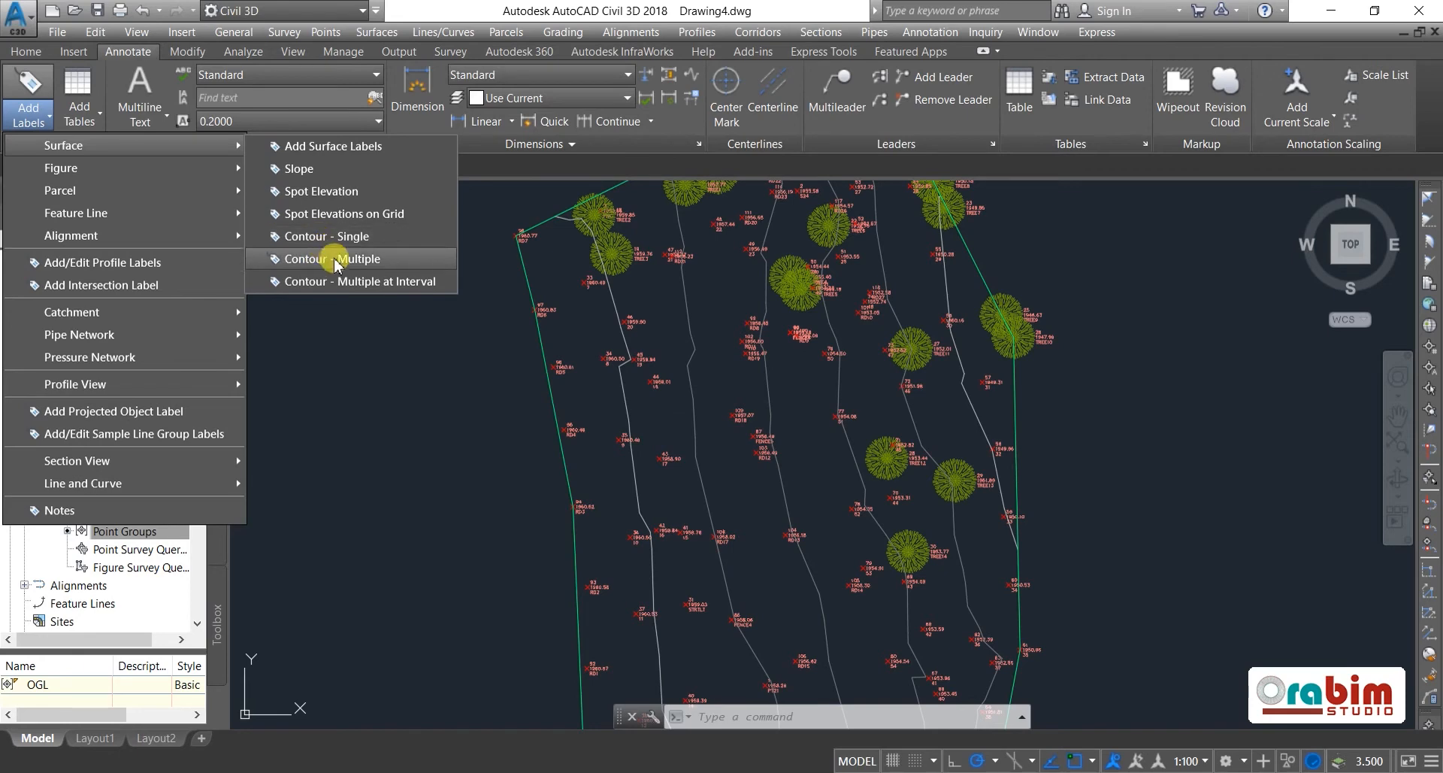
{"action": "left_click", "coordinate": [341, 259]}
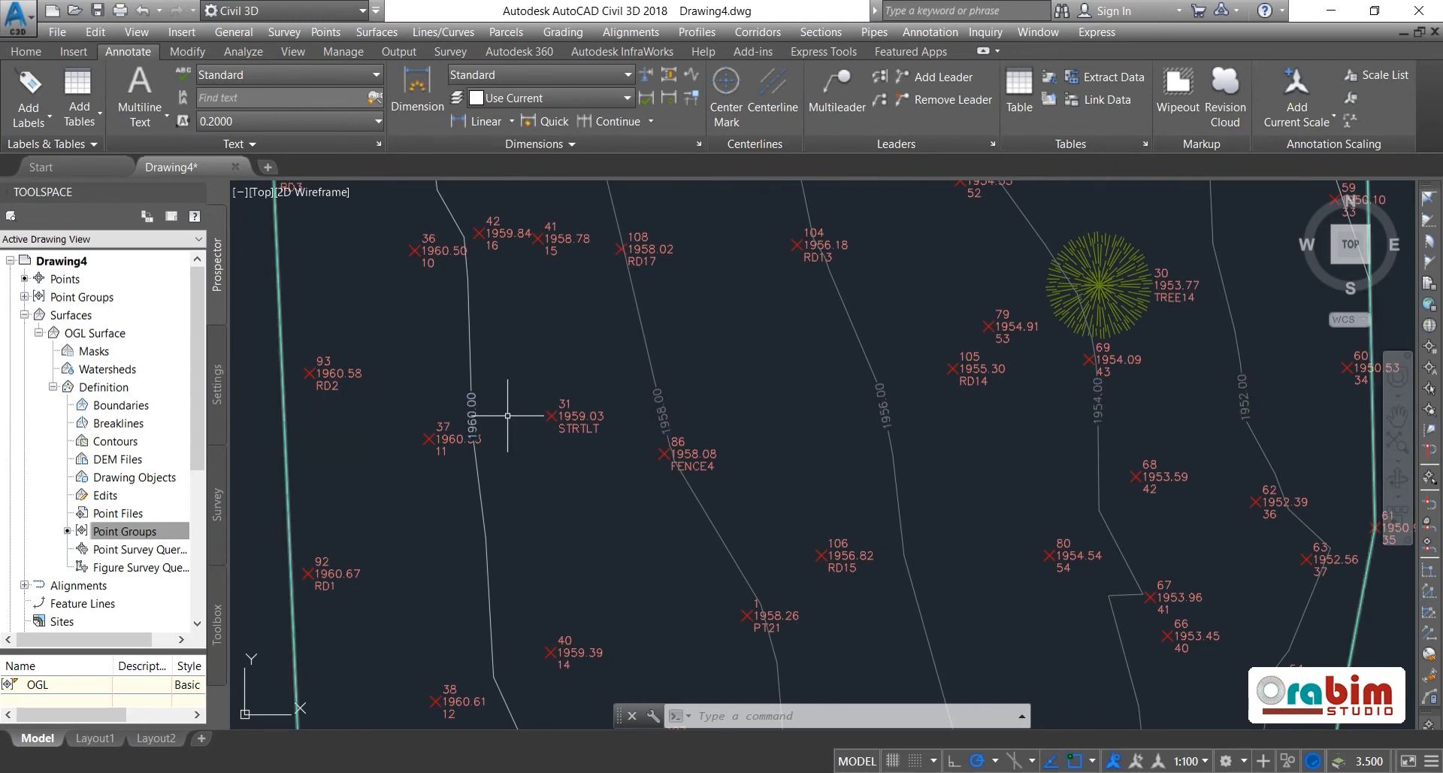
{"action": "scroll", "scroll_direction": "down", "scroll_amount": 3}
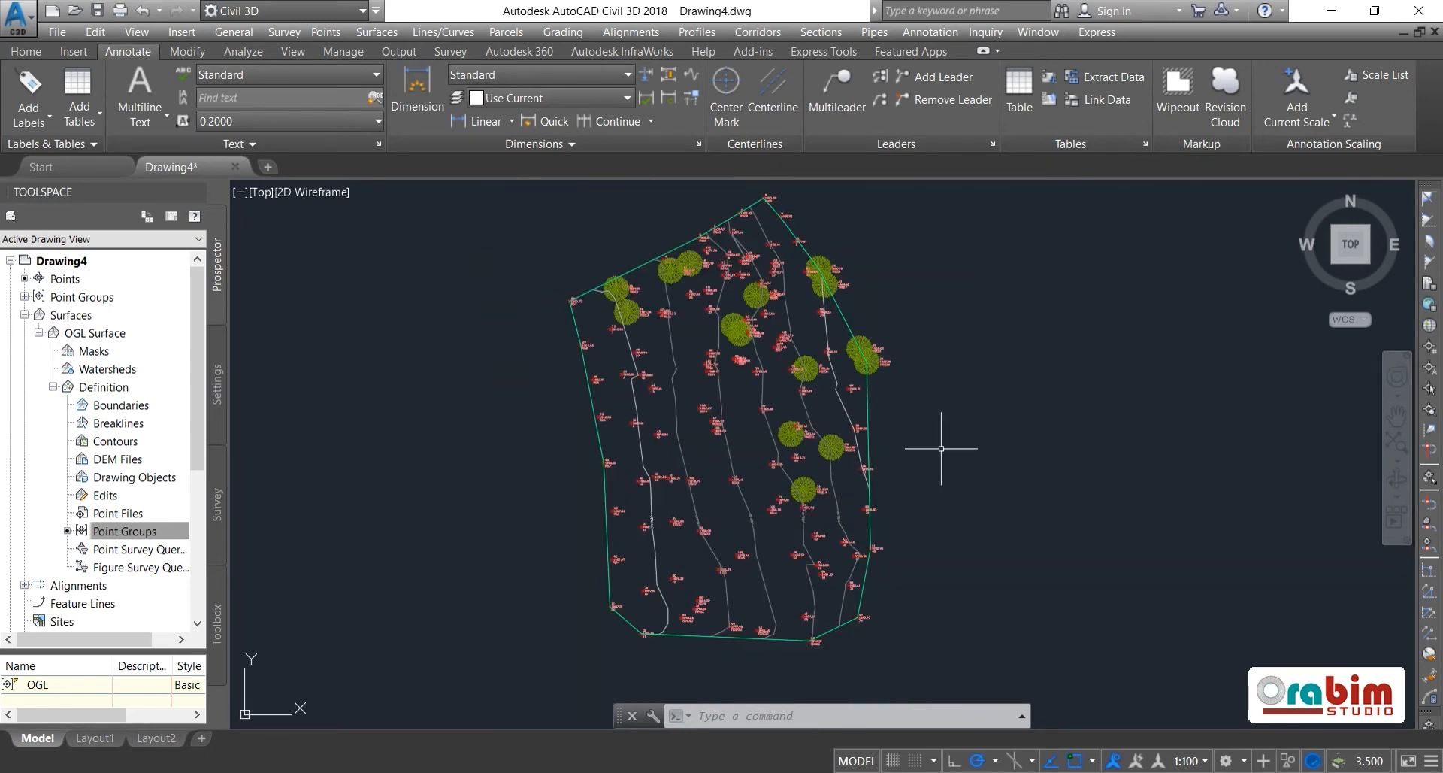
{"action": "mouse_move", "coordinate": [713, 405]}
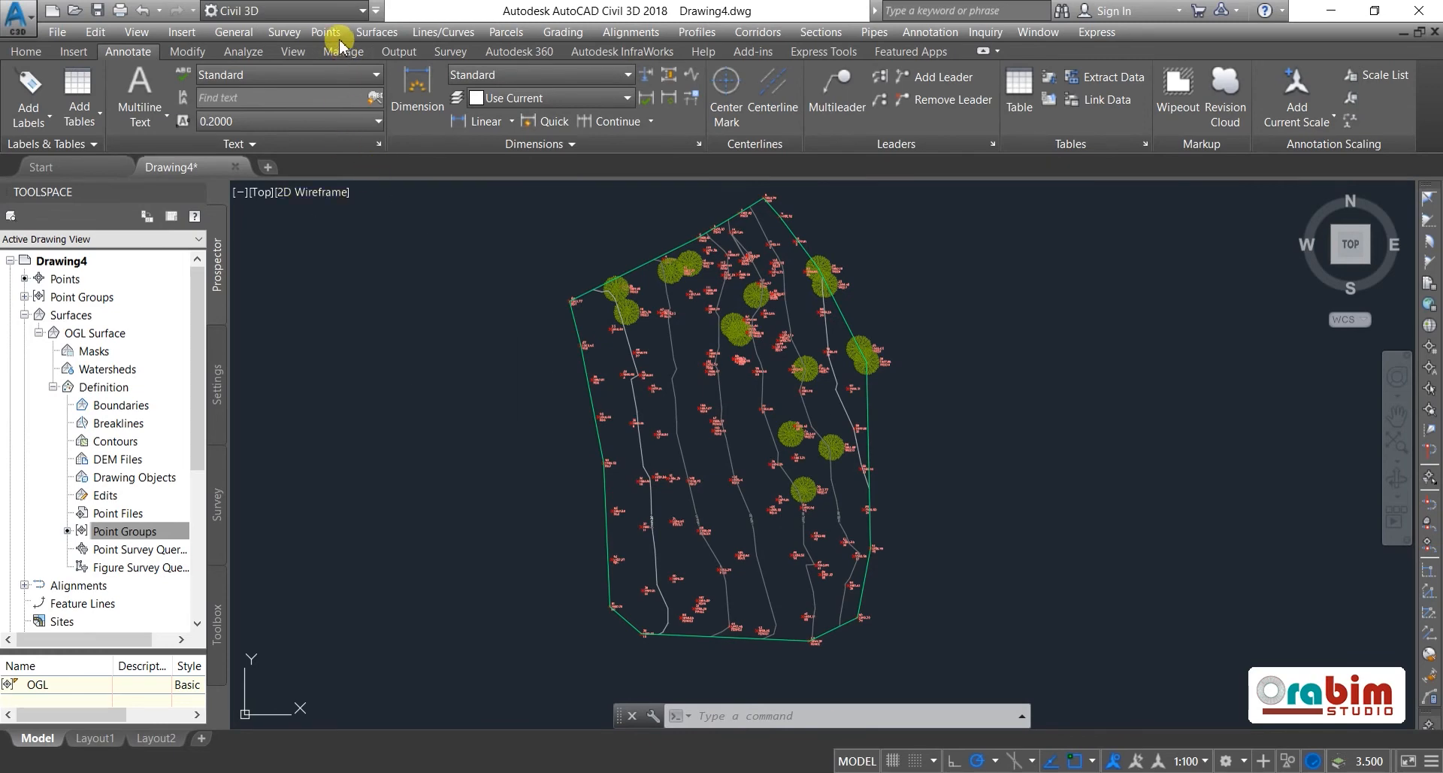
- Start a fresh Import Points command from the Points menu
{"action": "left_click", "coordinate": [325, 32]}
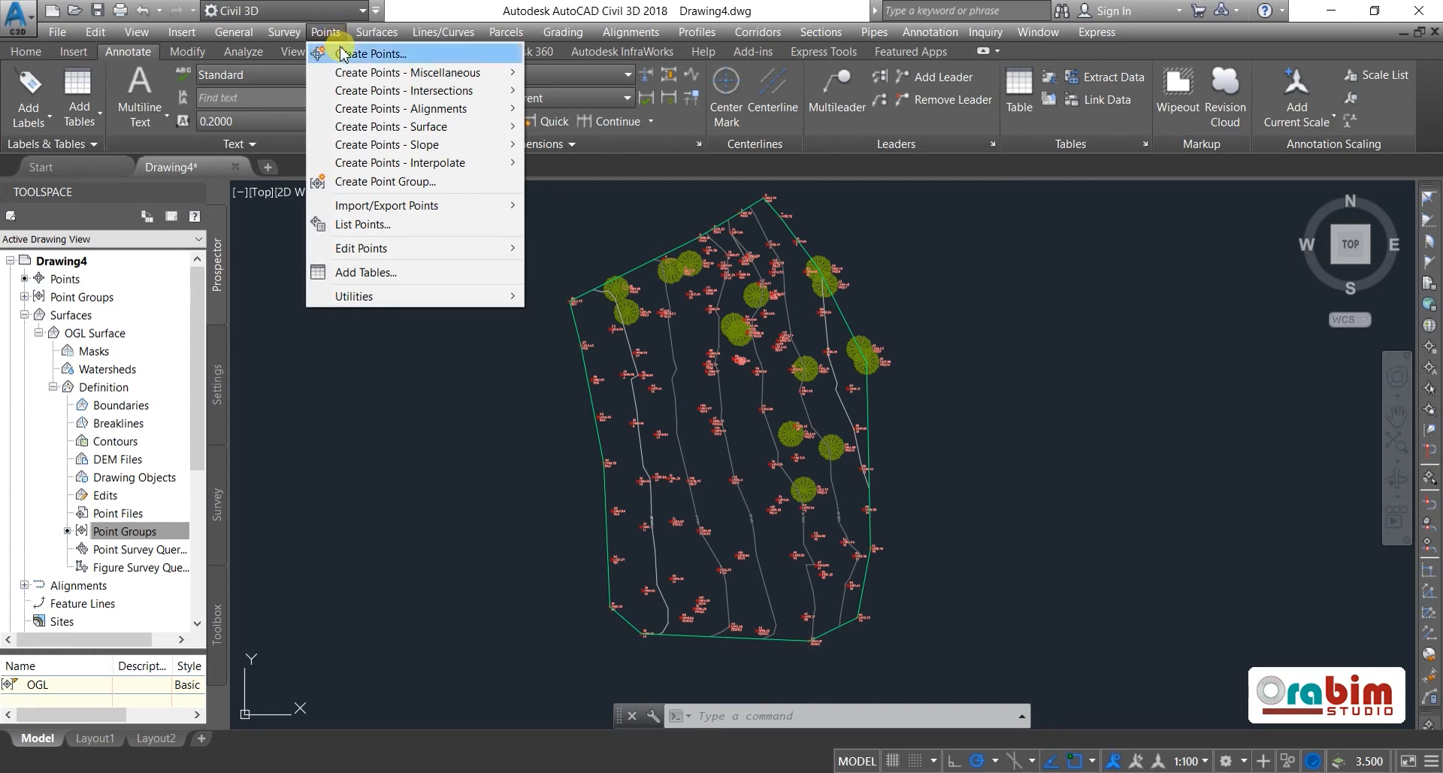
{"action": "mouse_move", "coordinate": [386, 206]}
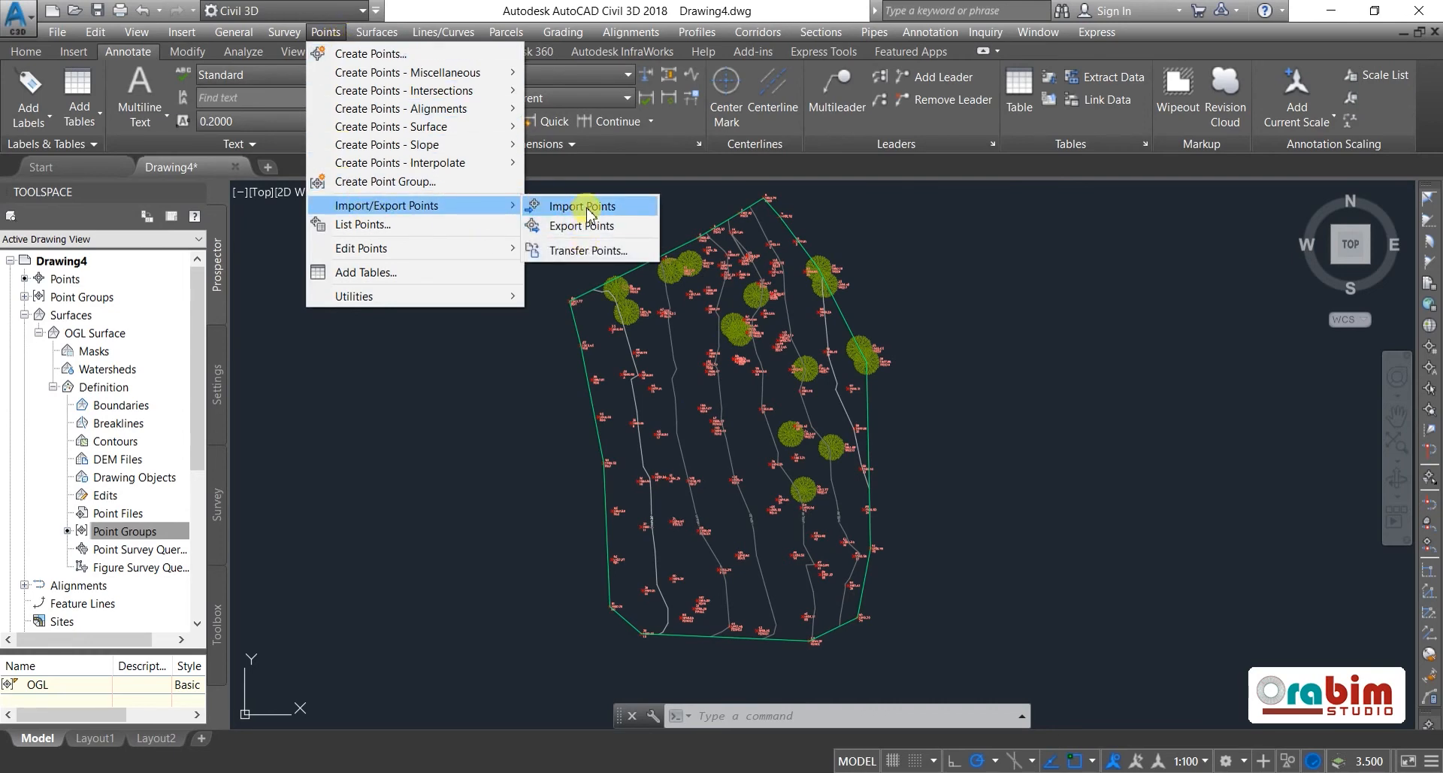
{"action": "left_click", "coordinate": [579, 205]}
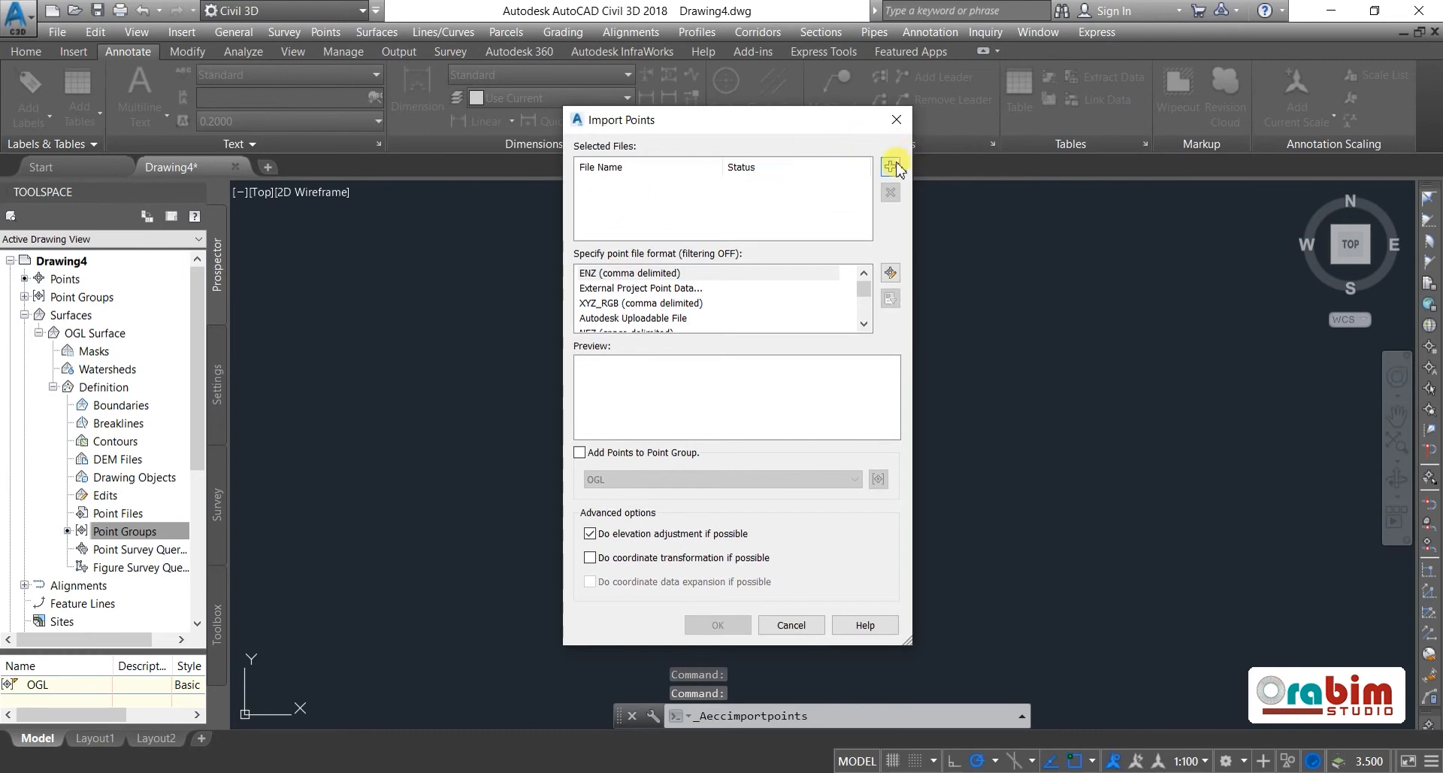
- Add the WWTP EGLs2 PRN TXT file as the import source
{"action": "left_click", "coordinate": [890, 167]}
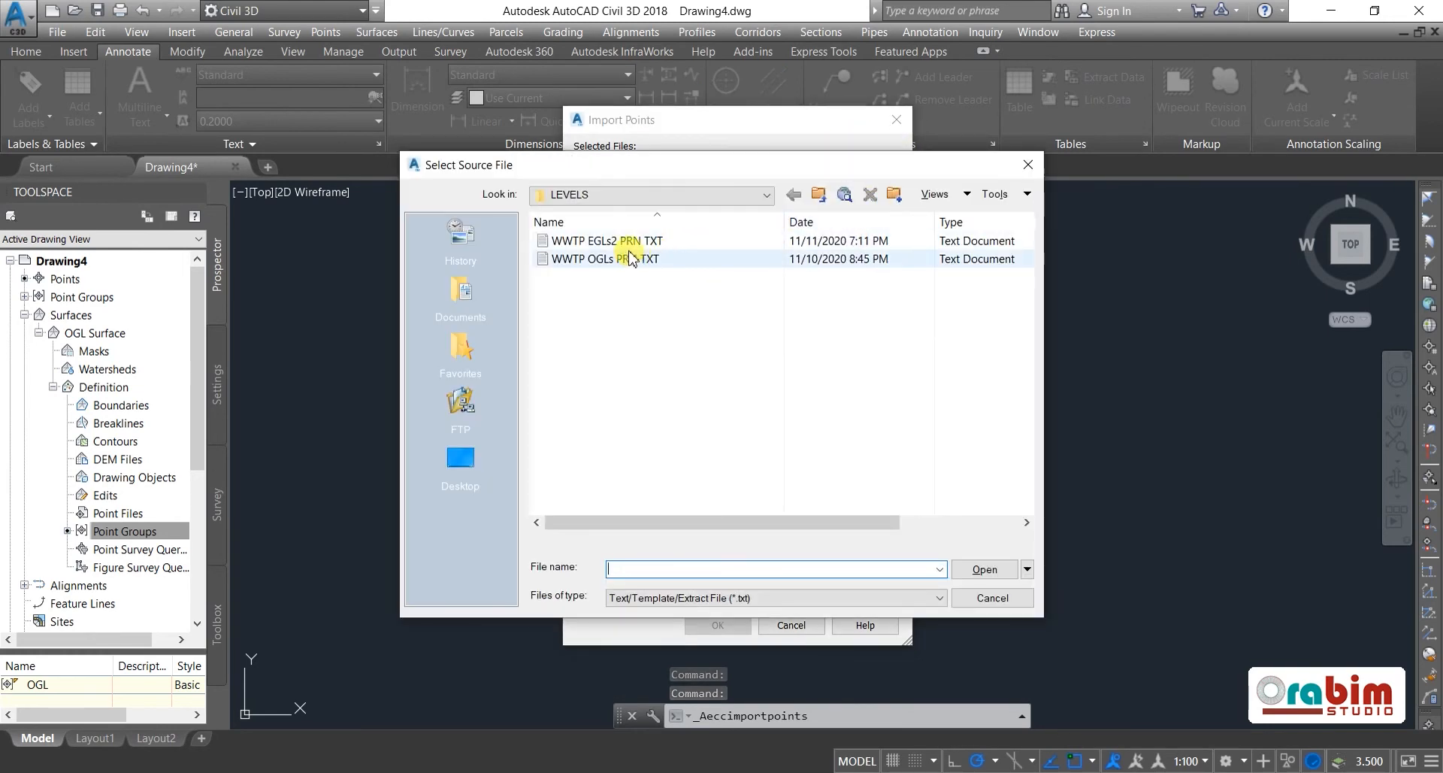
{"action": "left_click", "coordinate": [608, 240]}
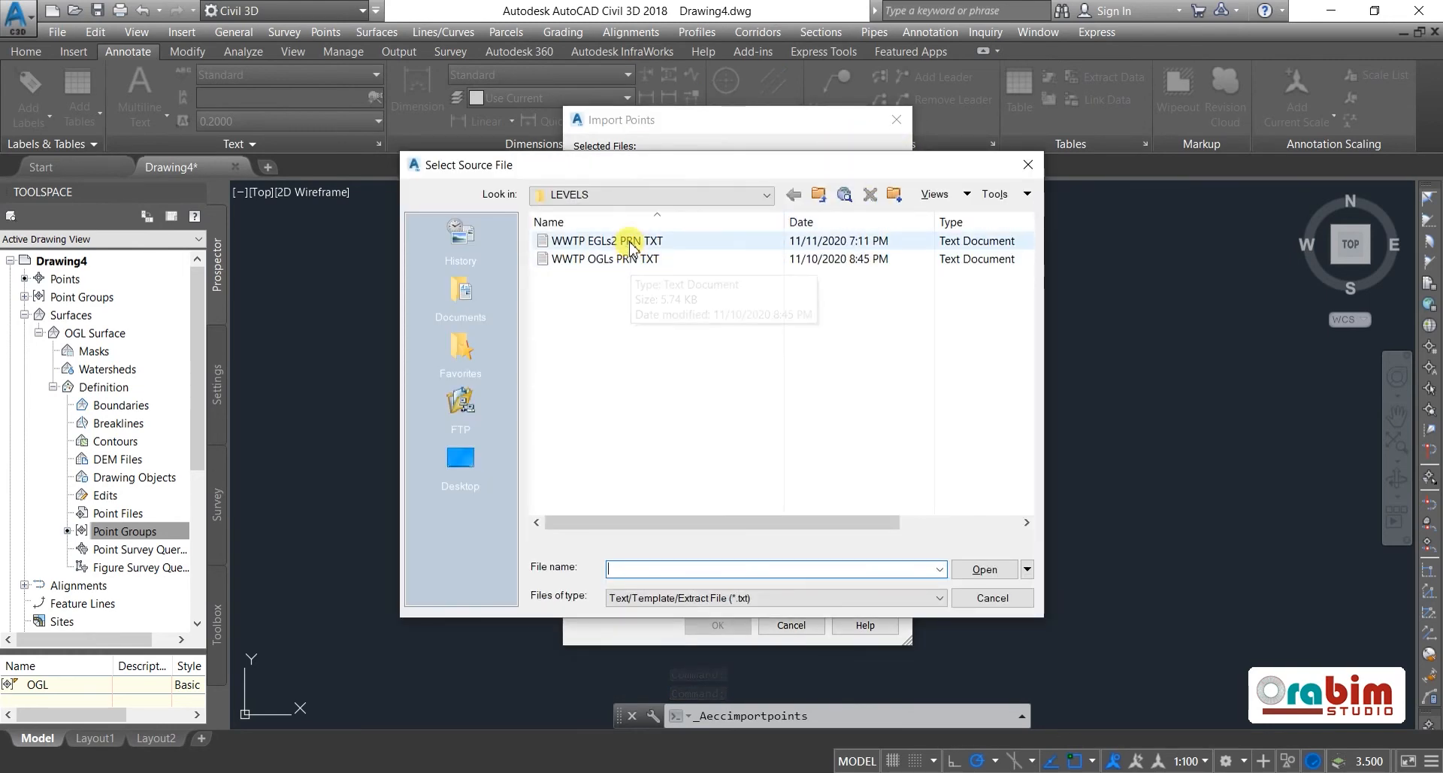
{"action": "left_click", "coordinate": [607, 239]}
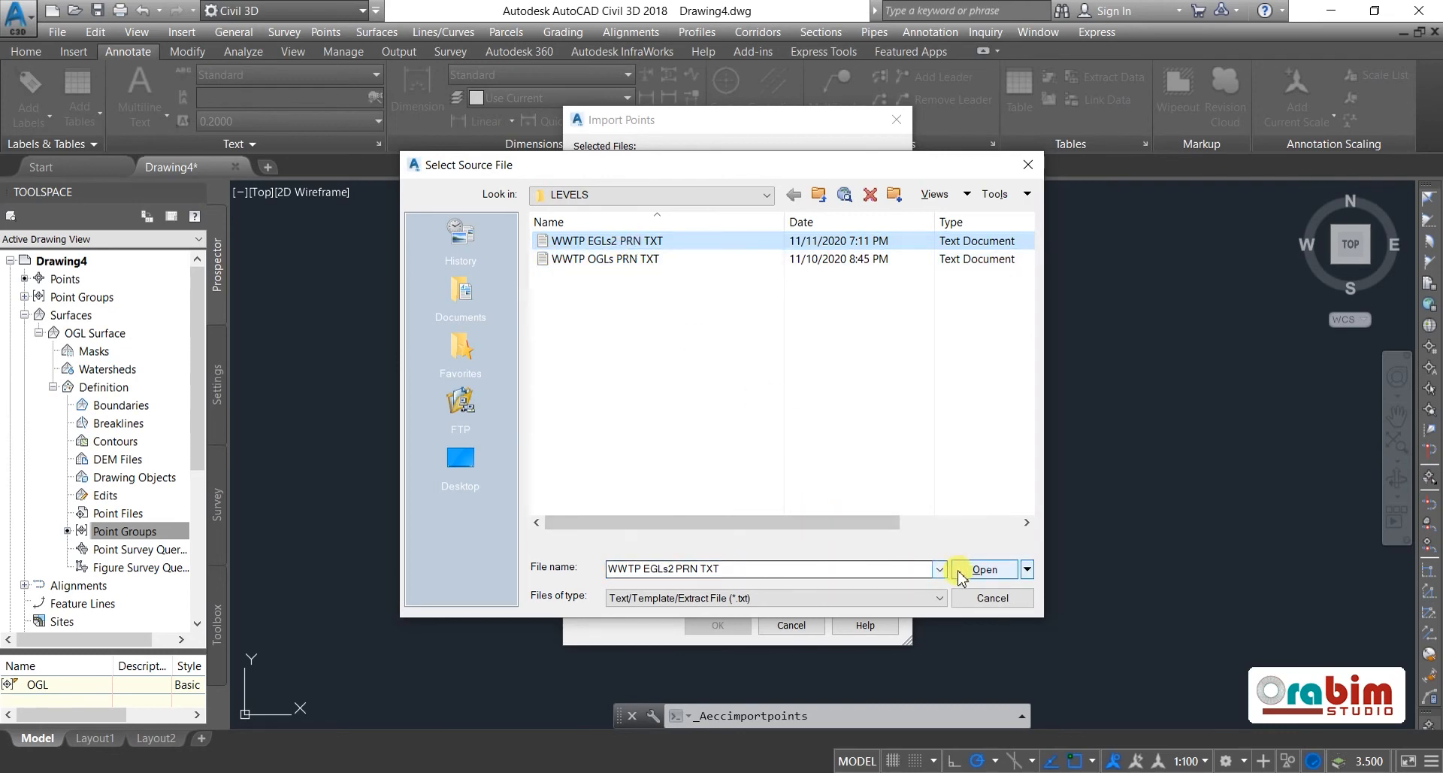
{"action": "left_click", "coordinate": [984, 569]}
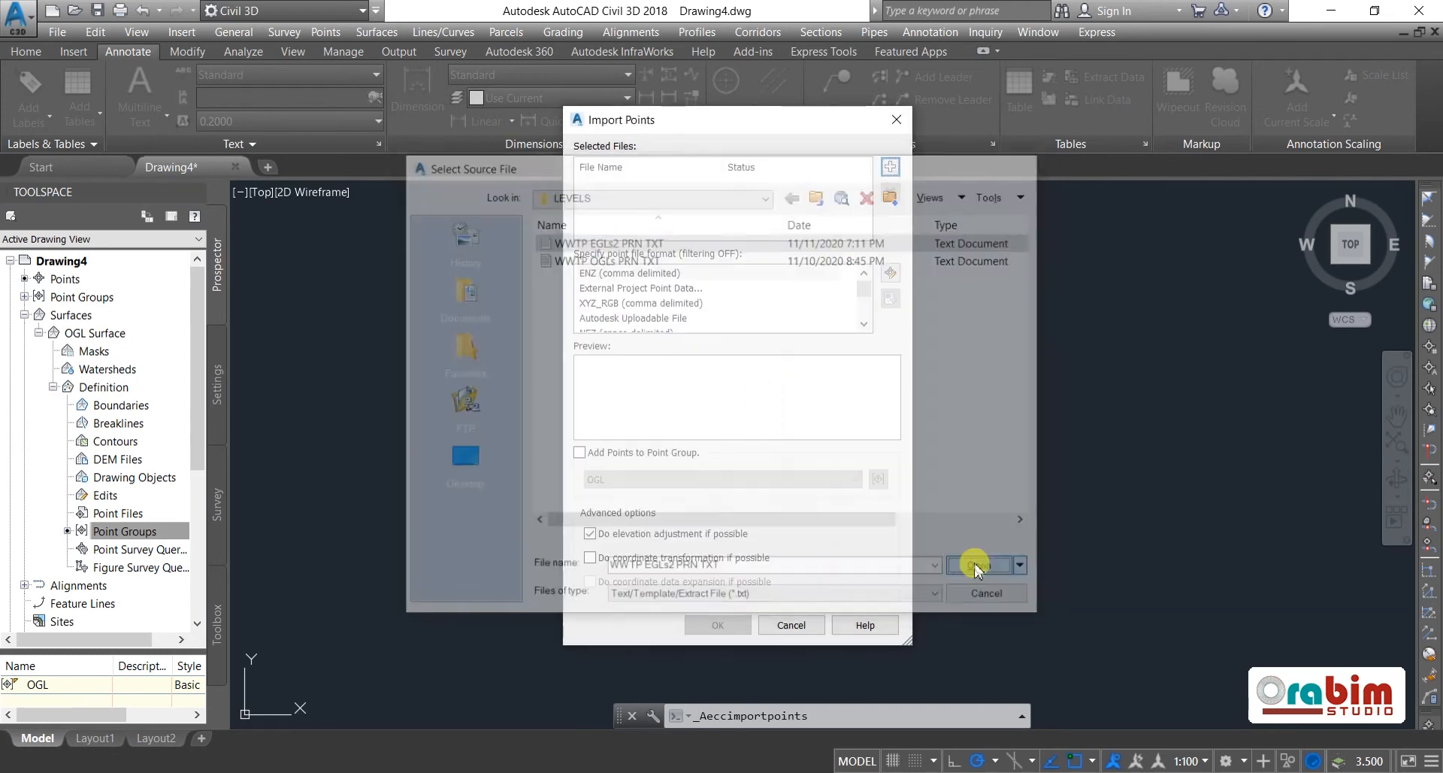
{"action": "left_click", "coordinate": [972, 565]}
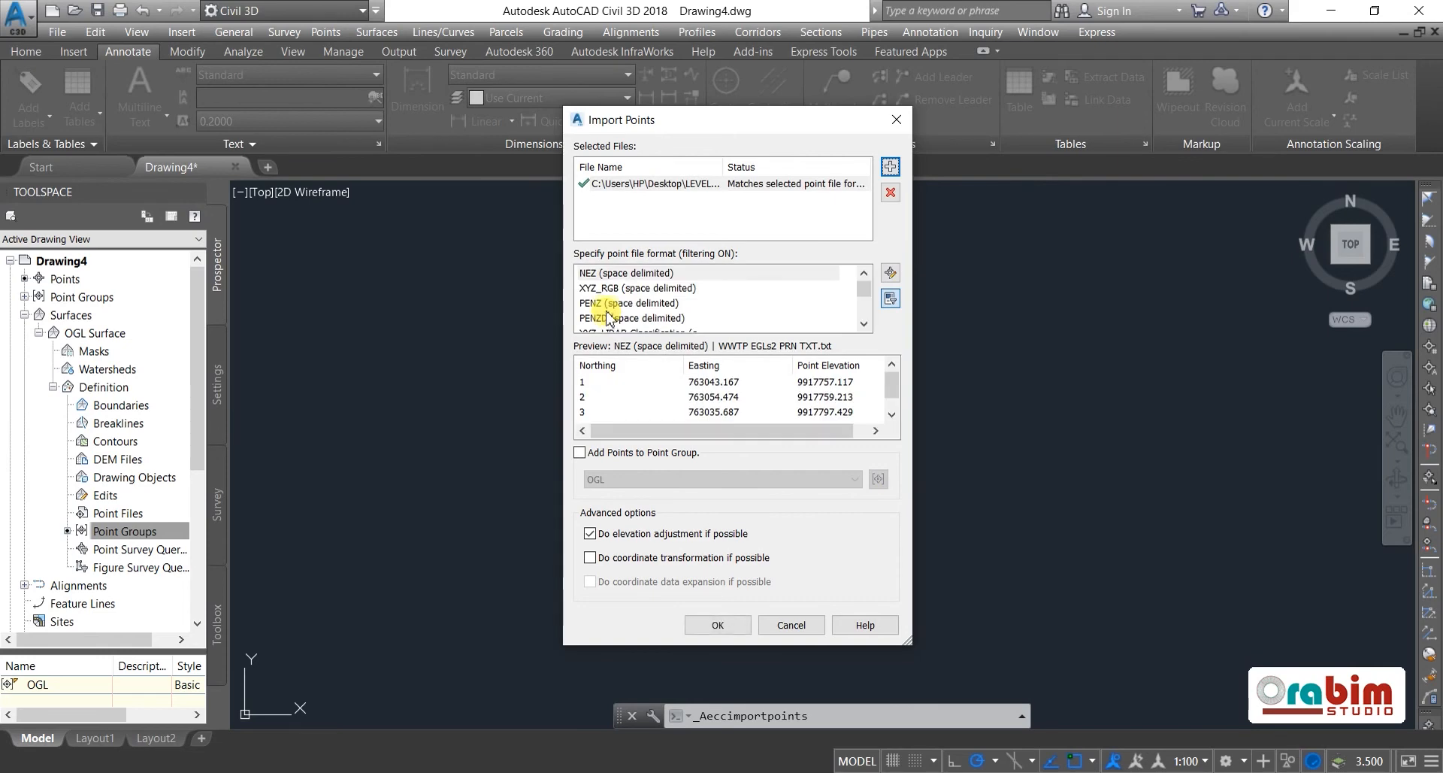
- Import the points as PENZD space-delimited into a new EGL group, renumbering duplicates
{"action": "left_click", "coordinate": [633, 317]}
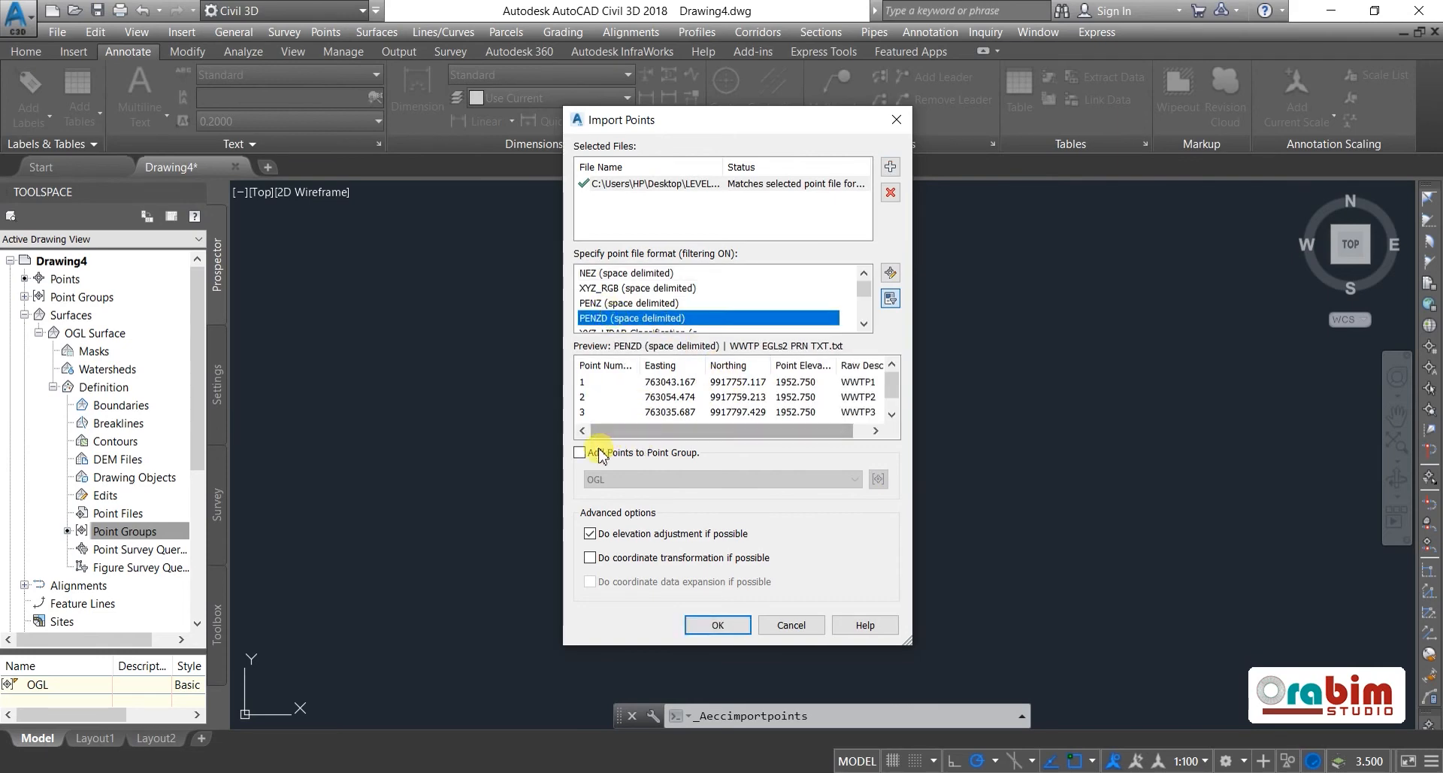
{"action": "left_click", "coordinate": [579, 451]}
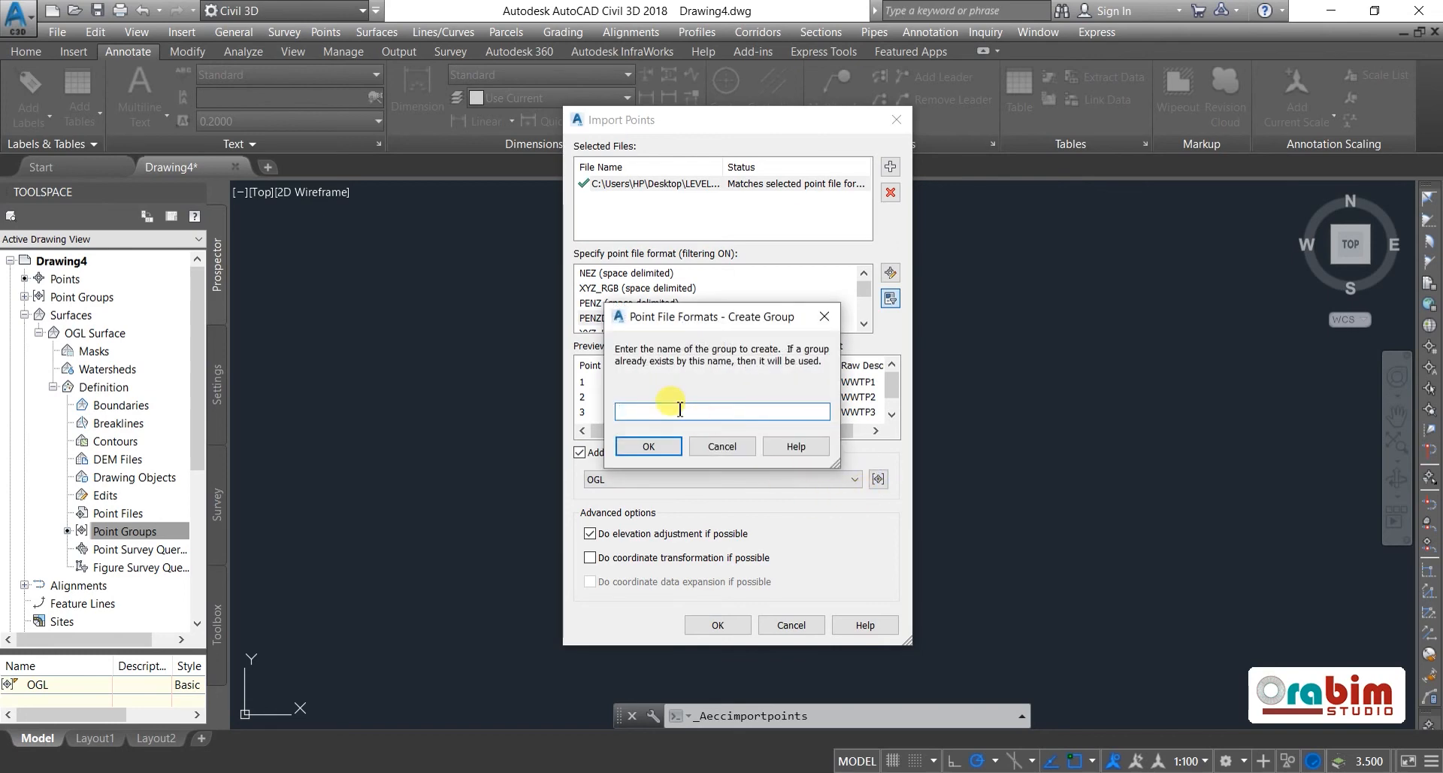
{"action": "type", "text": "EGL"}
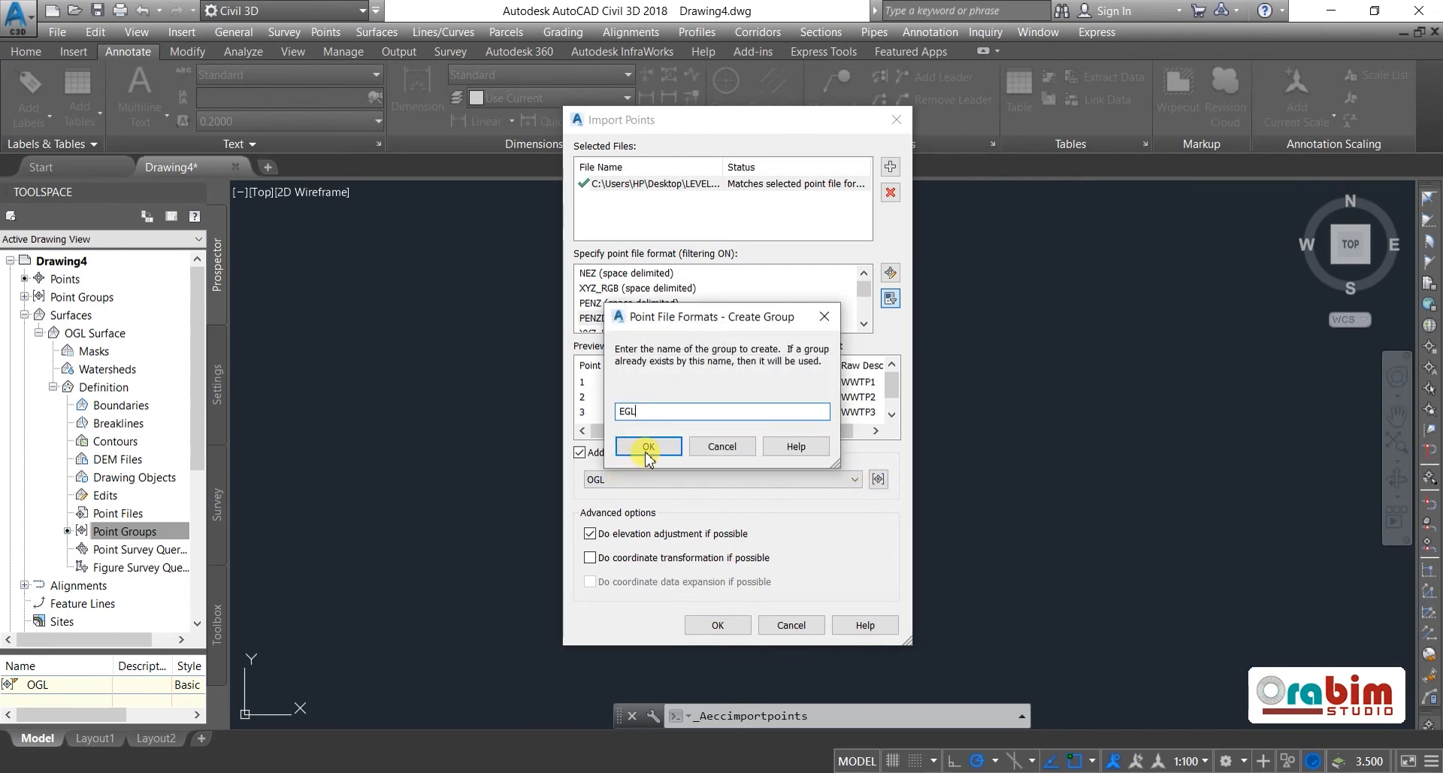
{"action": "left_click", "coordinate": [648, 450]}
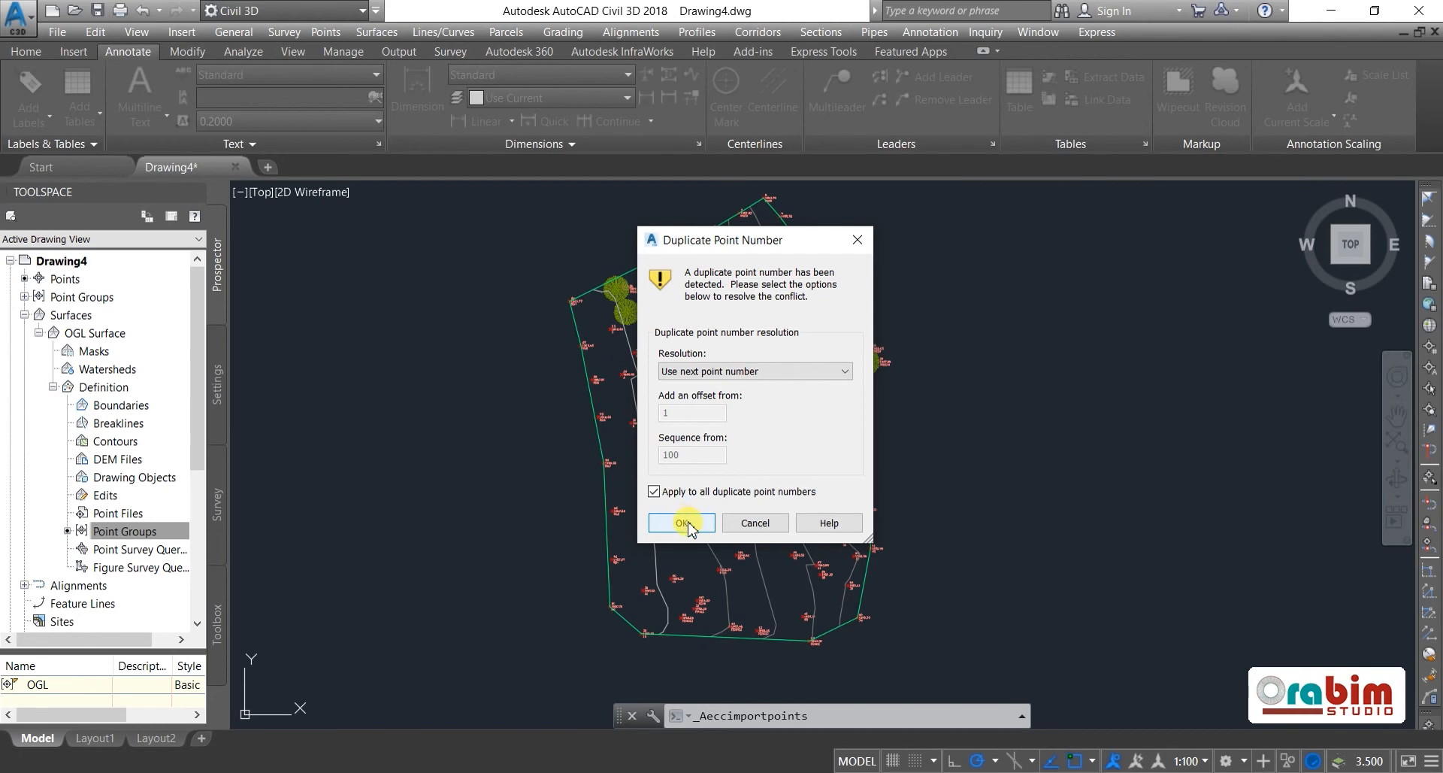
{"action": "left_click", "coordinate": [680, 522]}
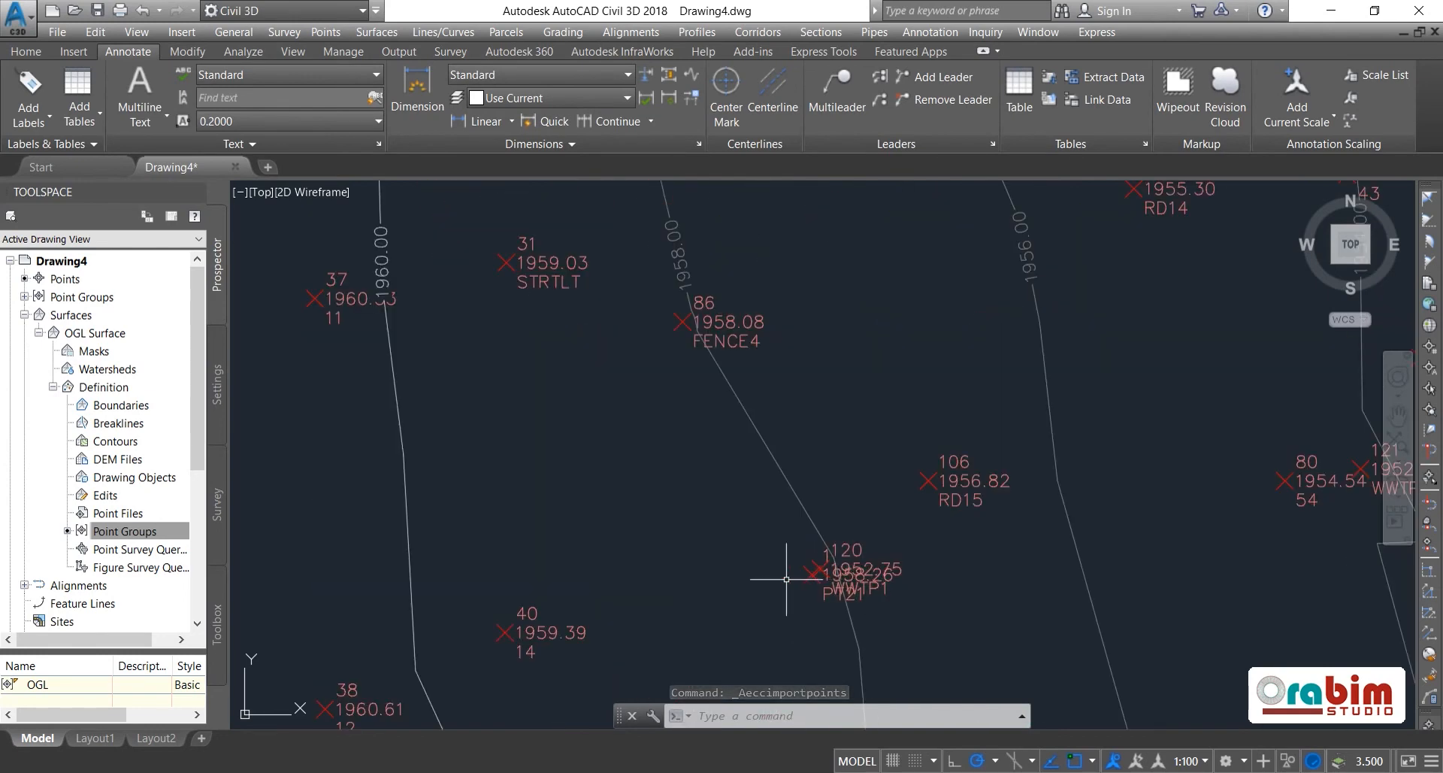
{"action": "mouse_move", "coordinate": [844, 564]}
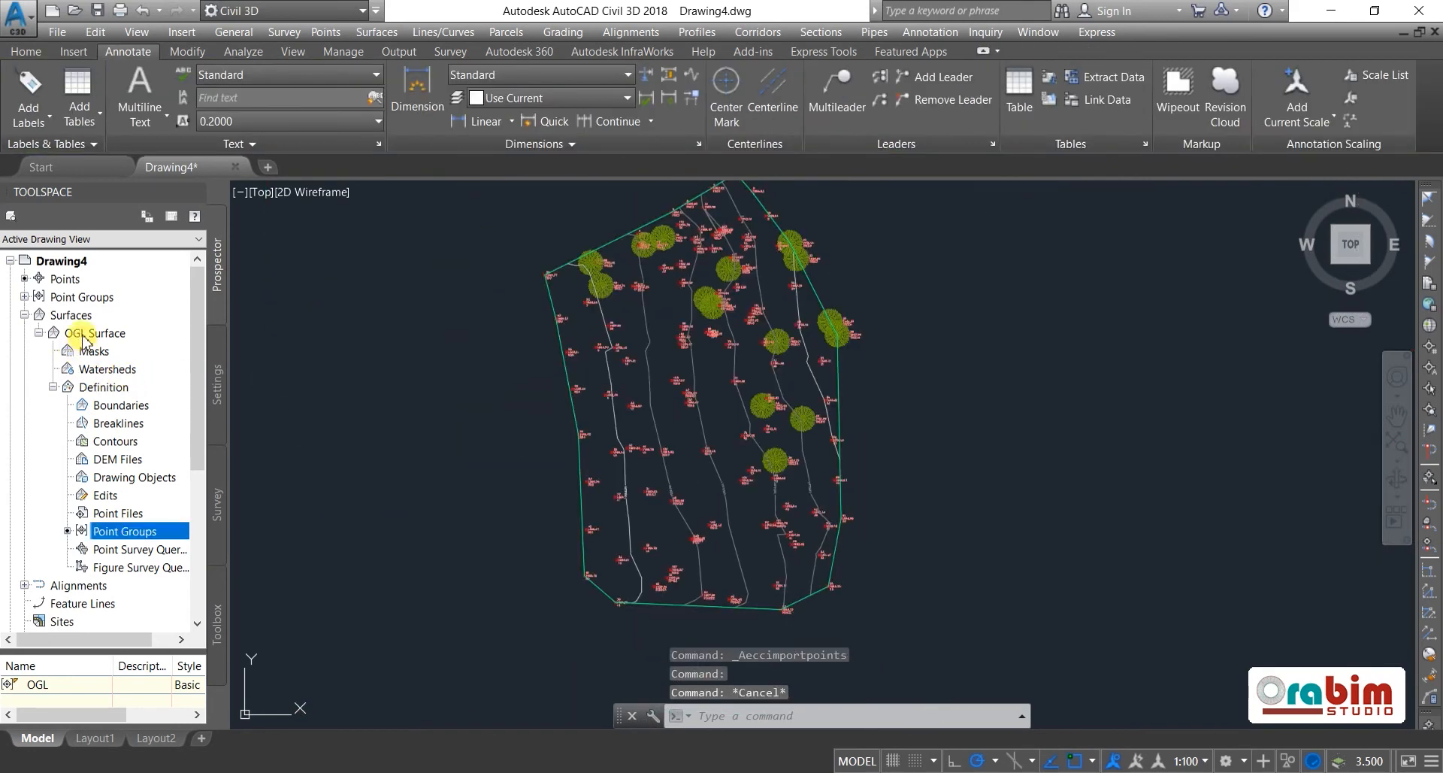
- Create a new TIN surface named EGL Surface from the Surfaces collection
{"action": "right_click", "coordinate": [70, 315]}
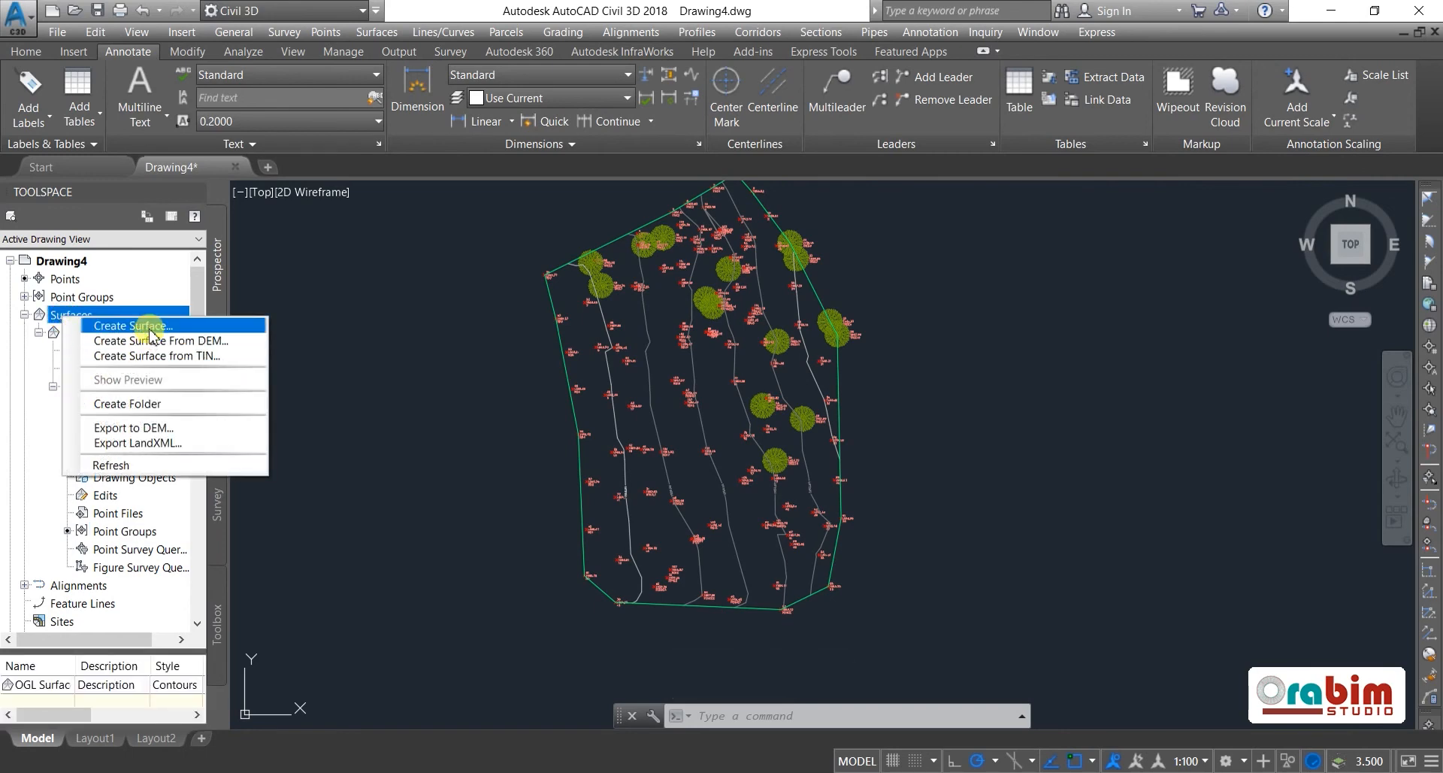
{"action": "left_click", "coordinate": [132, 326]}
{"action": "type", "text": "E"}
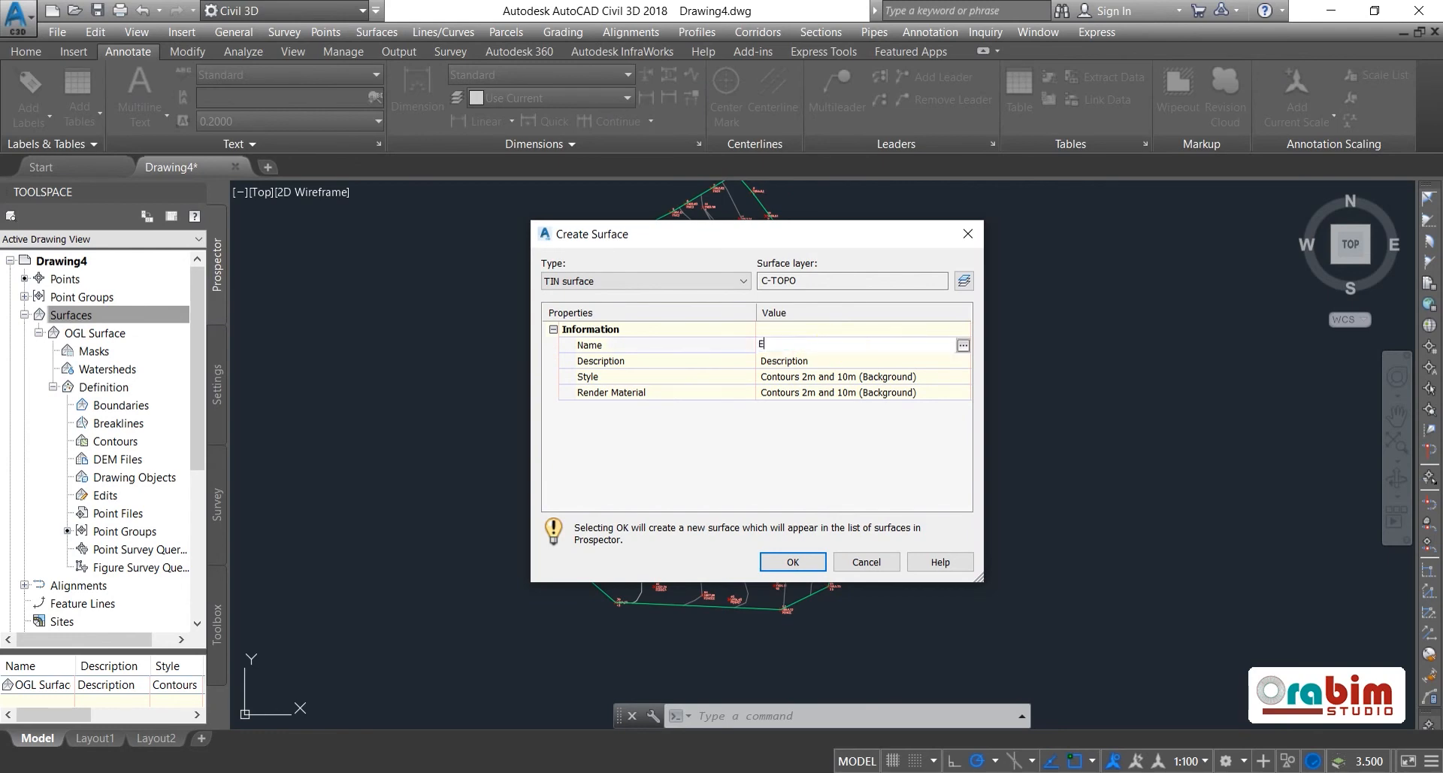
{"action": "type", "text": "GL S"}
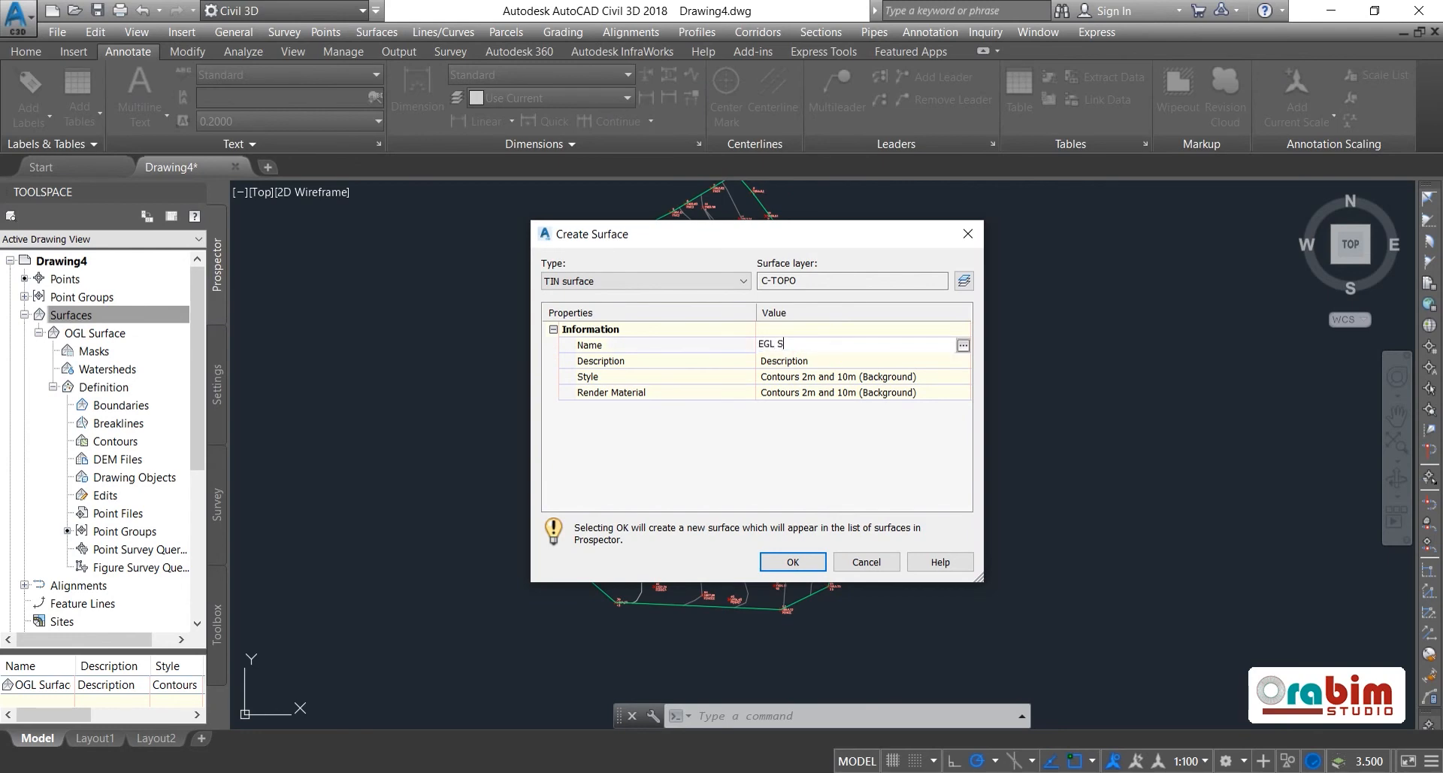
{"action": "type", "text": "urface"}
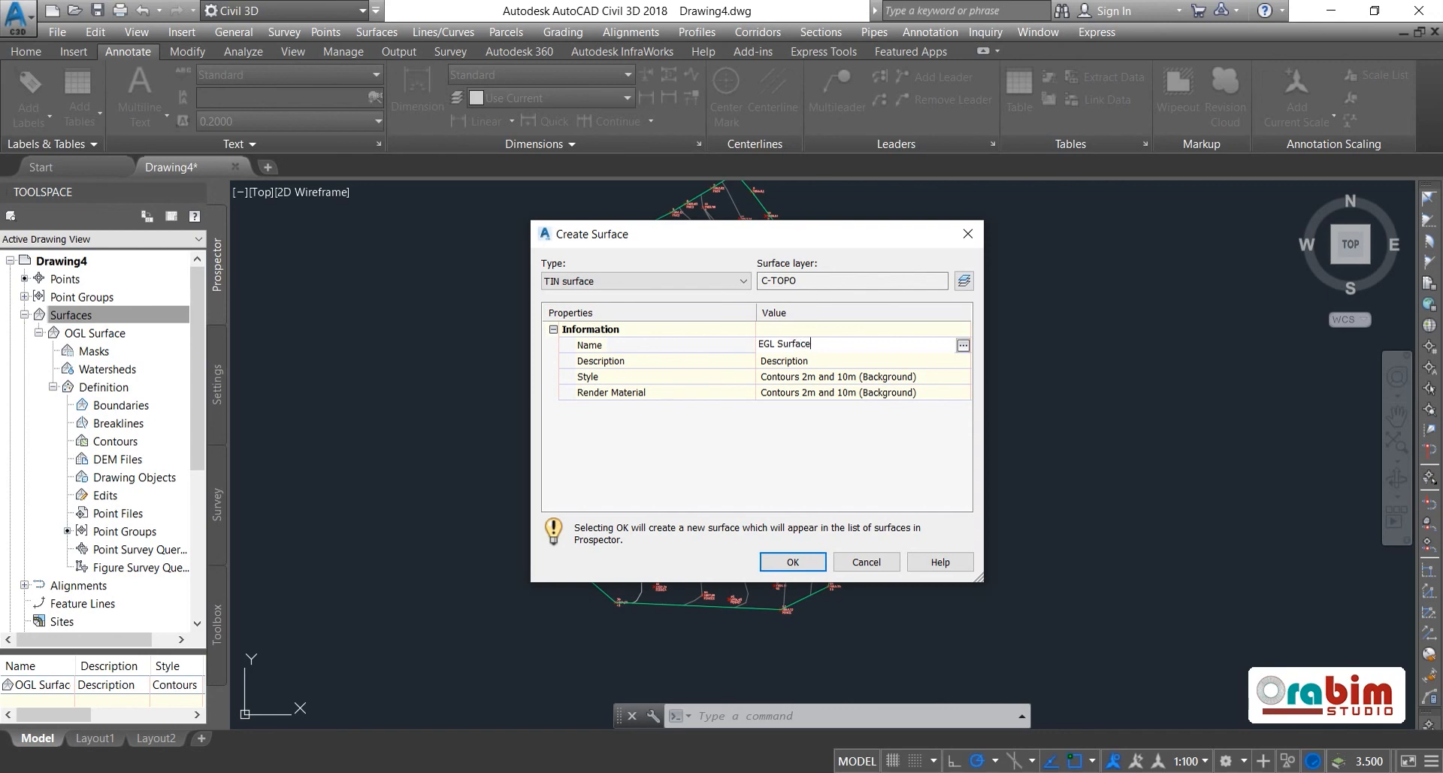
{"action": "left_click", "coordinate": [791, 561]}
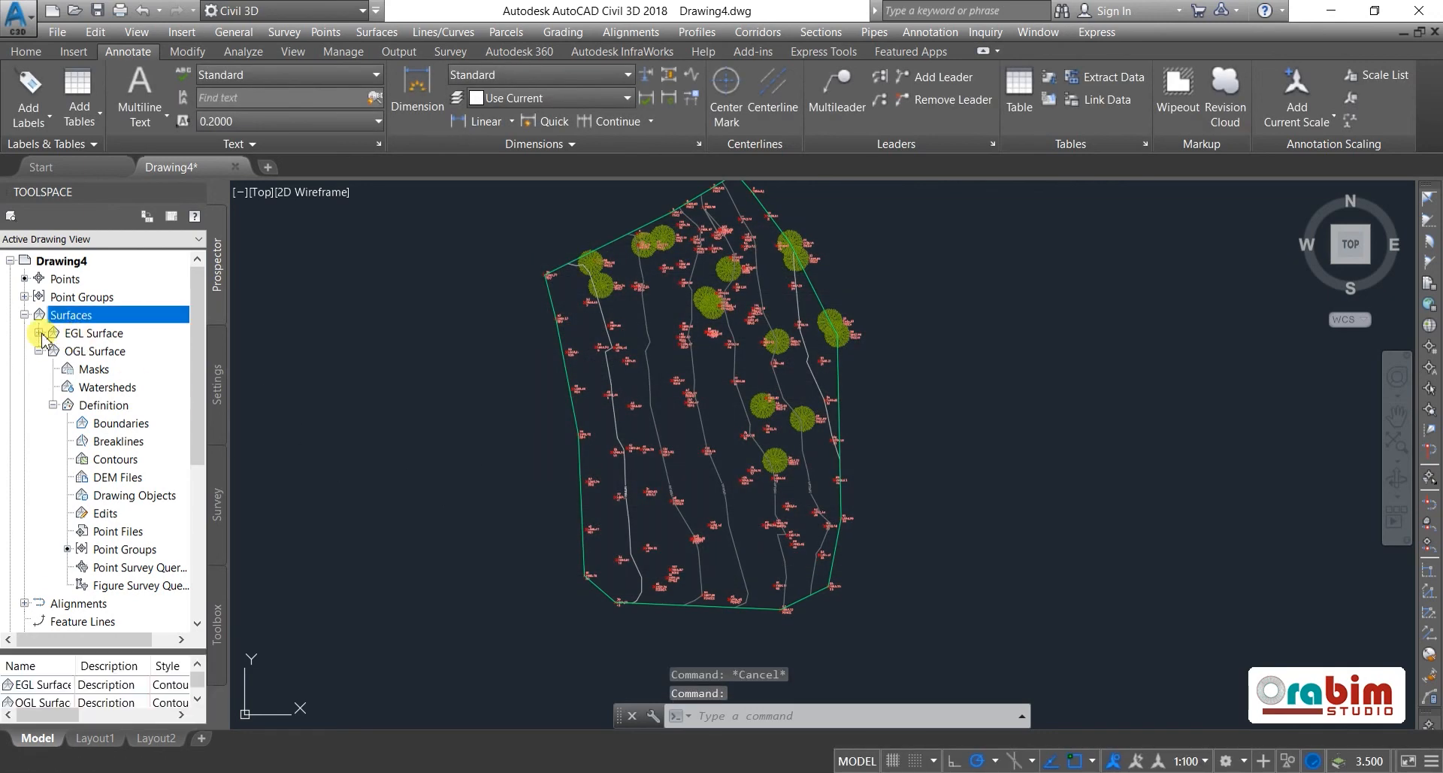
- Add the EGL point group to the EGL Surface definition so its contours appear
{"action": "left_click", "coordinate": [54, 333]}
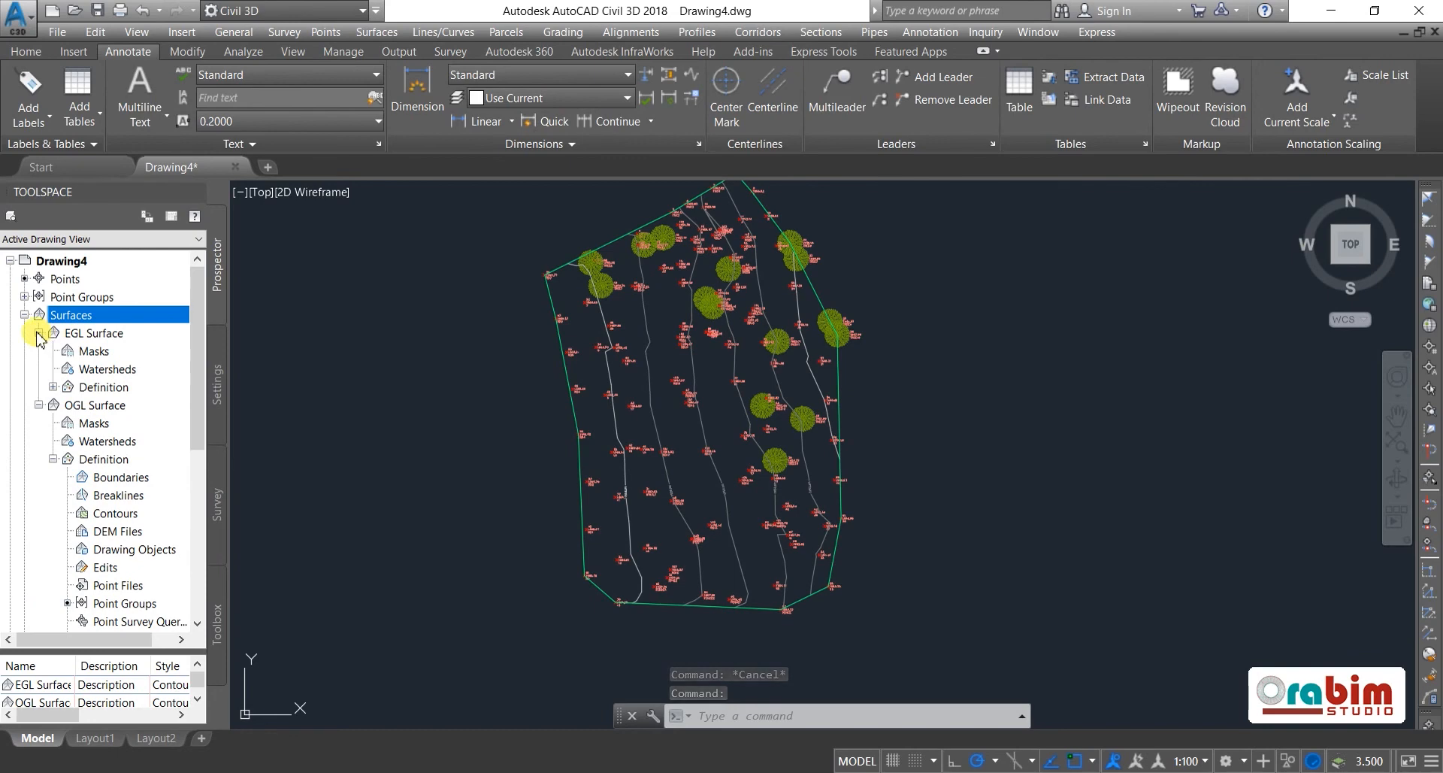
{"action": "left_click", "coordinate": [53, 333]}
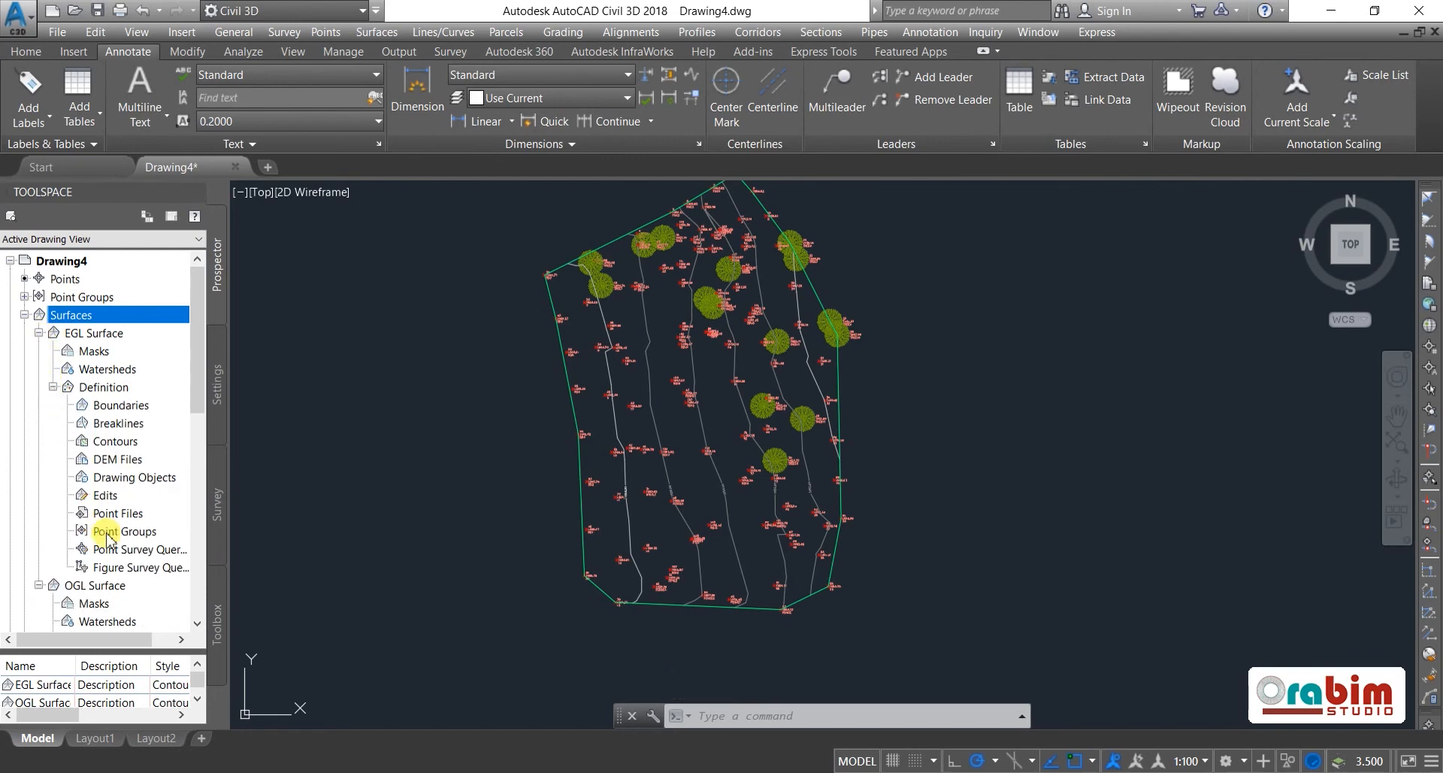
{"action": "right_click", "coordinate": [122, 531]}
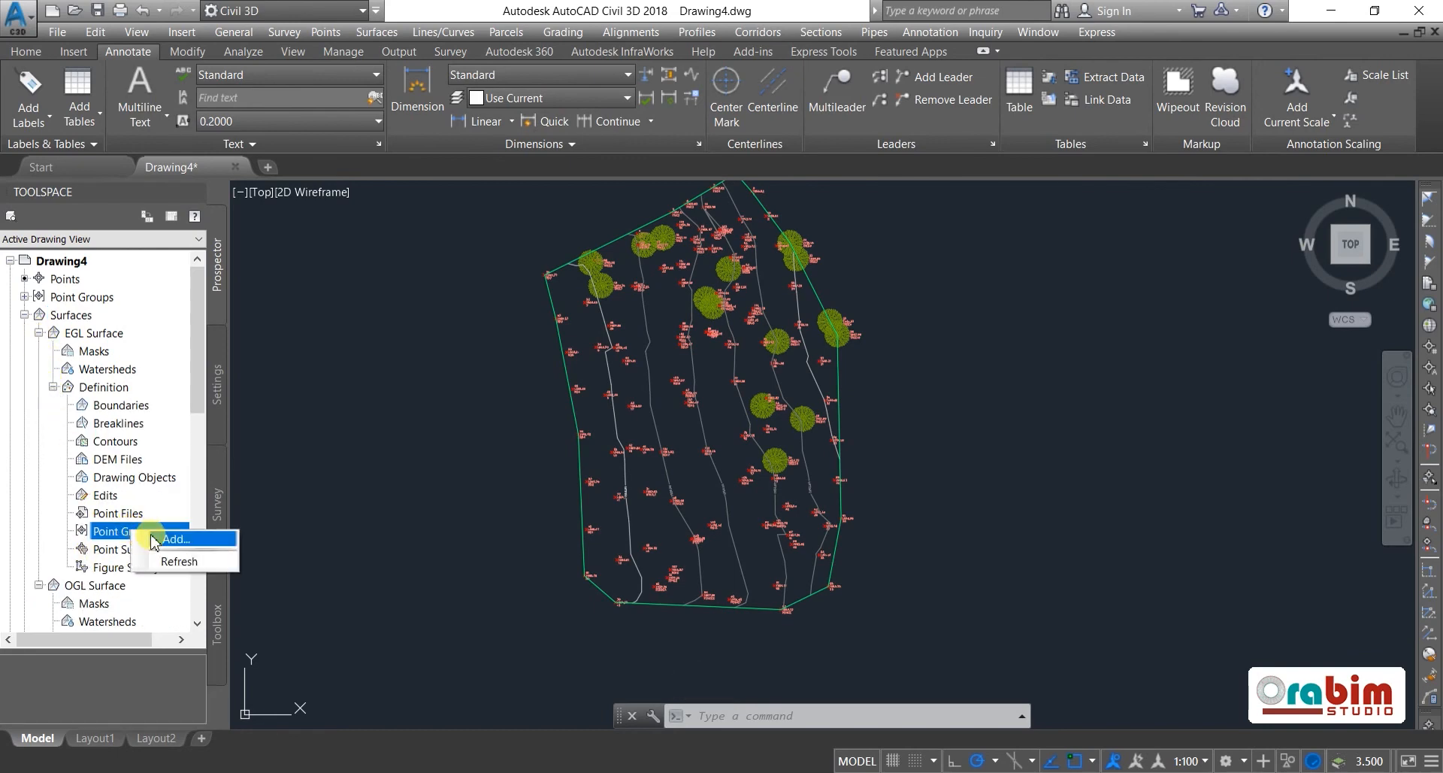
{"action": "left_click", "coordinate": [174, 539]}
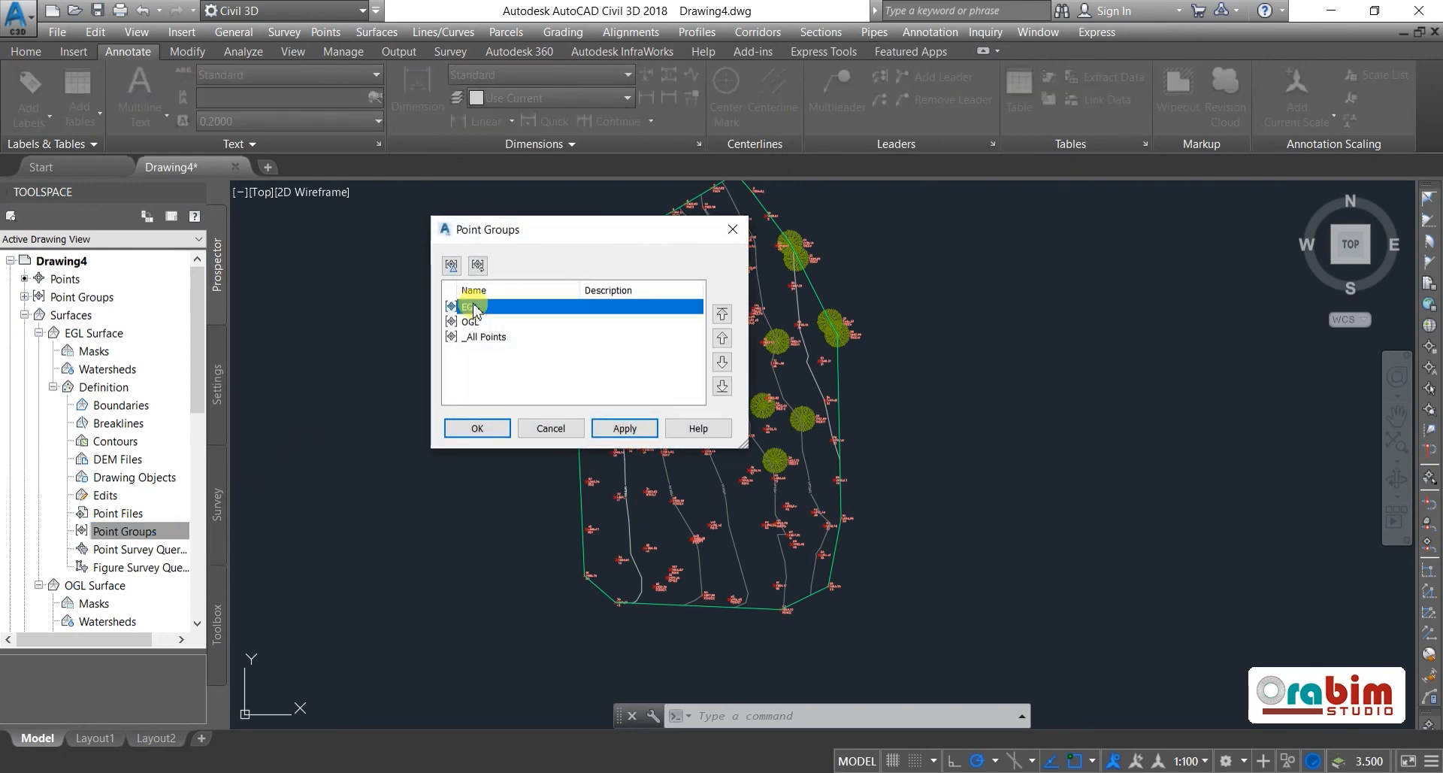
{"action": "left_click", "coordinate": [624, 428]}
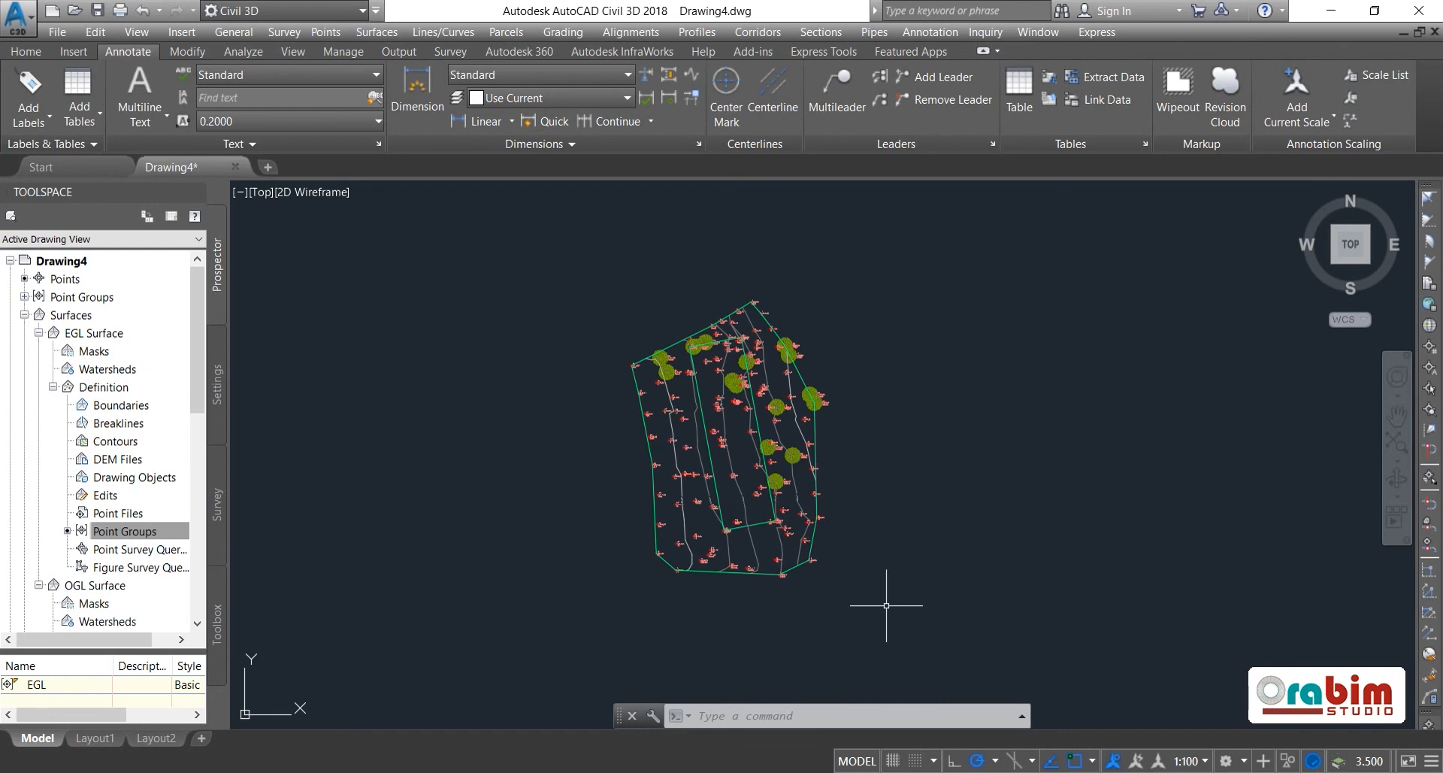
{"action": "mouse_move", "coordinate": [870, 577]}
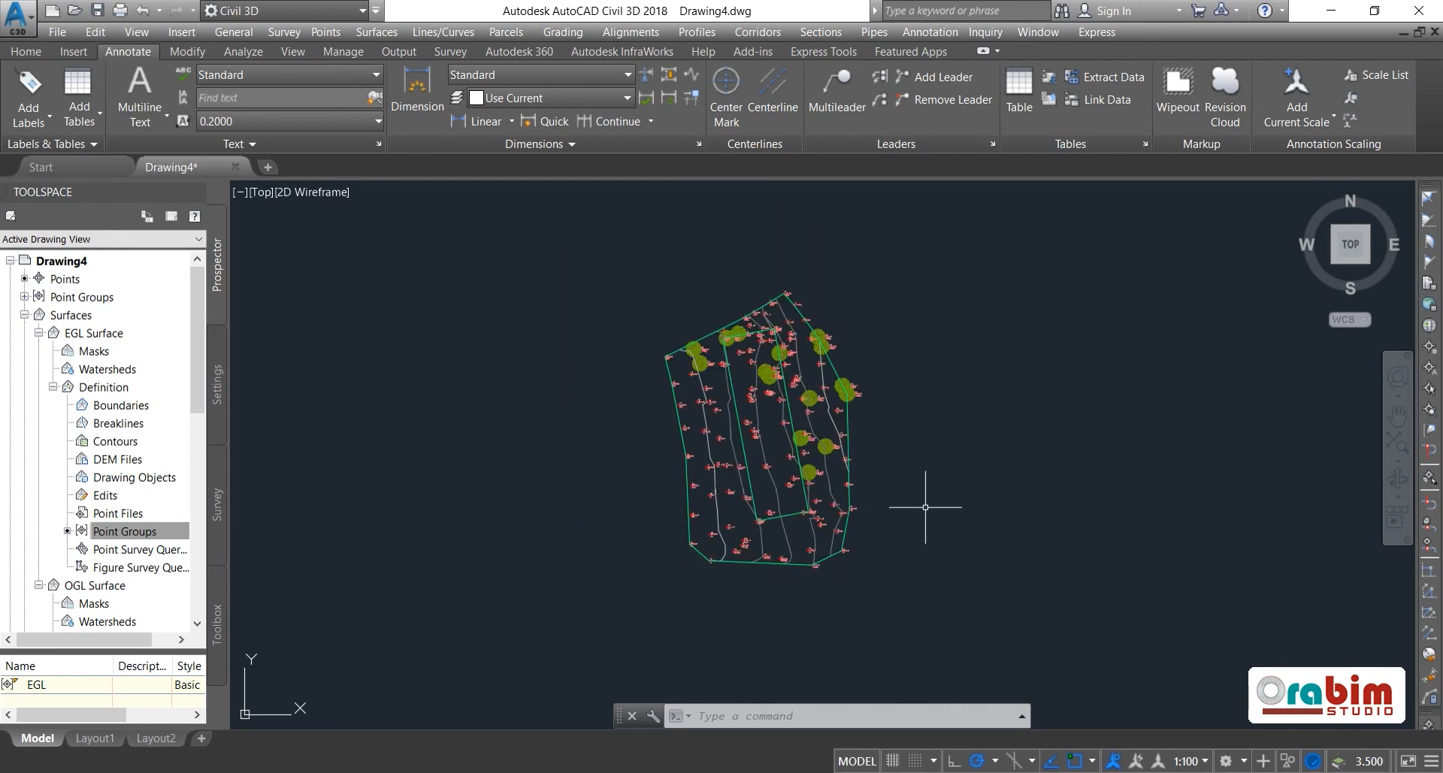
{"action": "mouse_move", "coordinate": [904, 519]}
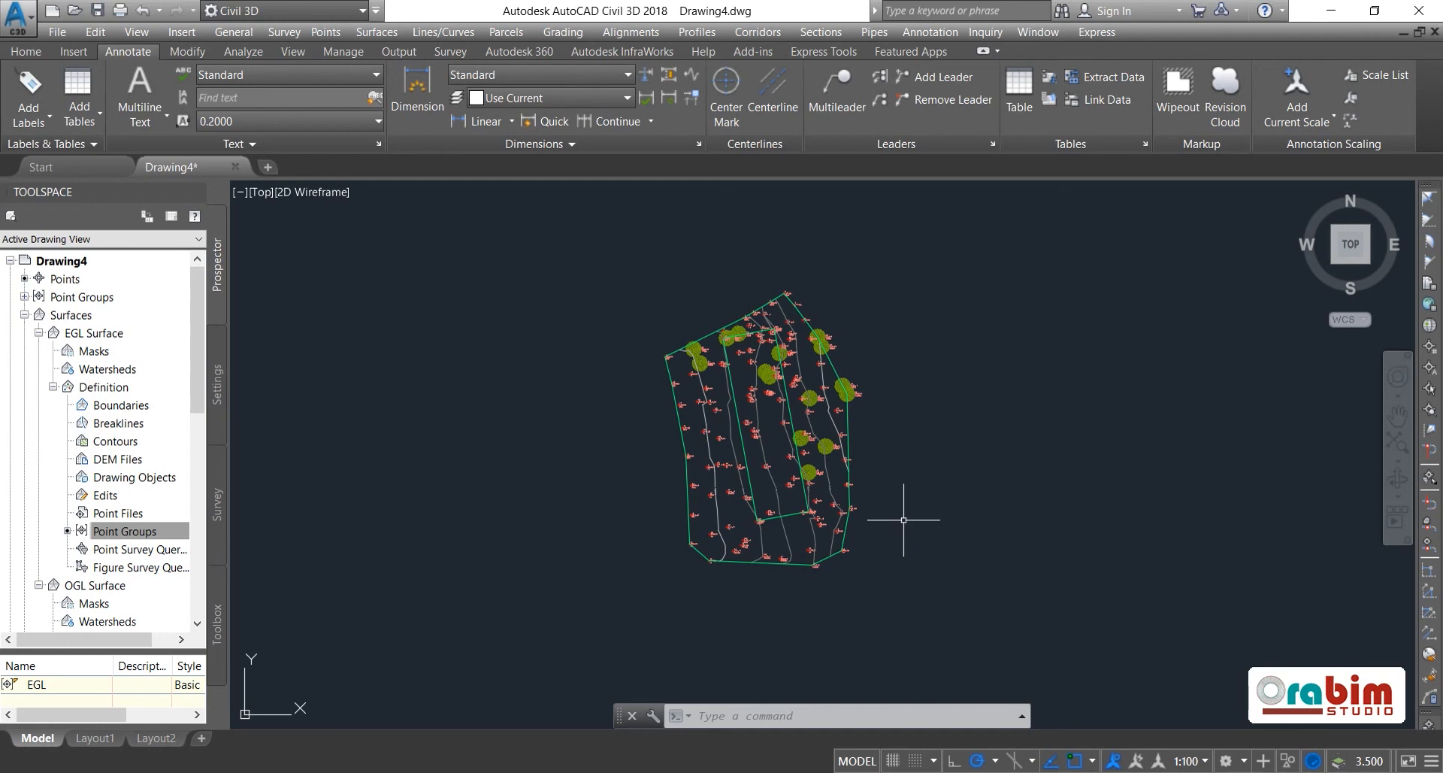